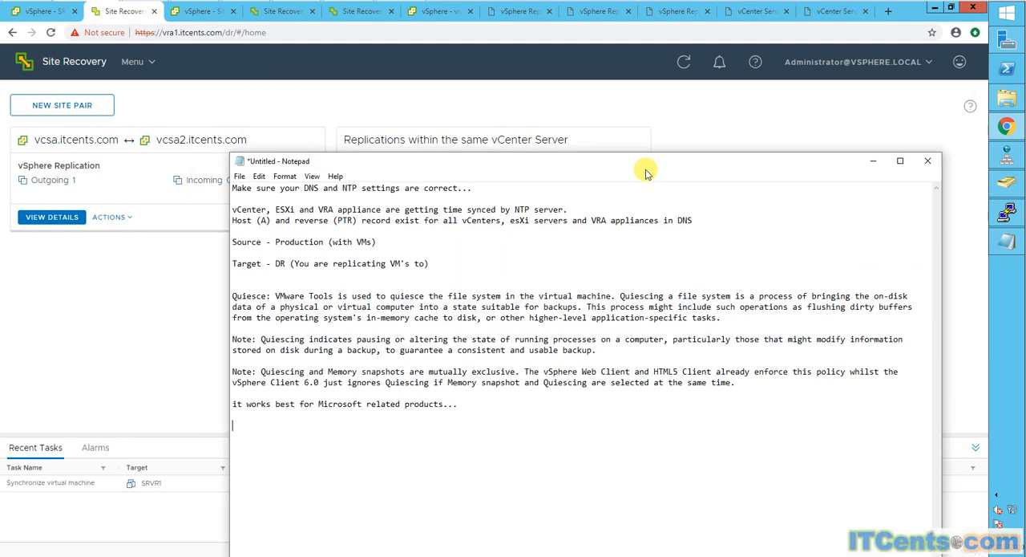
pyautogui.moveTo(25, 100)
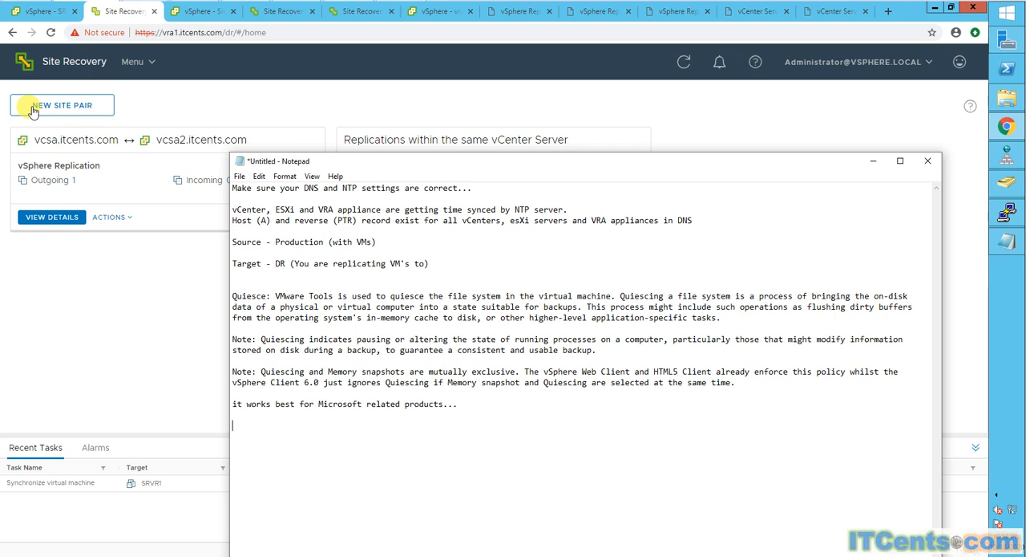
pyautogui.moveTo(391, 471)
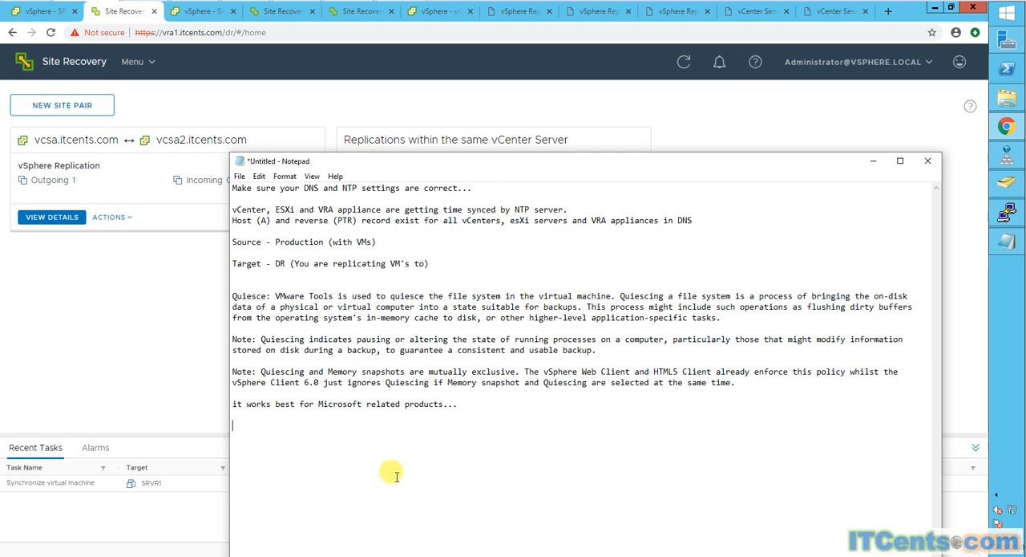
pyautogui.moveTo(348, 449)
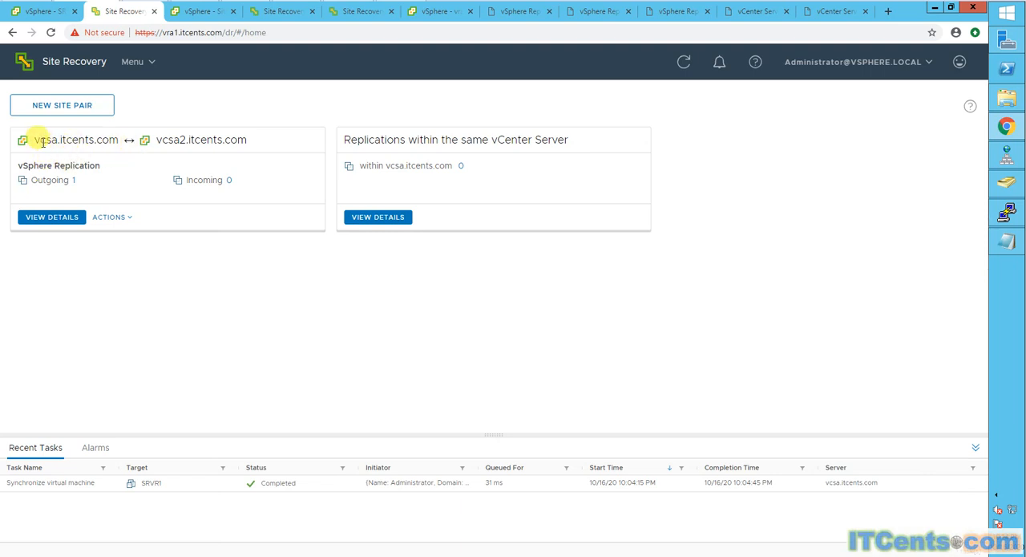
pyautogui.moveTo(166, 163)
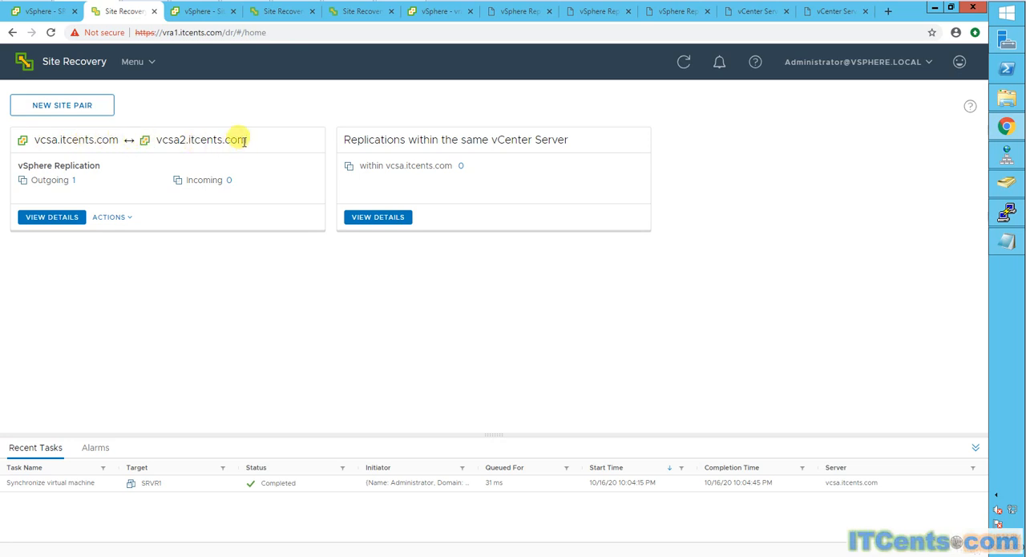
pyautogui.moveTo(249, 145)
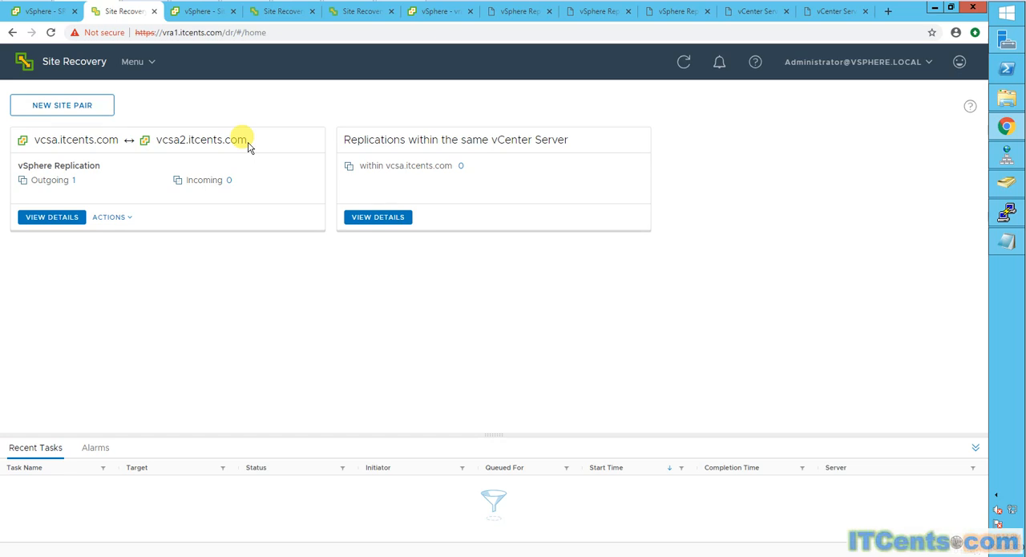
pyautogui.moveTo(159, 12)
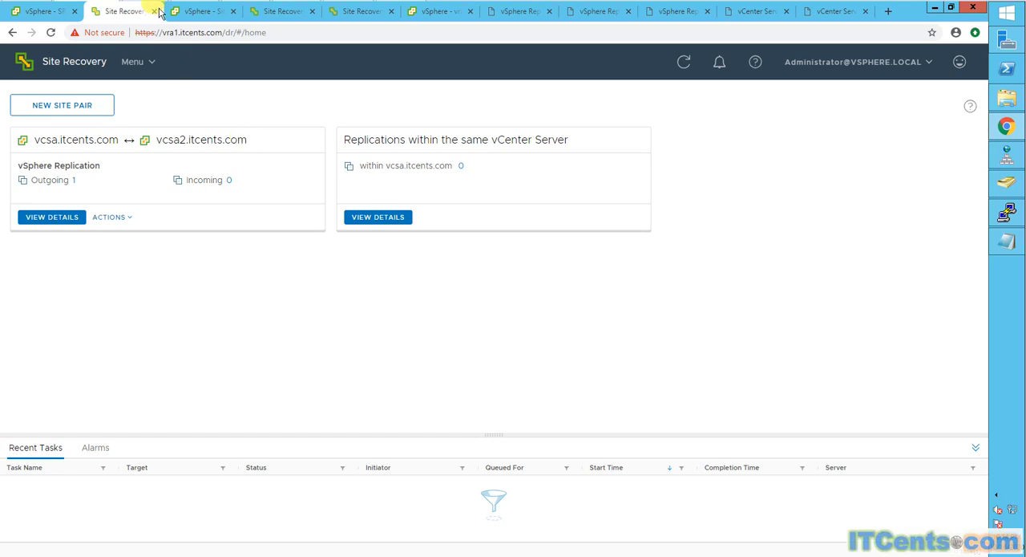
# Step: Switch between the vcsa, Site Recovery and vcsa3 browser tabs to check the vra3 appliance summary
pyautogui.click(42, 11)
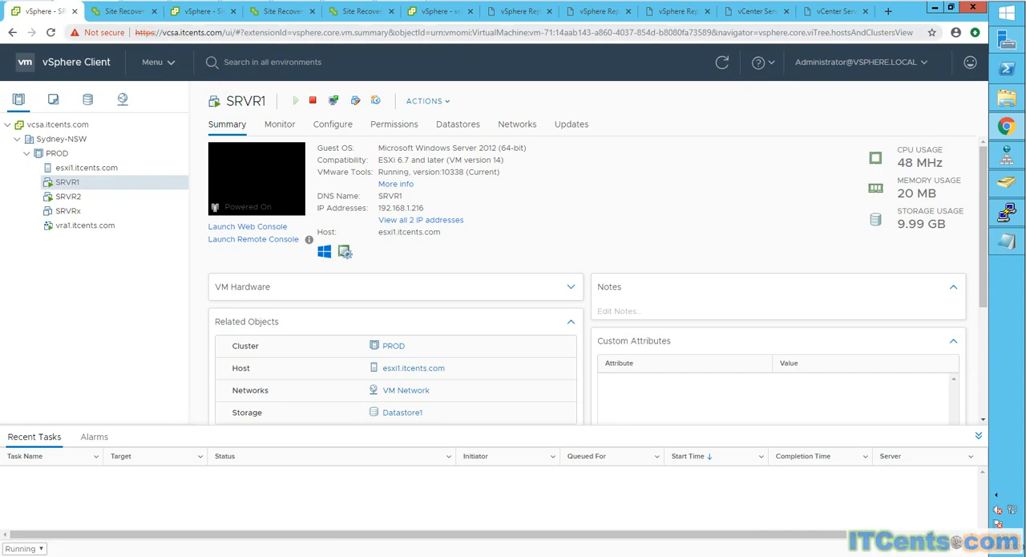
pyautogui.click(122, 11)
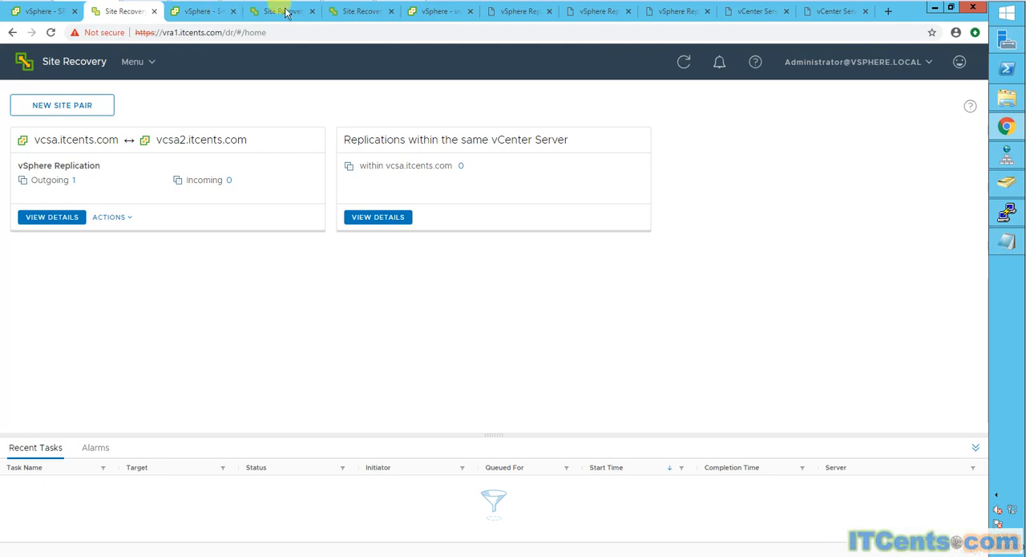
pyautogui.click(439, 11)
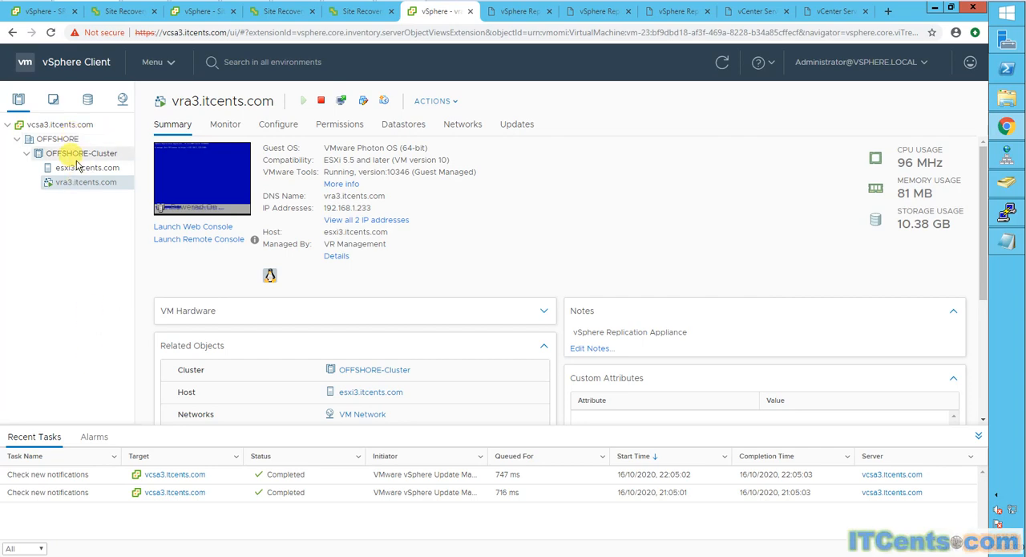
pyautogui.moveTo(120, 239)
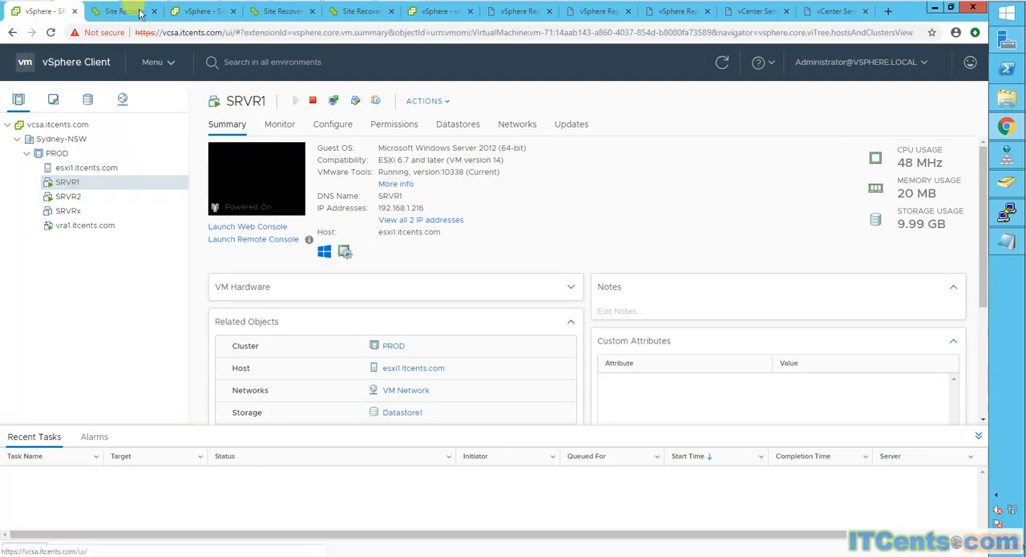
pyautogui.click(121, 11)
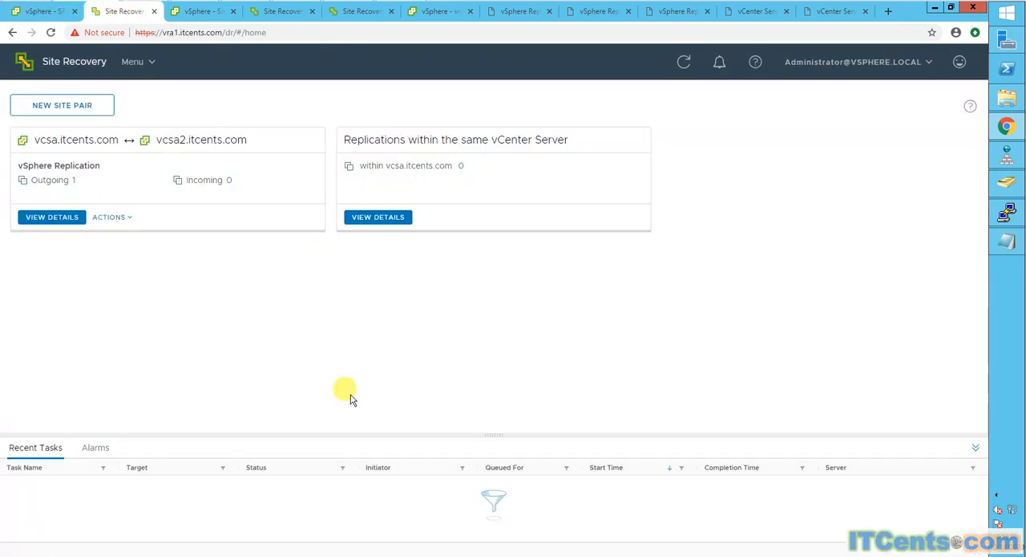
pyautogui.moveTo(78, 111)
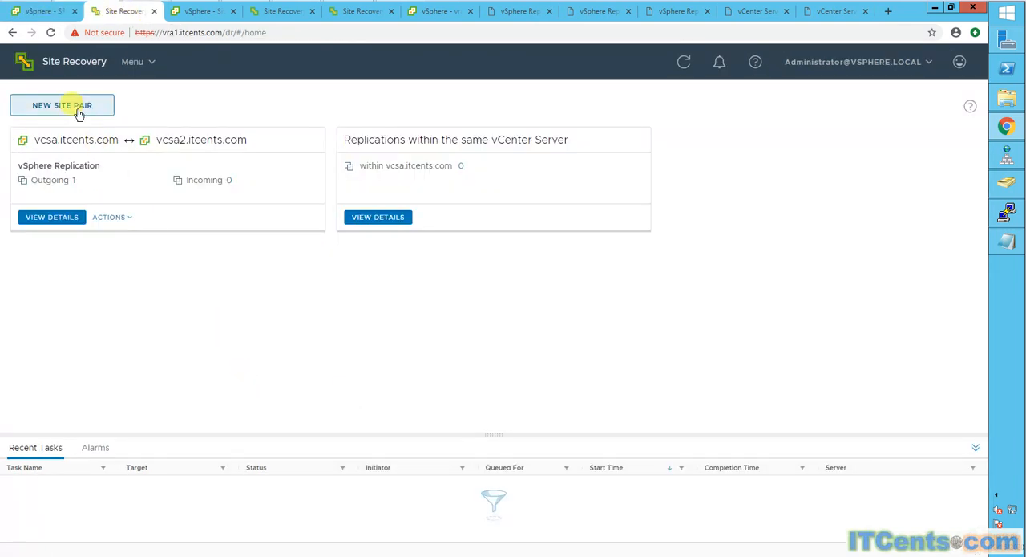
pyautogui.click(62, 105)
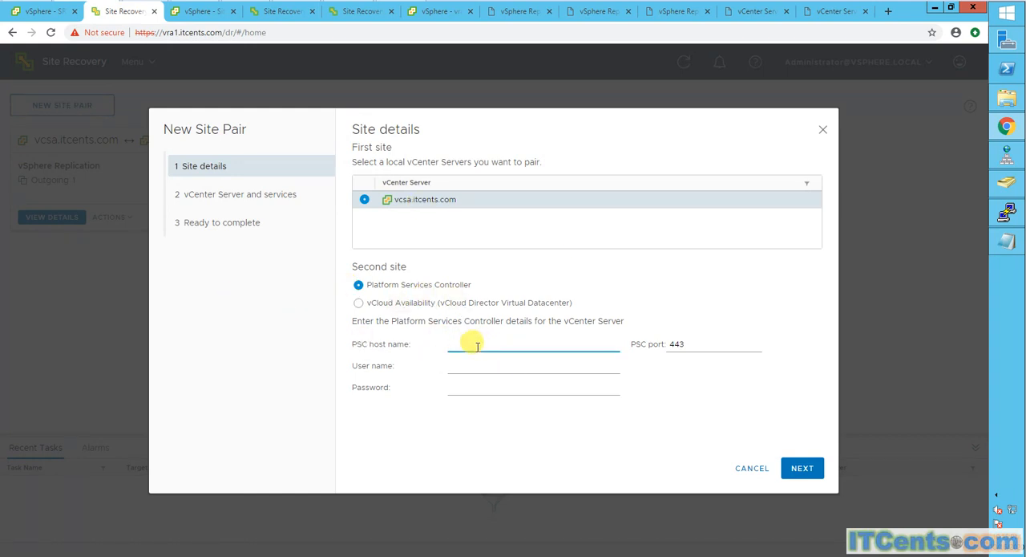
pyautogui.write('vcsa3')
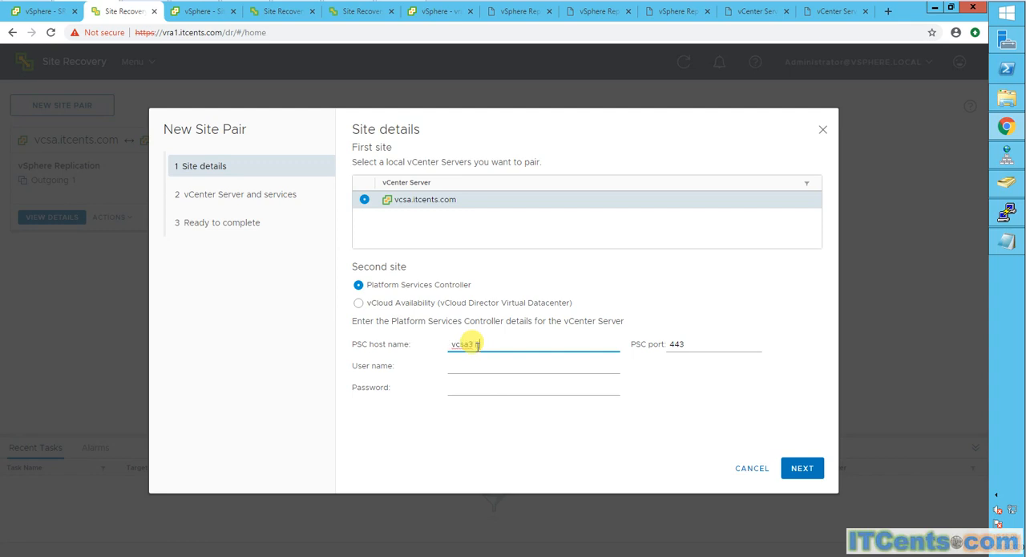
pyautogui.write('.itcents.com')
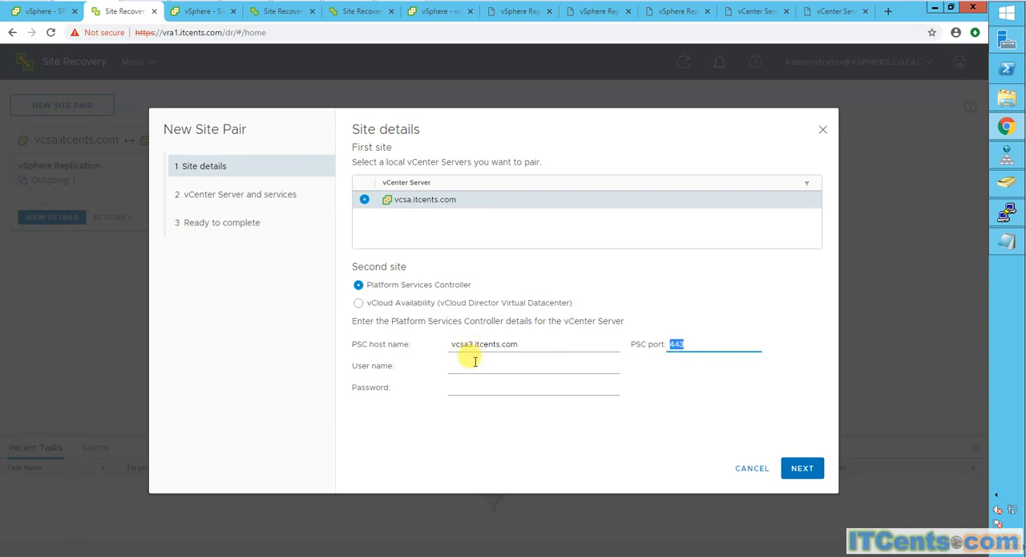
pyautogui.write('administrator')
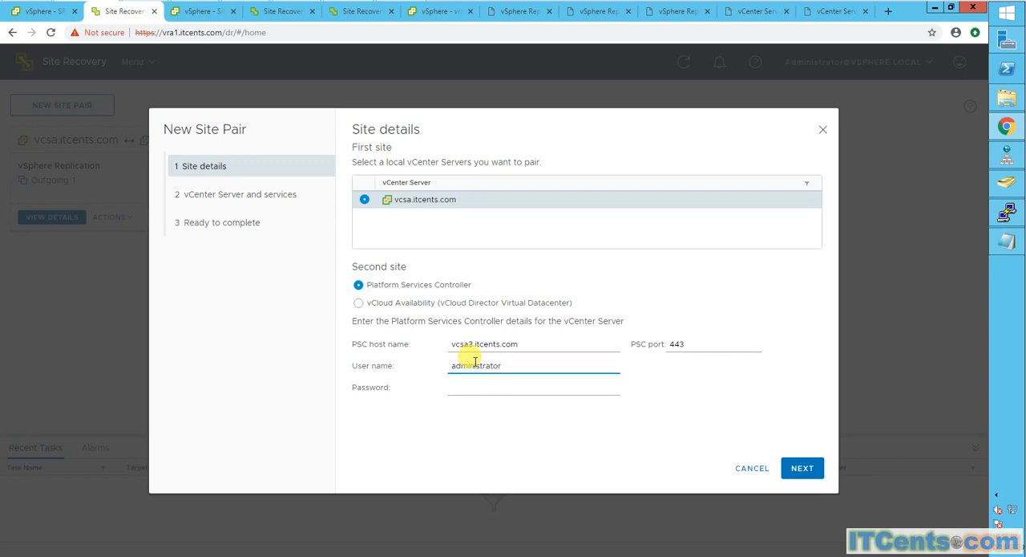
pyautogui.write('@vsphere.local')
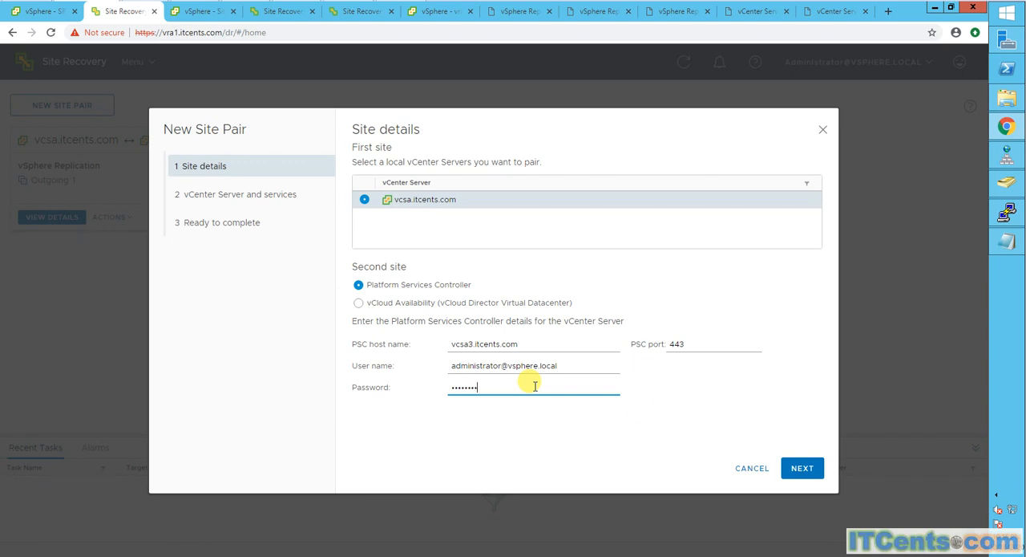
# Step: Trust the vcsa3 certificate, select vcsa3.itcents.com with vSphere Replication, and proceed to review
pyautogui.click(802, 468)
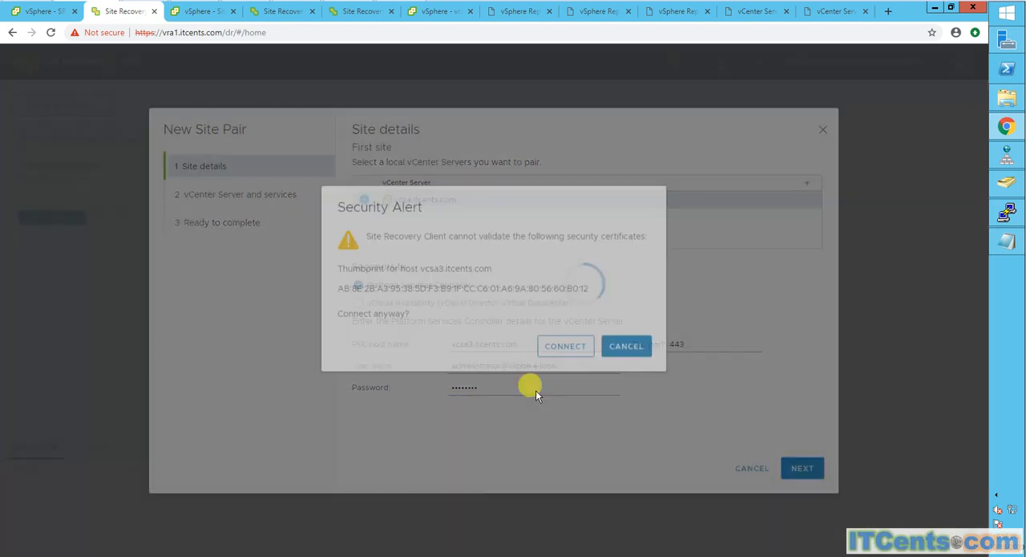
pyautogui.click(565, 346)
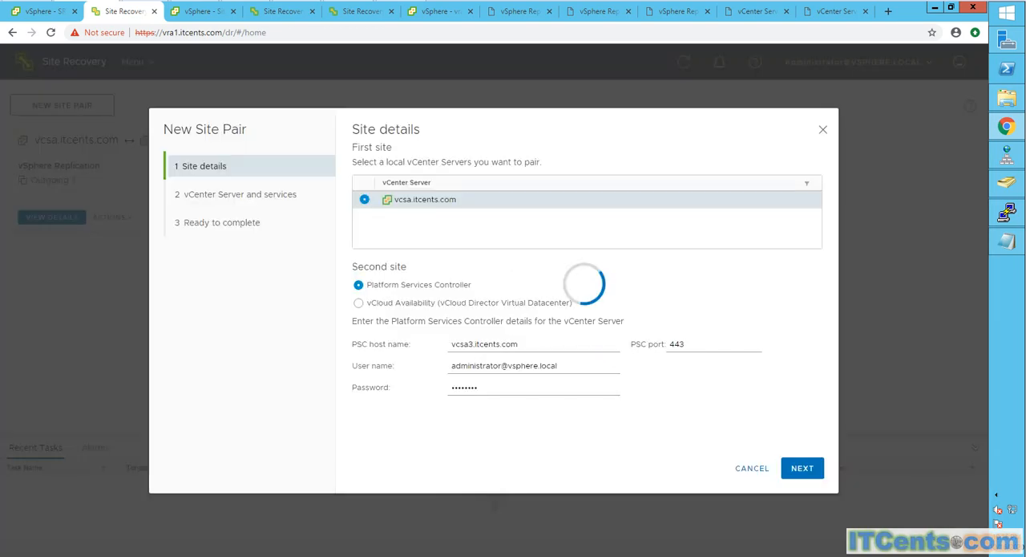
pyautogui.click(801, 468)
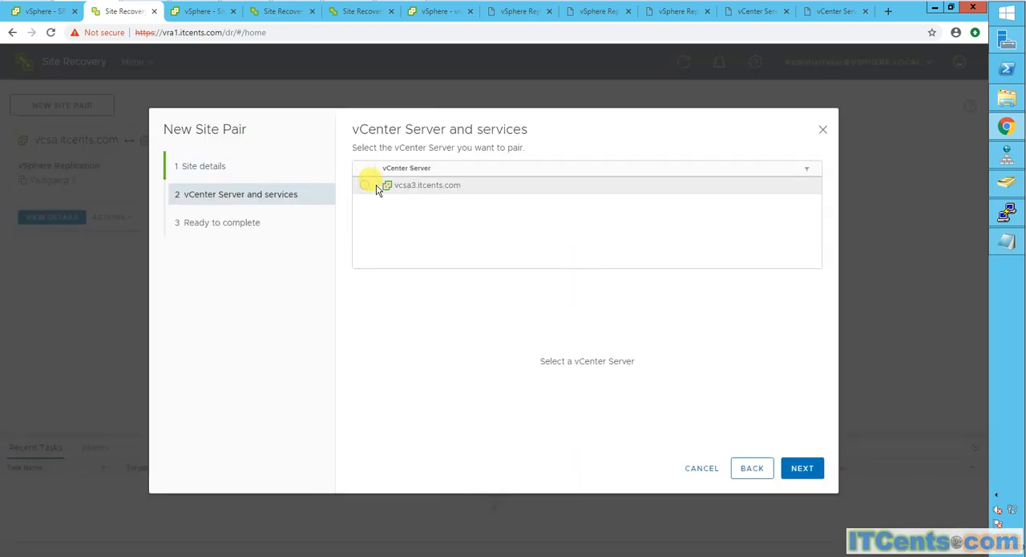
pyautogui.click(366, 185)
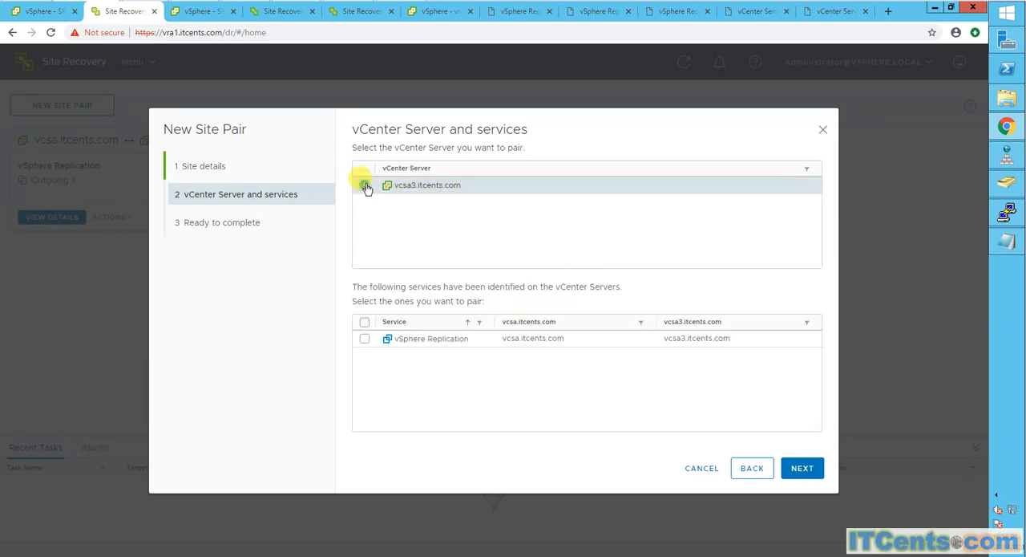
pyautogui.click(364, 185)
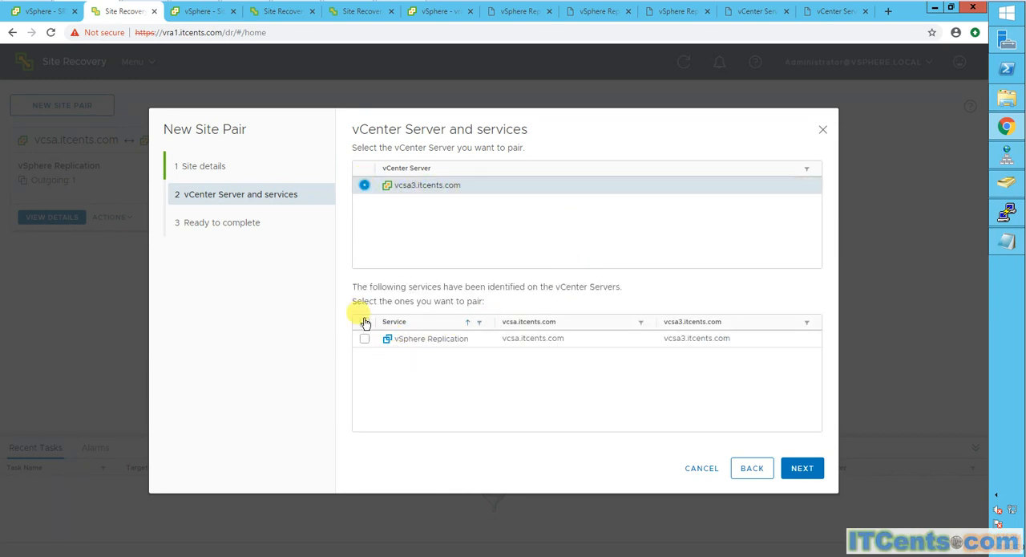
pyautogui.click(364, 321)
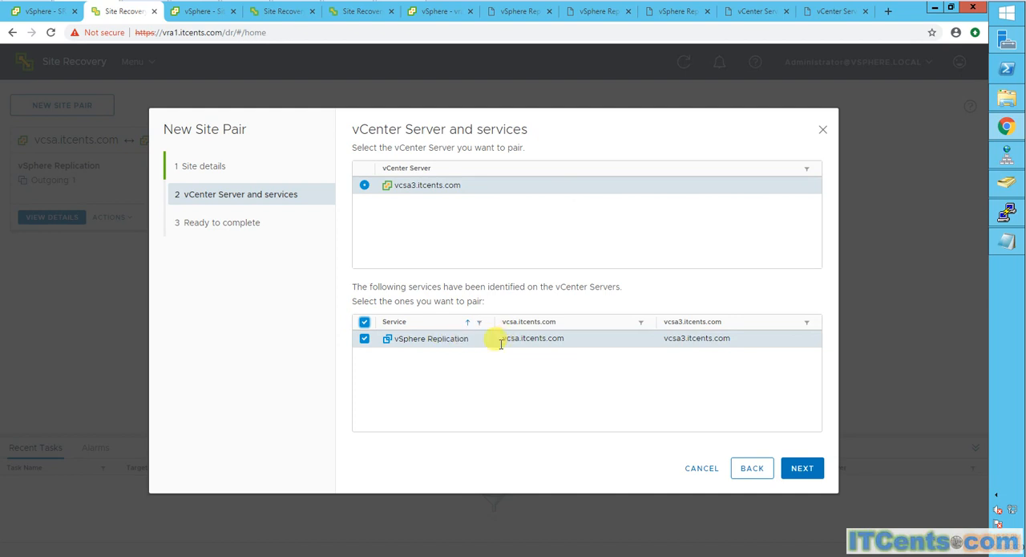
pyautogui.moveTo(438, 335)
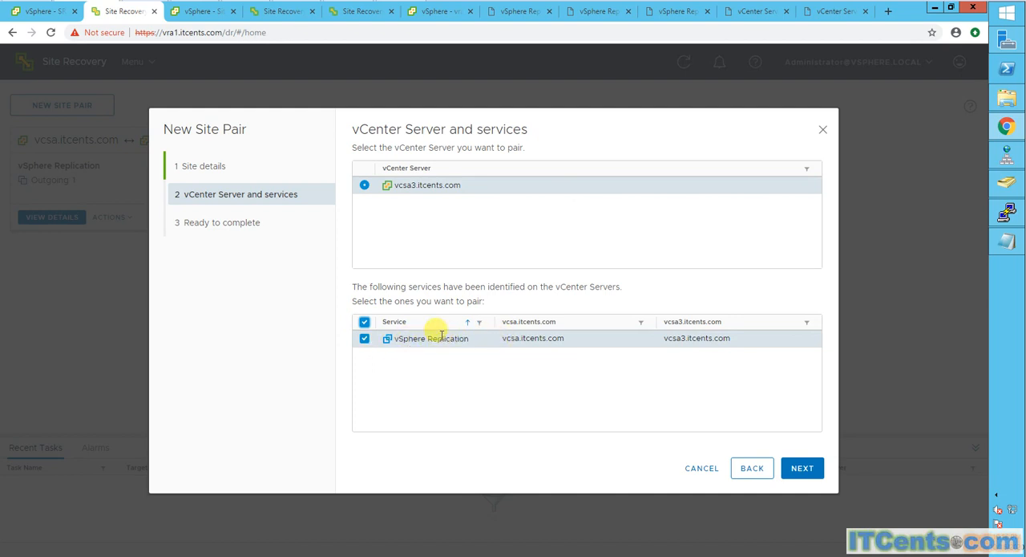
pyautogui.moveTo(778, 429)
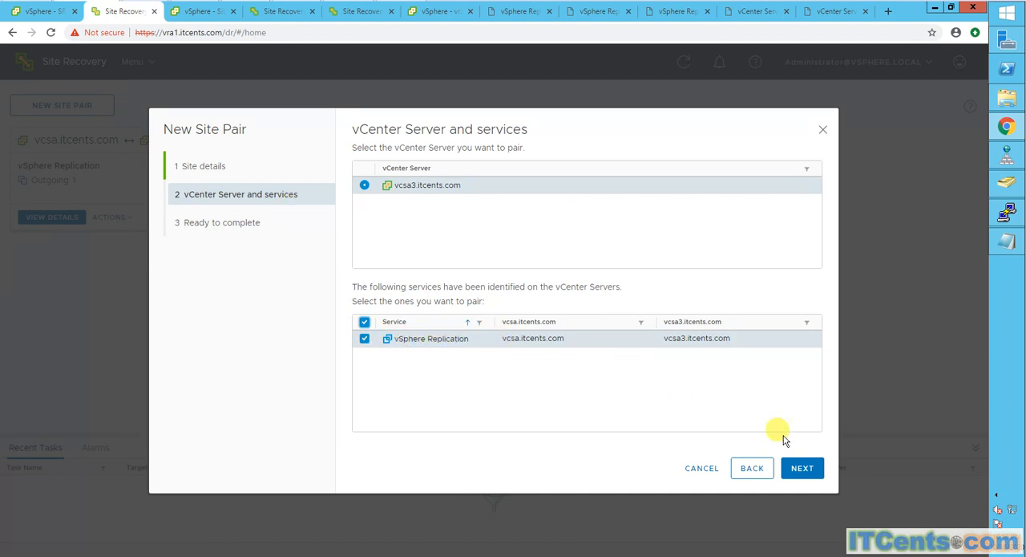
pyautogui.click(802, 467)
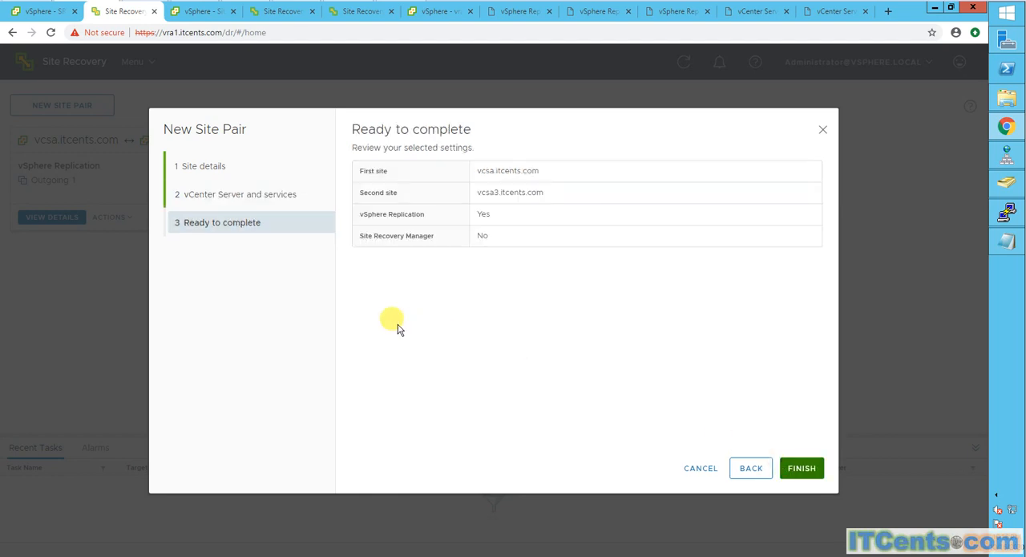
pyautogui.moveTo(446, 181)
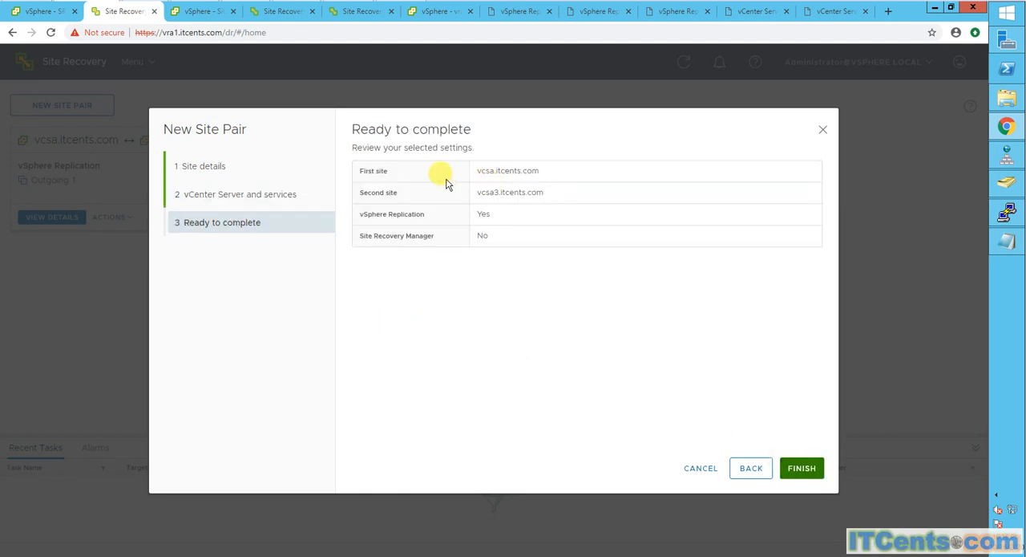
pyautogui.moveTo(397, 208)
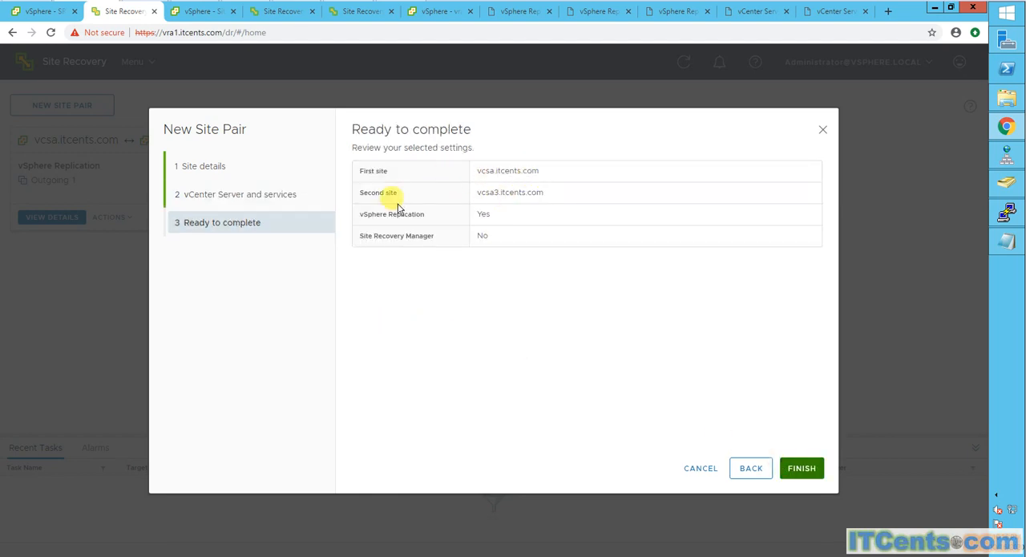
pyautogui.moveTo(555, 198)
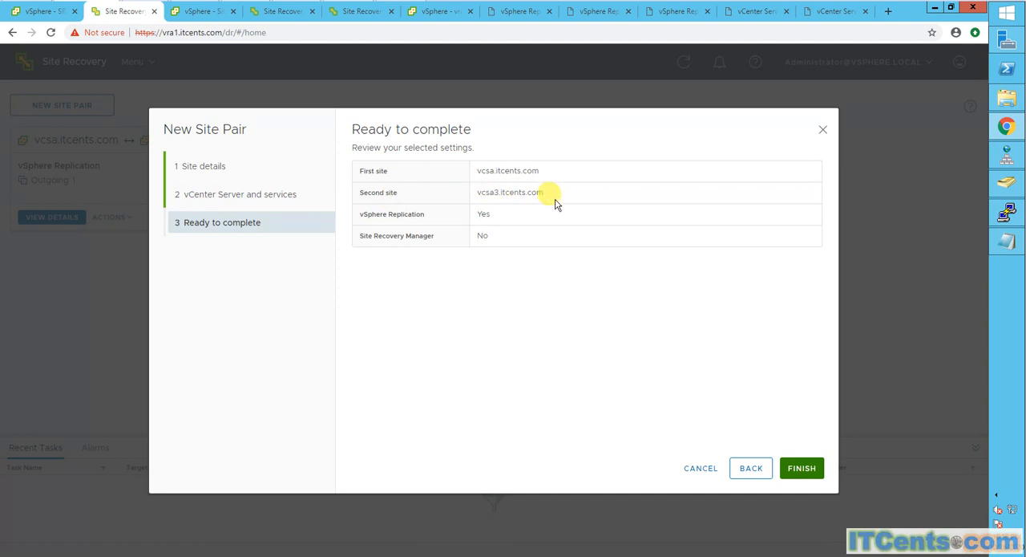
pyautogui.moveTo(391, 253)
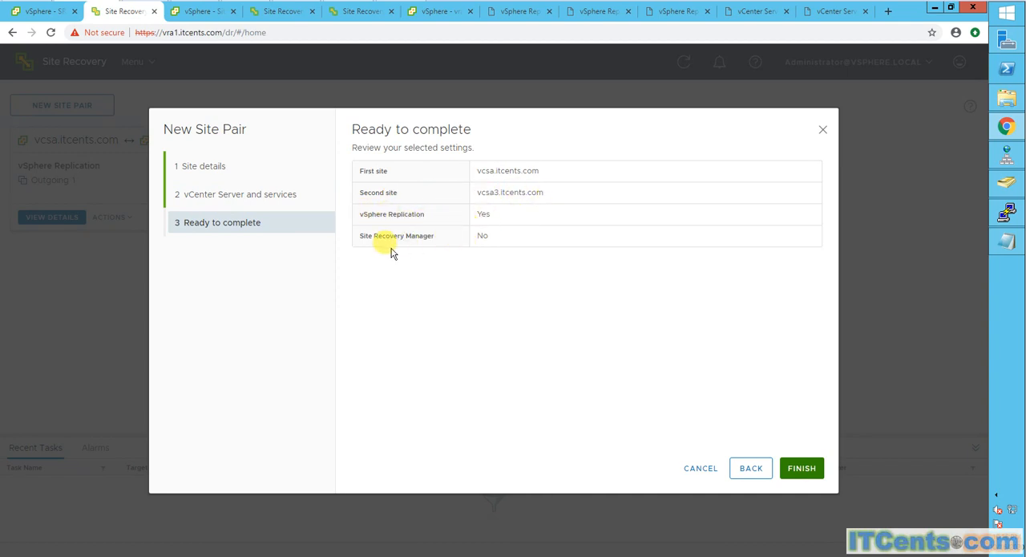
pyautogui.moveTo(674, 401)
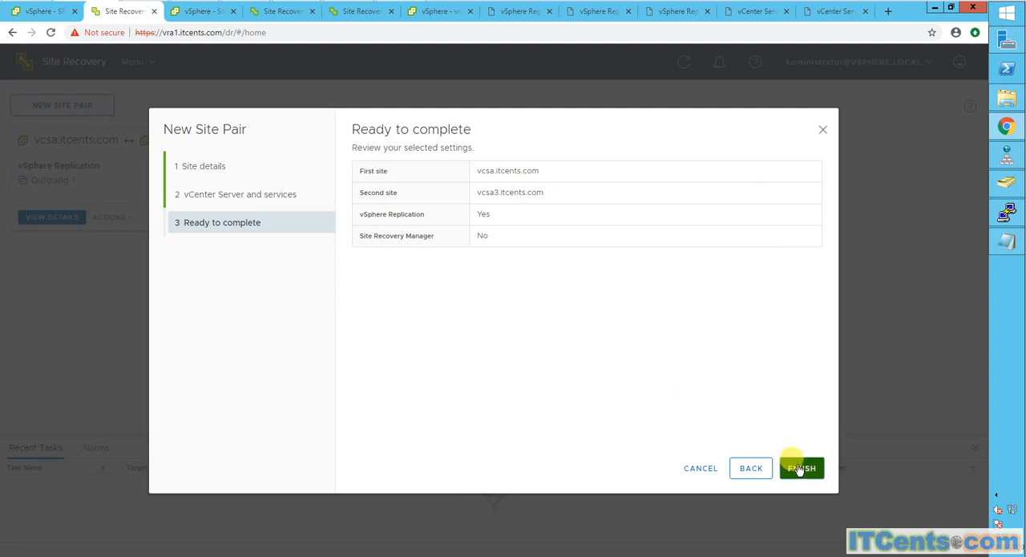
# Step: Finish the wizard to create the vcsa–vcsa3 site pair
pyautogui.click(801, 467)
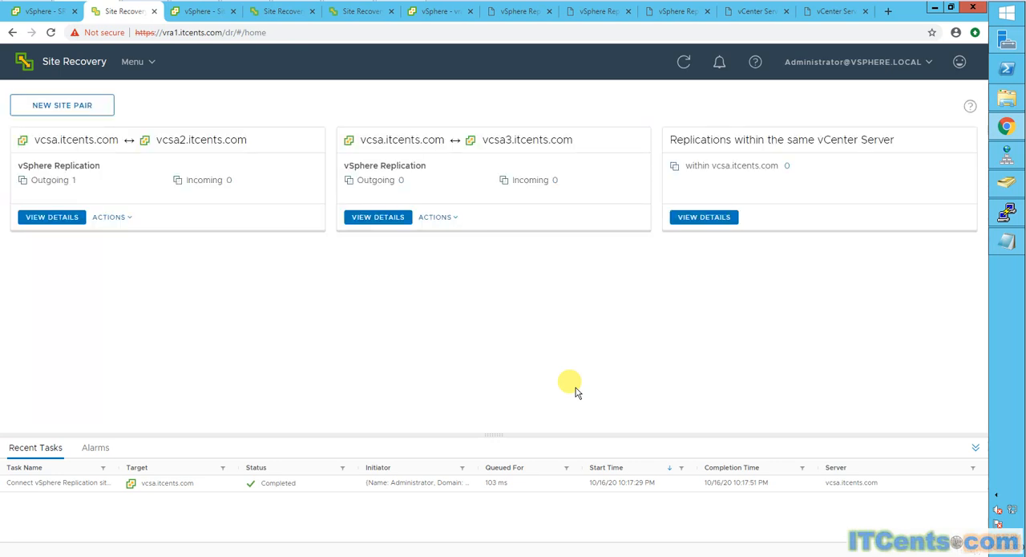
pyautogui.moveTo(427, 215)
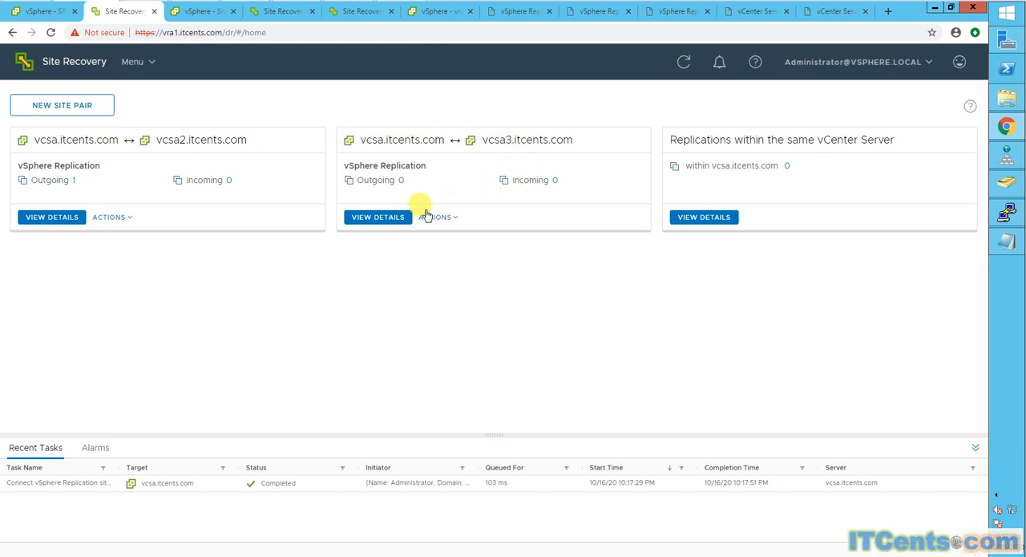
pyautogui.moveTo(443, 261)
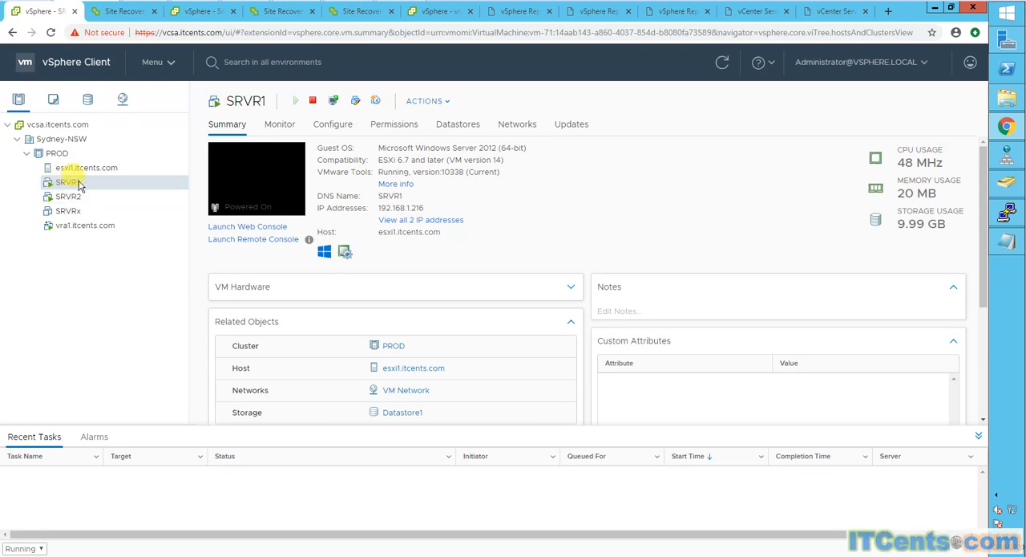
pyautogui.moveTo(509, 237)
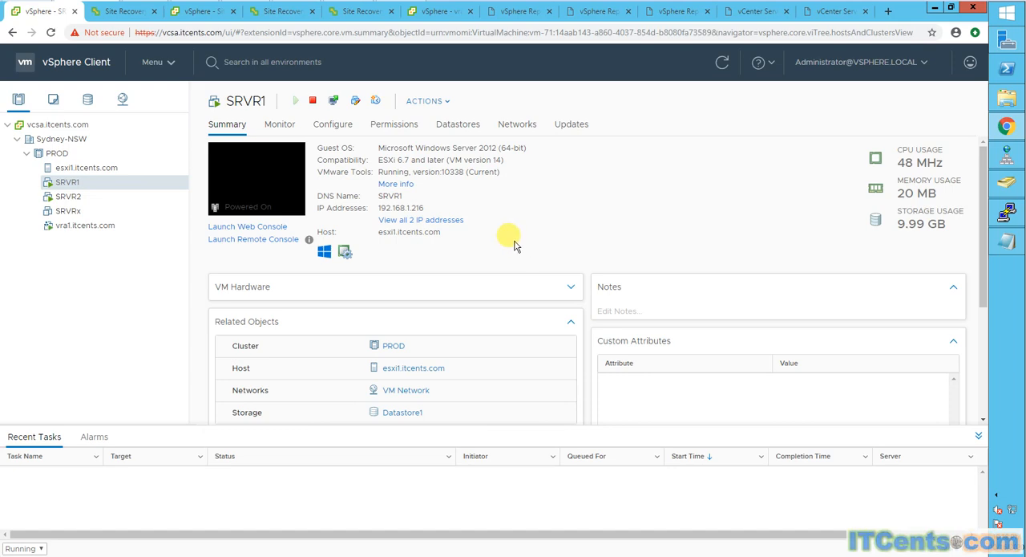
pyautogui.moveTo(395, 220)
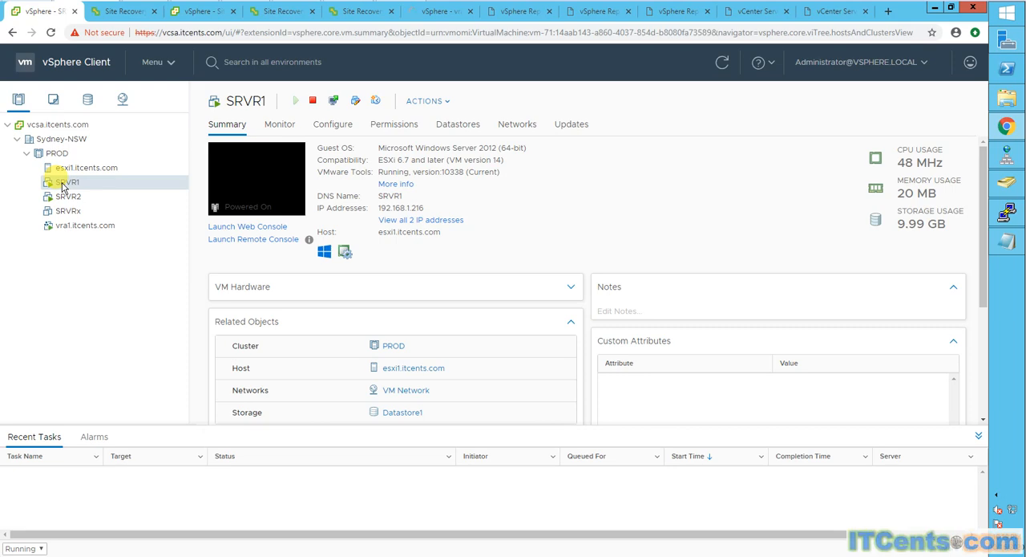
pyautogui.moveTo(219, 49)
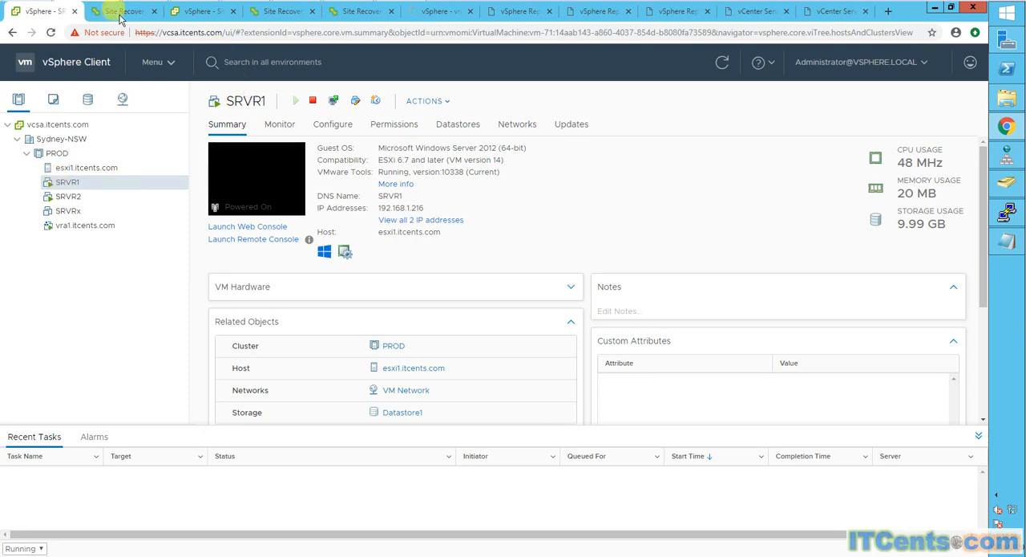
# Step: Leave the SRVR1 summary for the Site Recovery home page listing both site pairs
pyautogui.click(124, 11)
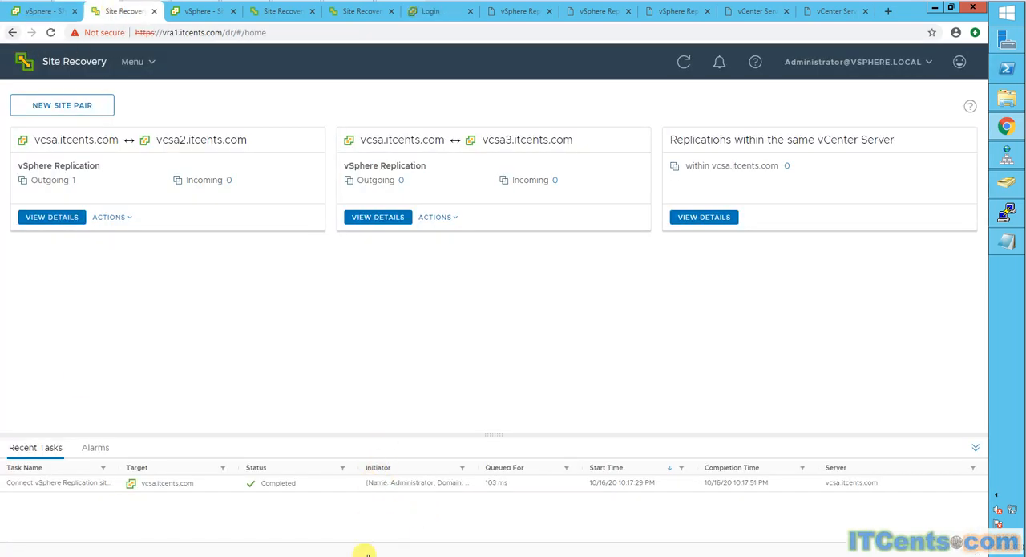
pyautogui.moveTo(365, 552)
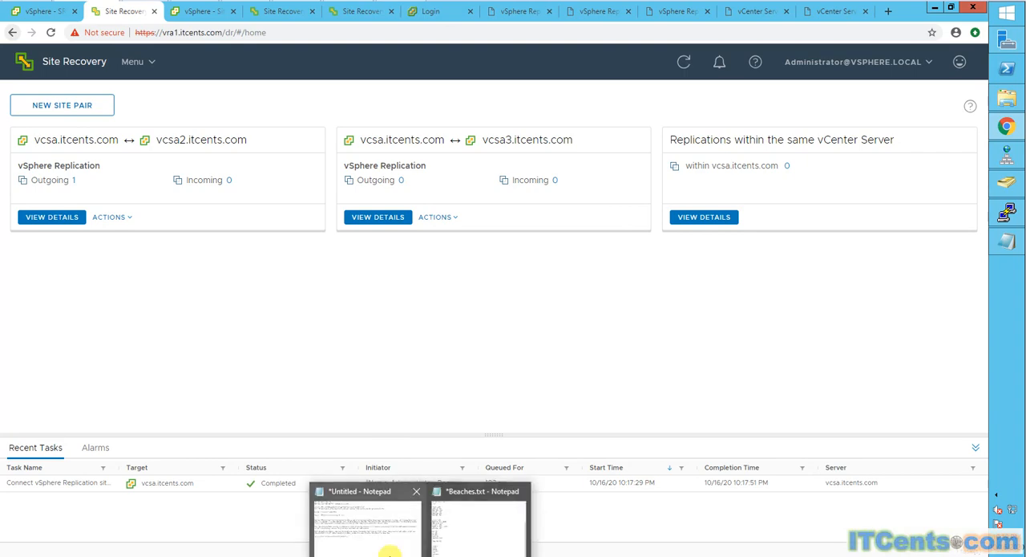
# Step: Note in Notepad that, per VMware documentation, a VM replicates to one target site only
pyautogui.click(366, 522)
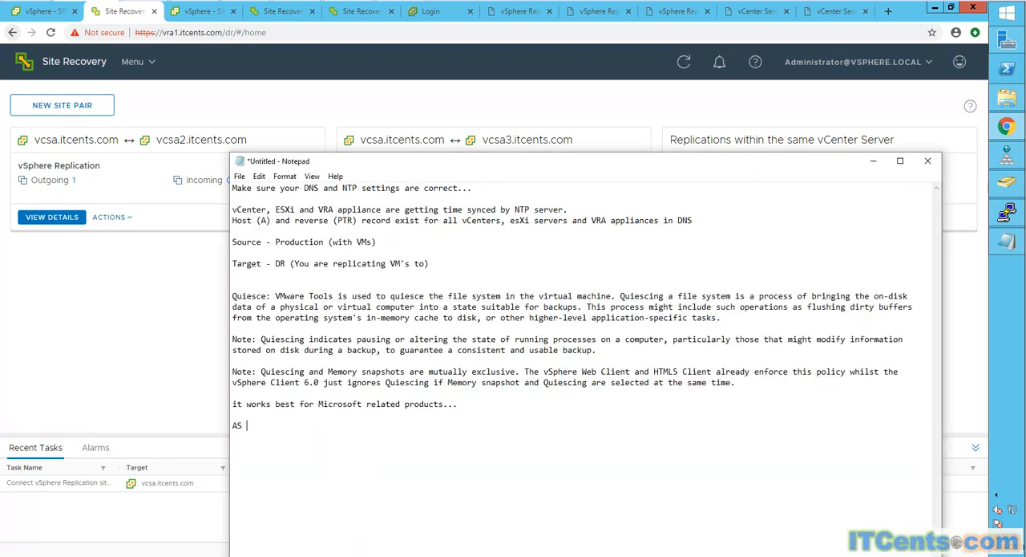
pyautogui.write('per')
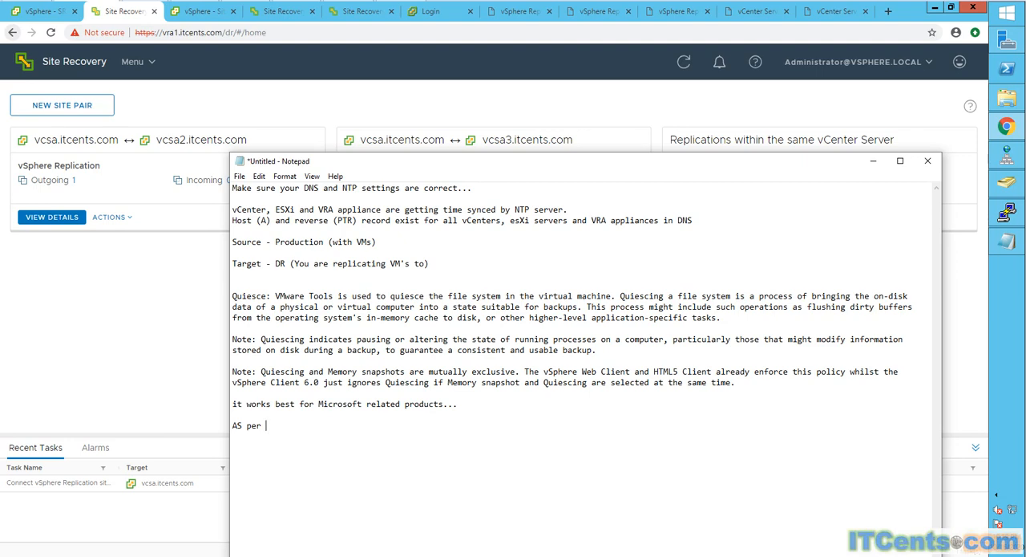
pyautogui.write('VMware document')
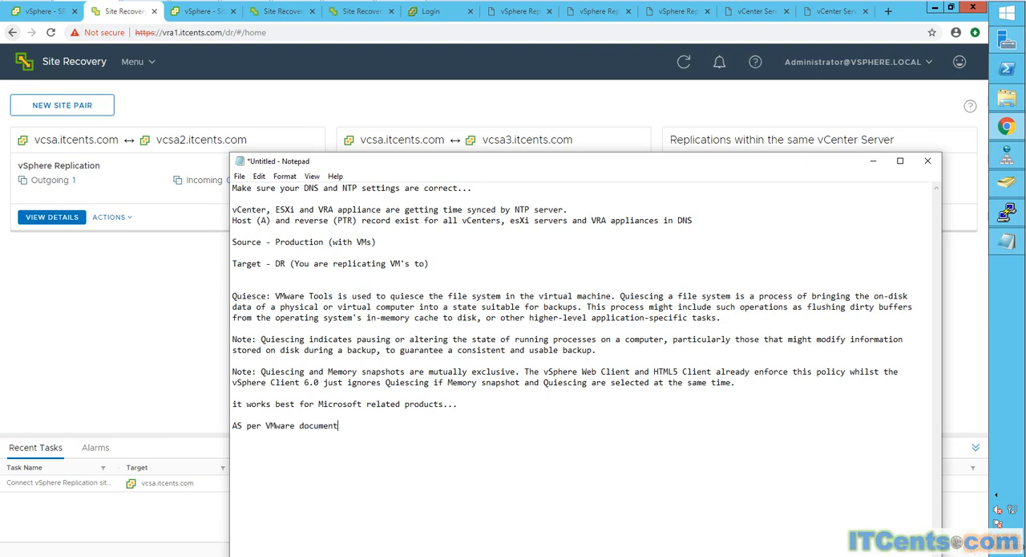
pyautogui.write('ation its')
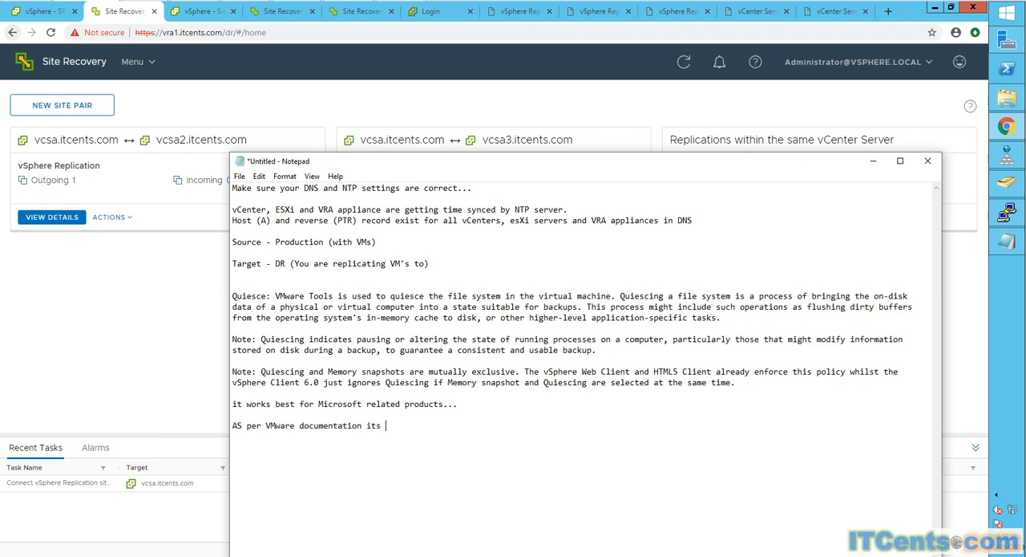
pyautogui.write('not possible')
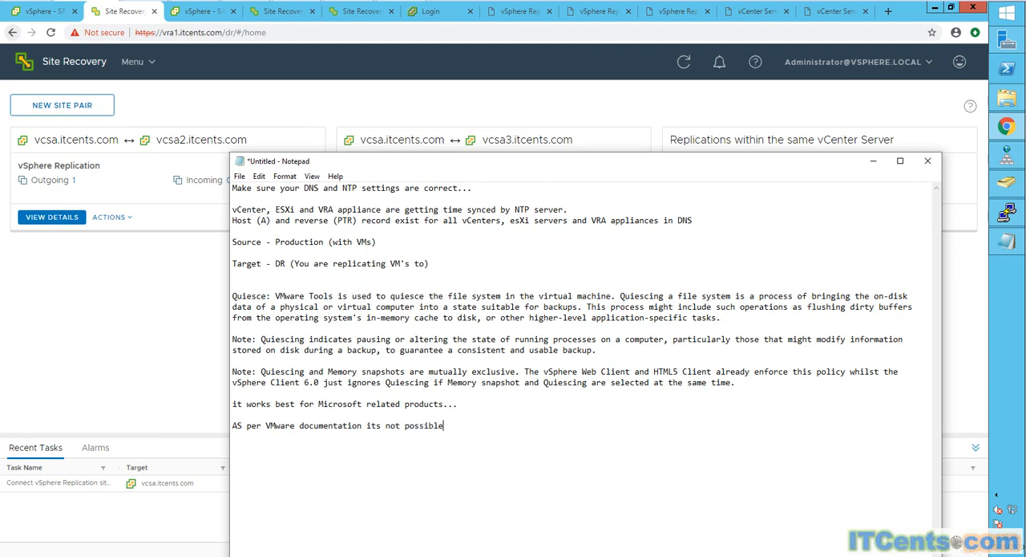
pyautogui.write('.')
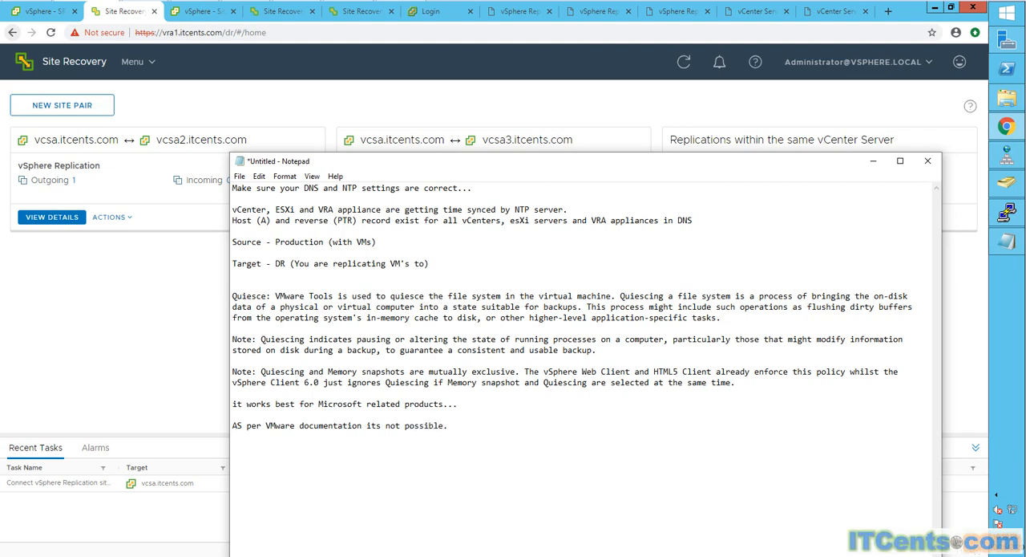
pyautogui.write('VM can be')
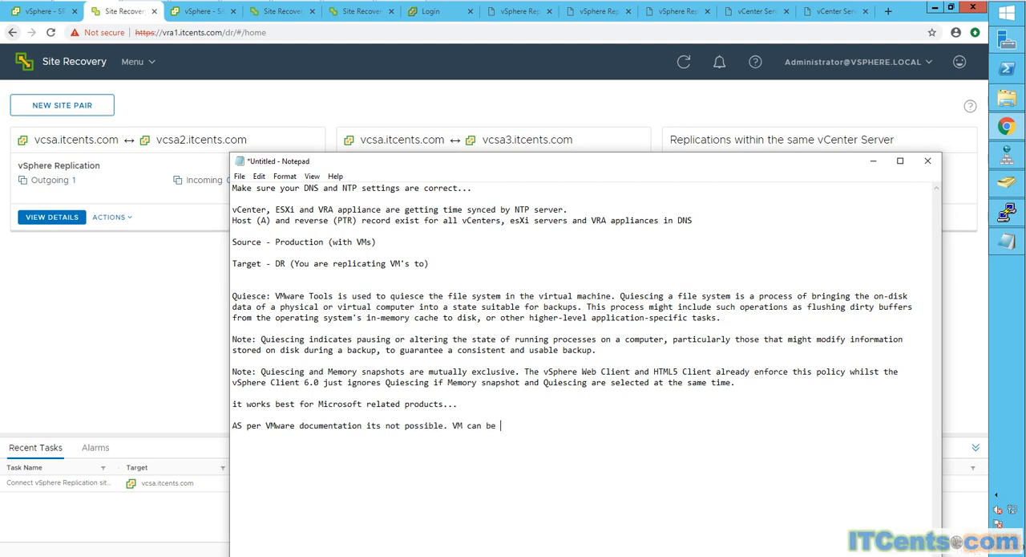
pyautogui.write('replicated t')
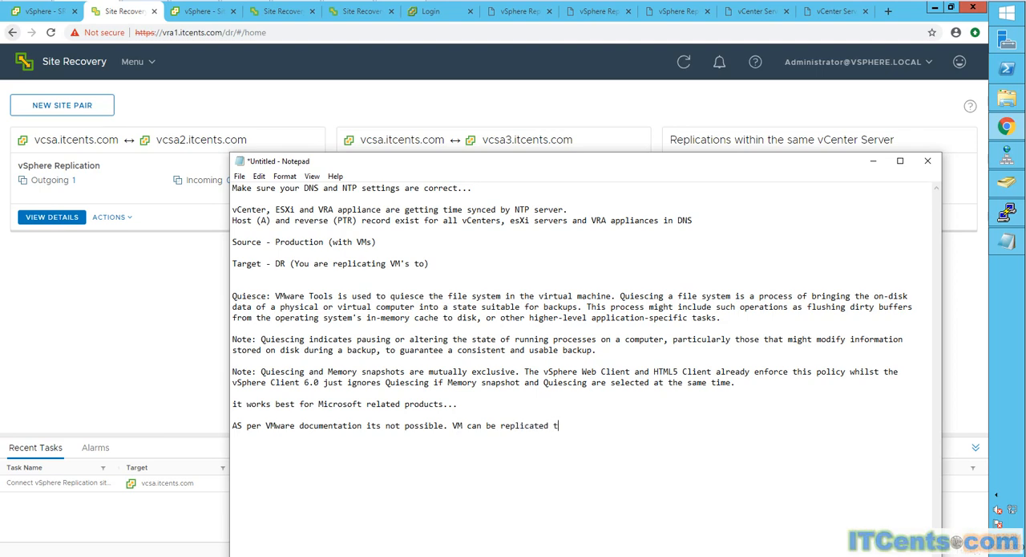
pyautogui.write('o one sour')
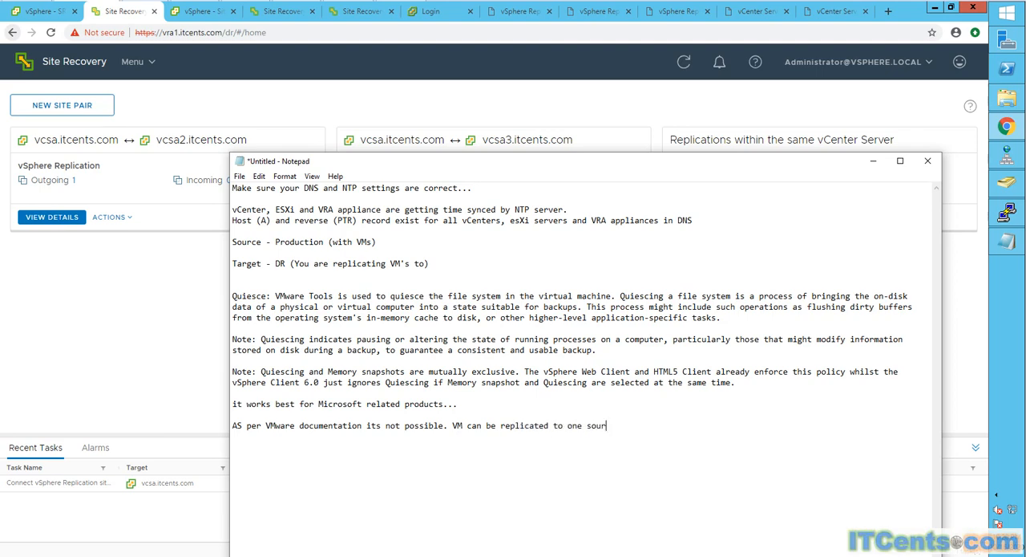
pyautogui.write('t')
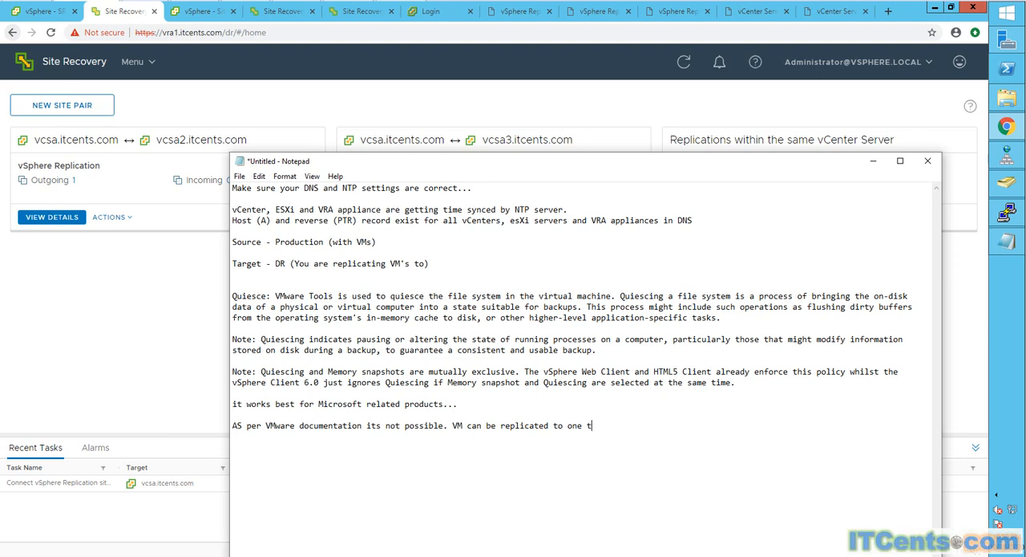
pyautogui.write('arget s')
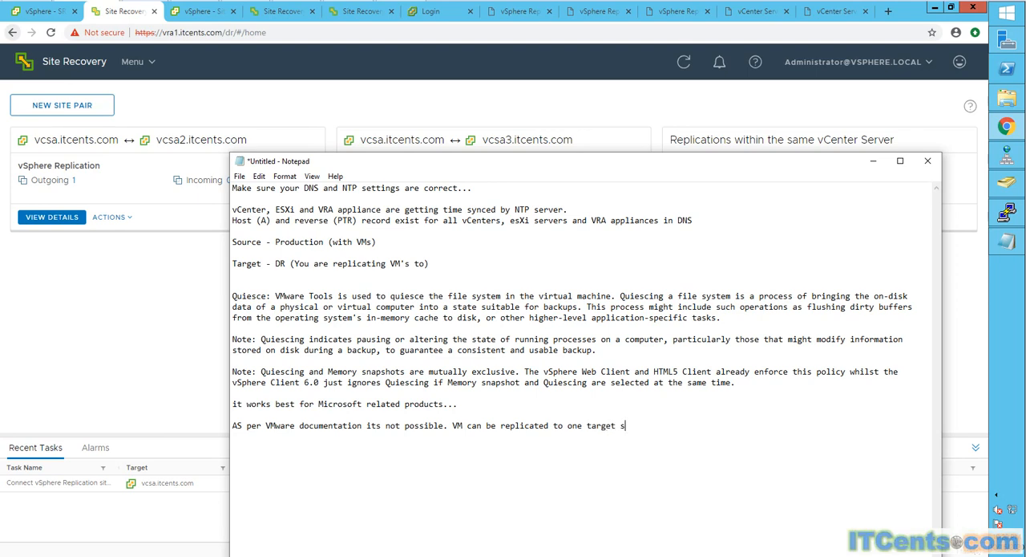
pyautogui.write('ite onl')
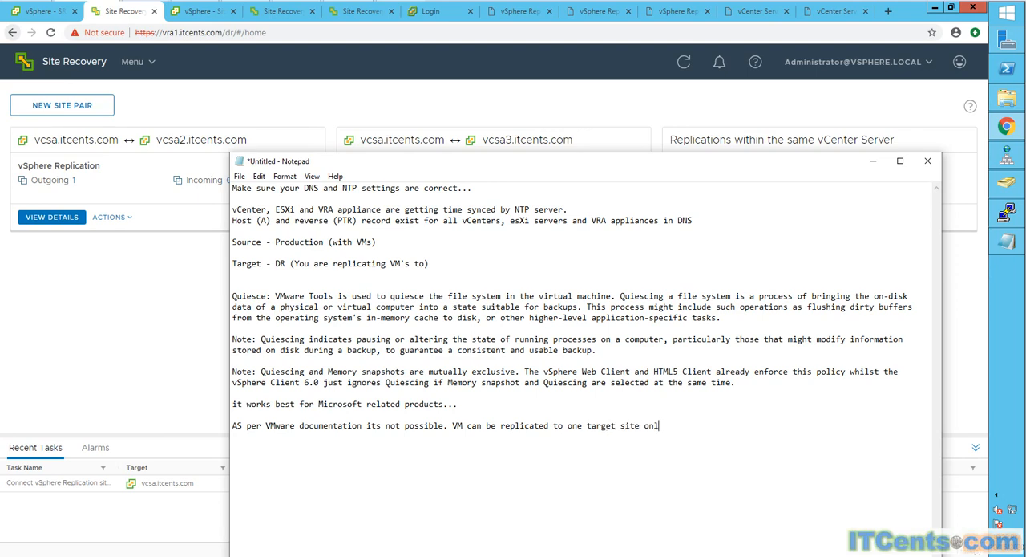
pyautogui.write('y.')
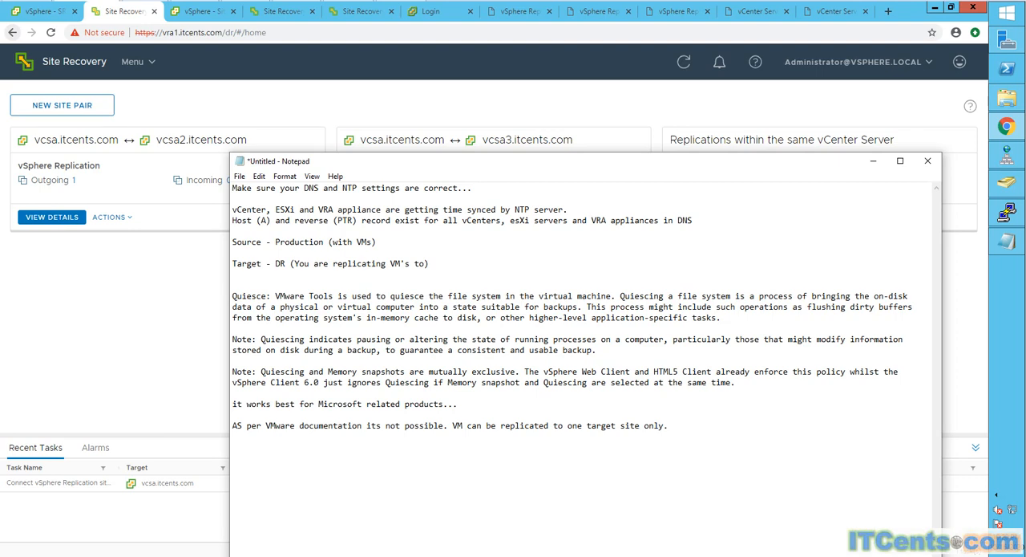
# Step: Add that multi-site targeting is not supported, making it a one-to-one relationship
pyautogui.write('Multi')
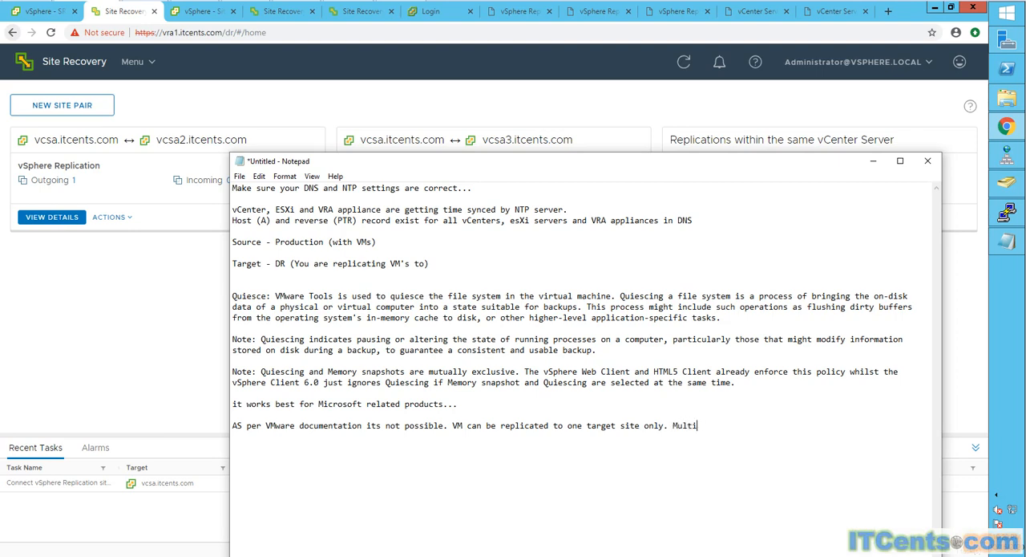
pyautogui.write('-site')
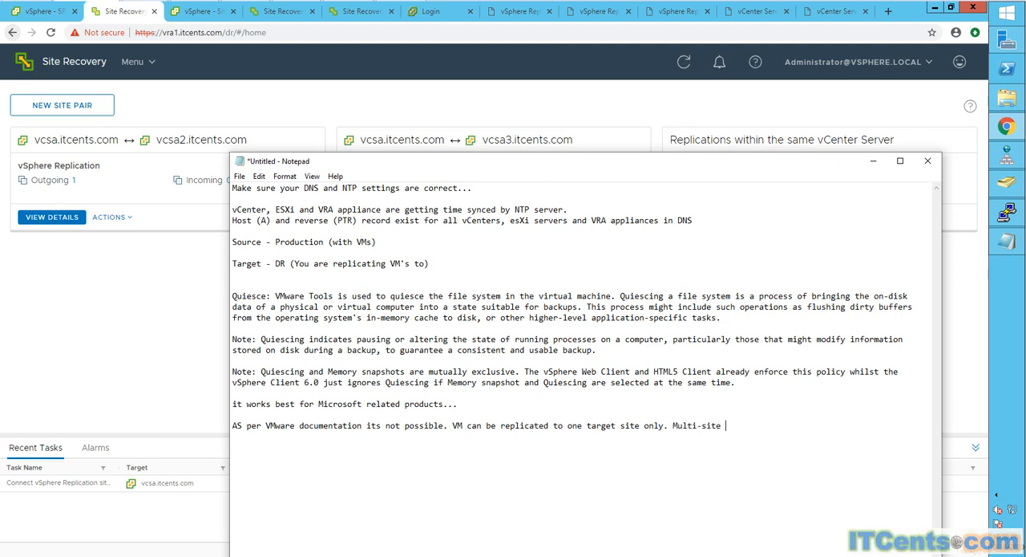
pyautogui.write('targeting is')
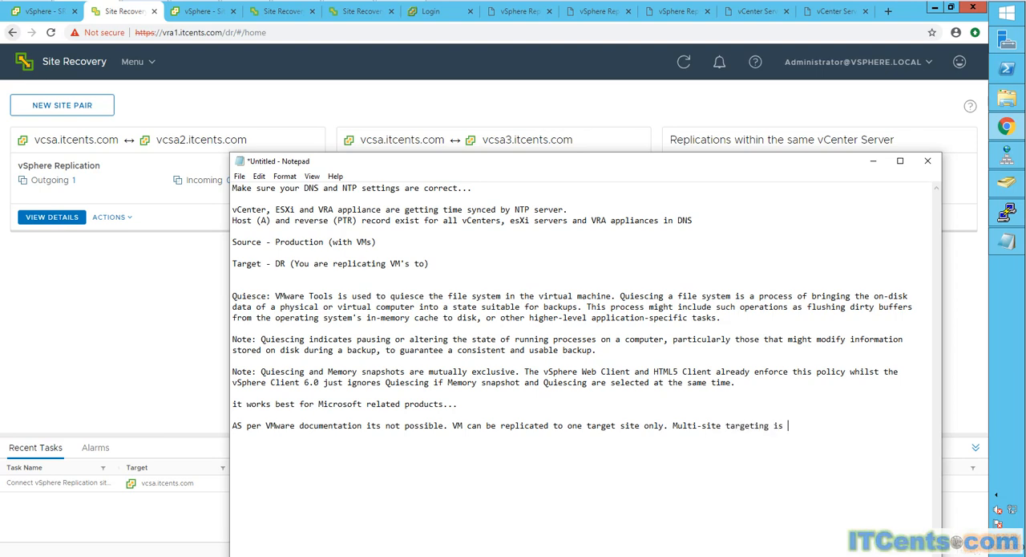
pyautogui.write('not supporte')
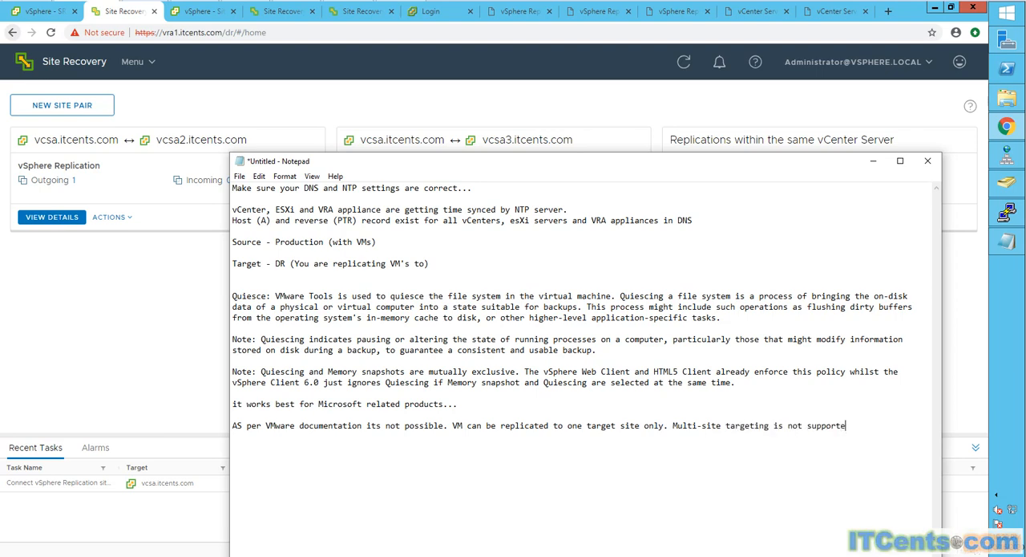
pyautogui.write('d. its')
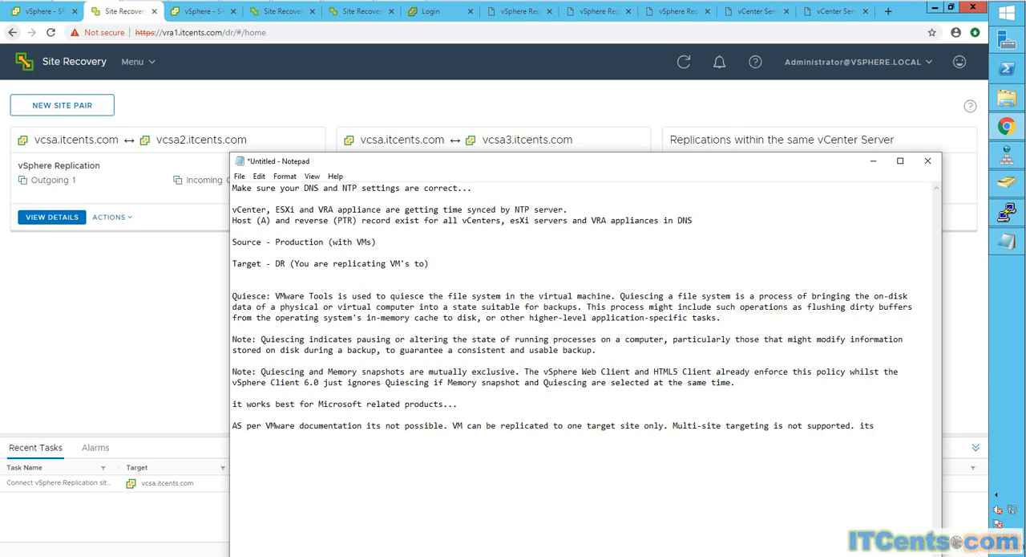
pyautogui.write('one-to-one relat')
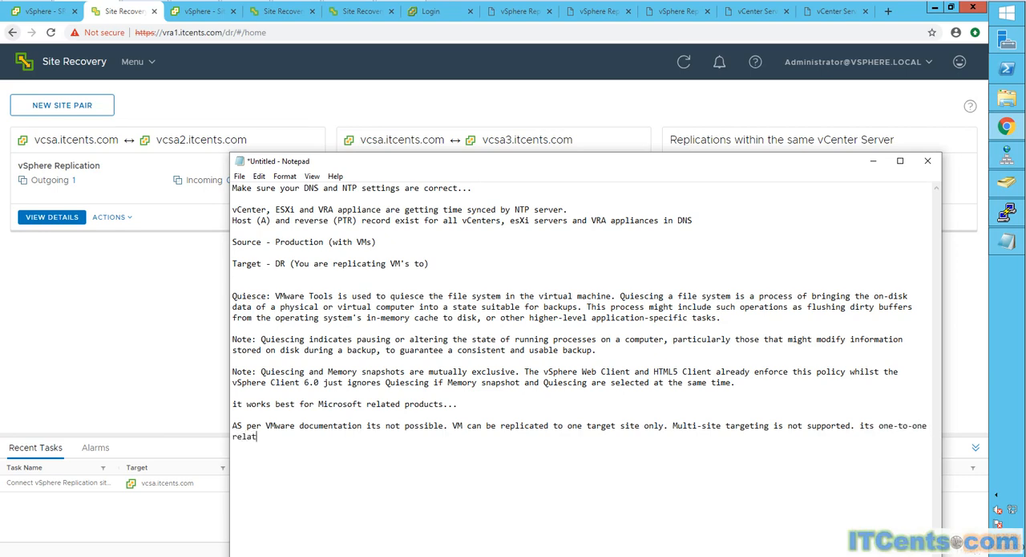
pyautogui.write('ionship')
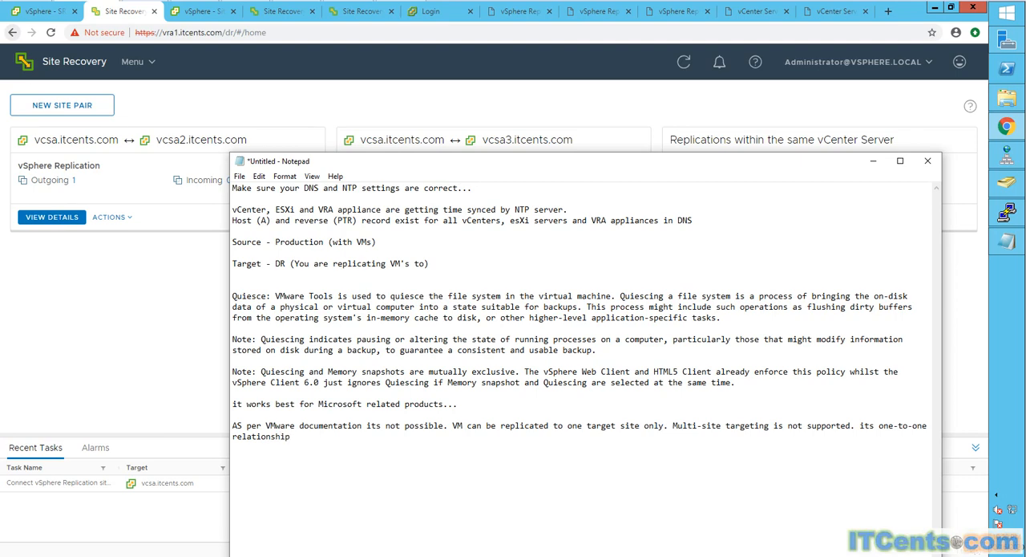
# Step: Add a note line reading 'SRVR1 From Prod to DR'
pyautogui.write('....')
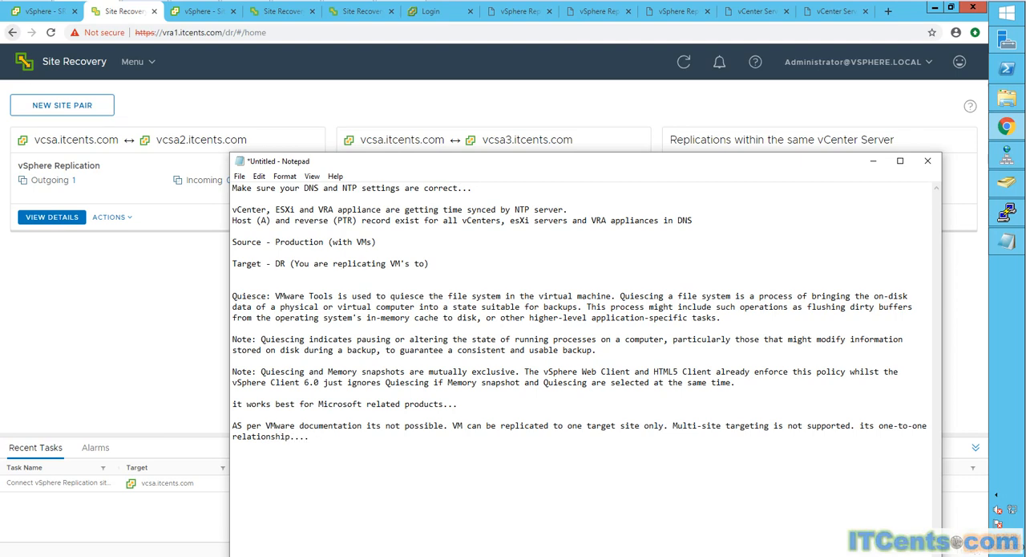
pyautogui.write('SRVR')
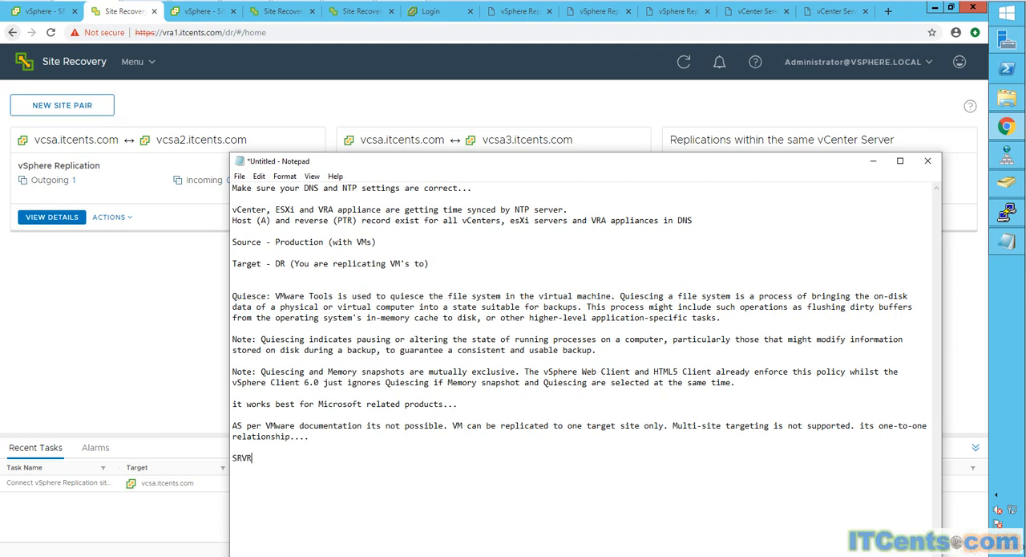
pyautogui.write('1 From')
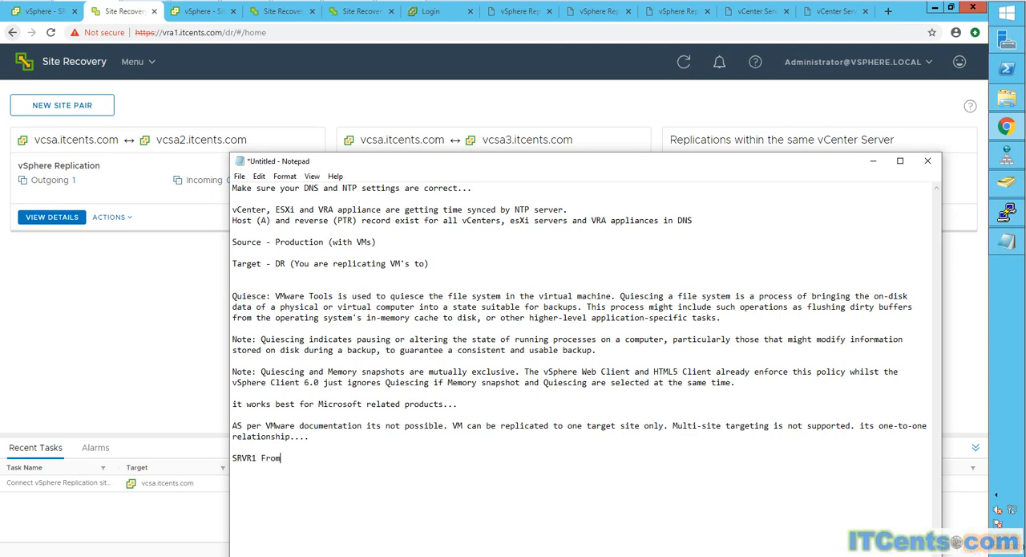
pyautogui.write('Prod')
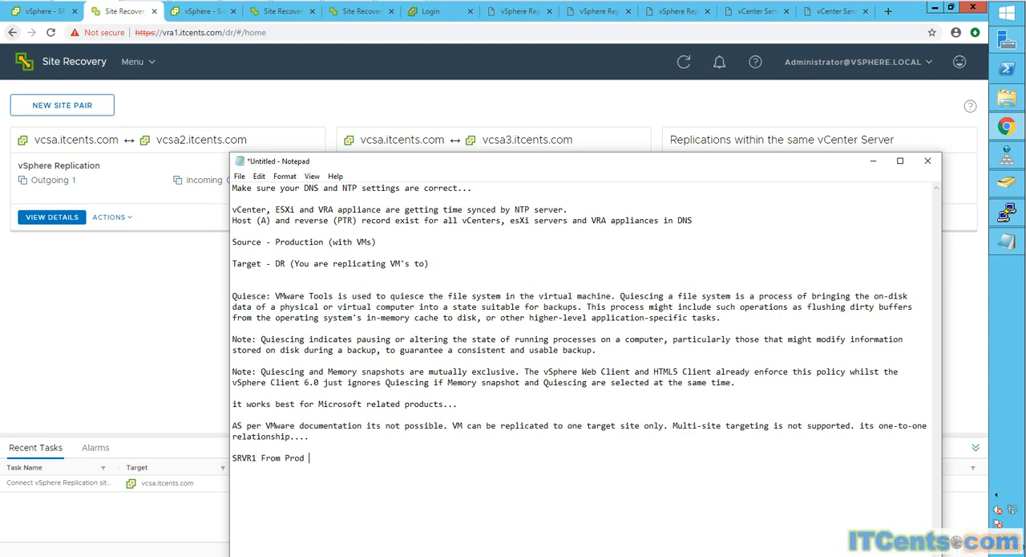
pyautogui.write('to DR')
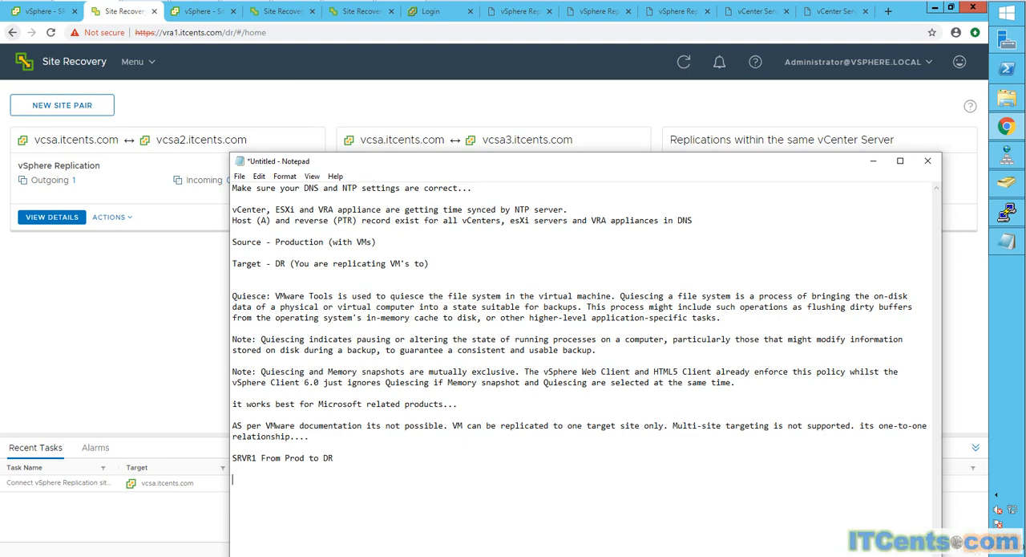
# Step: Add a second line reading 'SRVR1 NOT frm Prod to Offshore'
pyautogui.write('SRVR1')
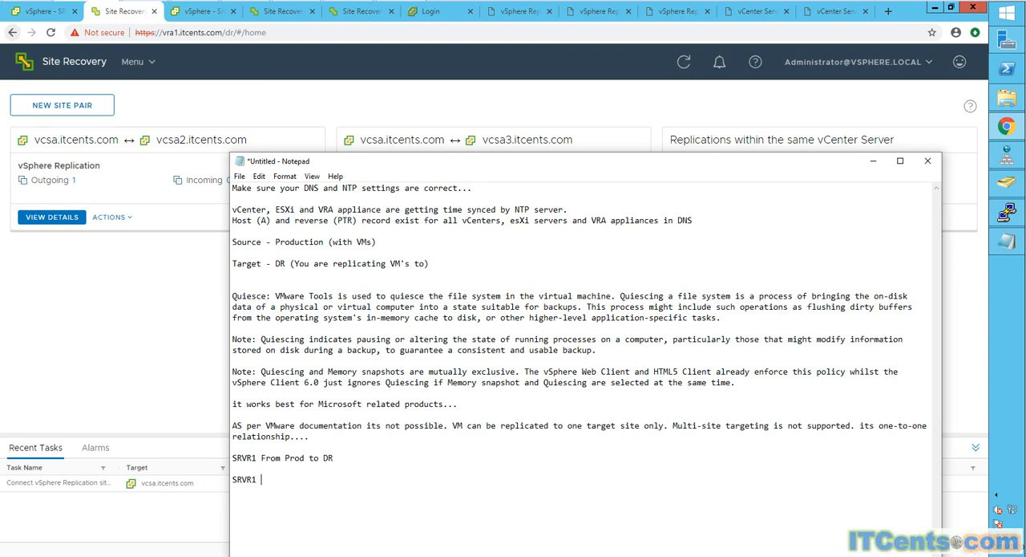
pyautogui.write('NOT frp')
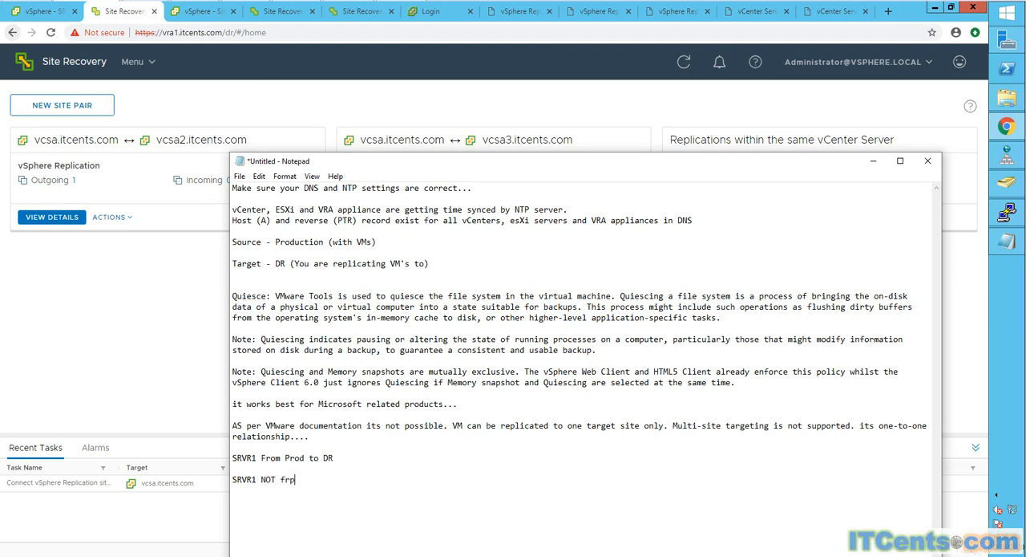
pyautogui.write('m P')
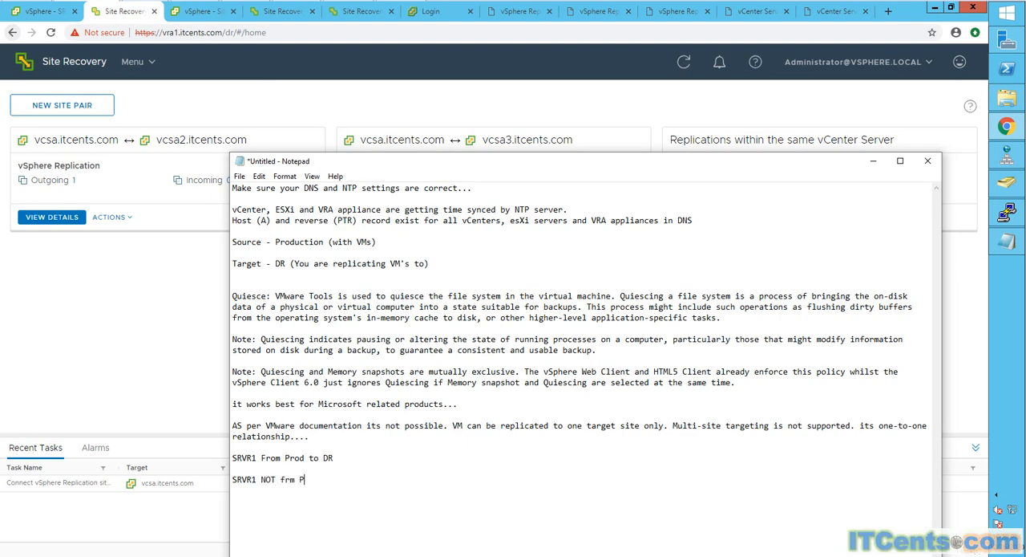
pyautogui.write('rod to')
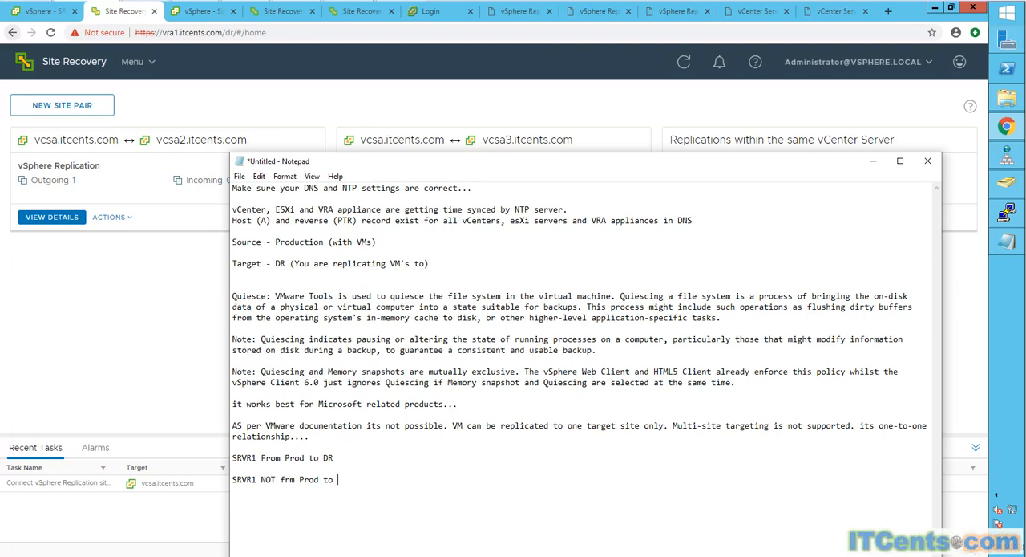
pyautogui.write('Offshote')
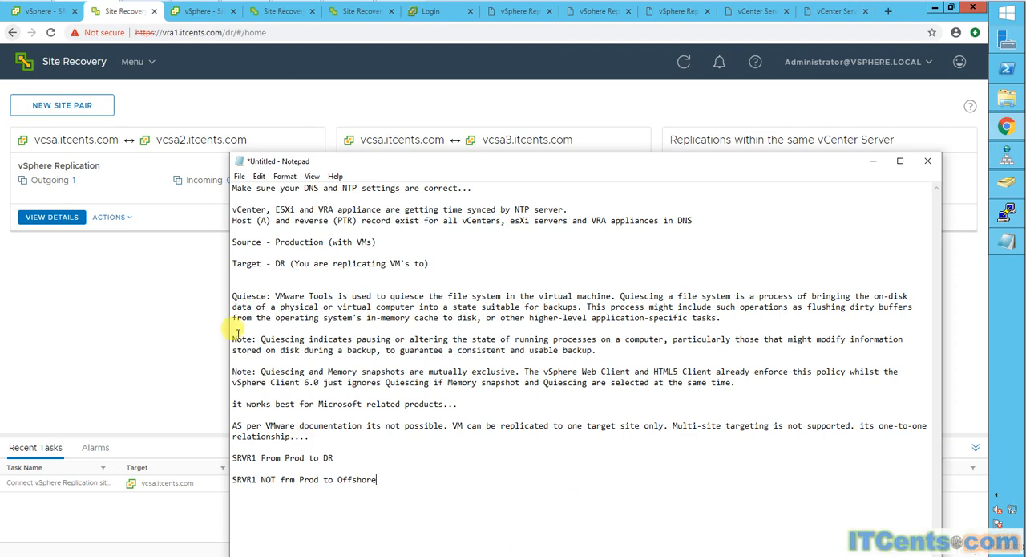
pyautogui.moveTo(874, 161)
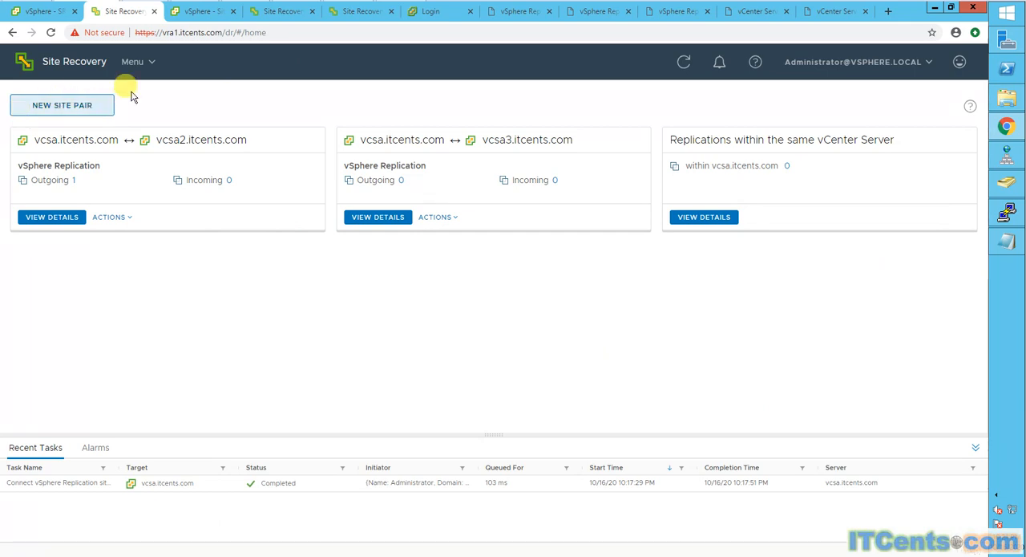
pyautogui.moveTo(336, 211)
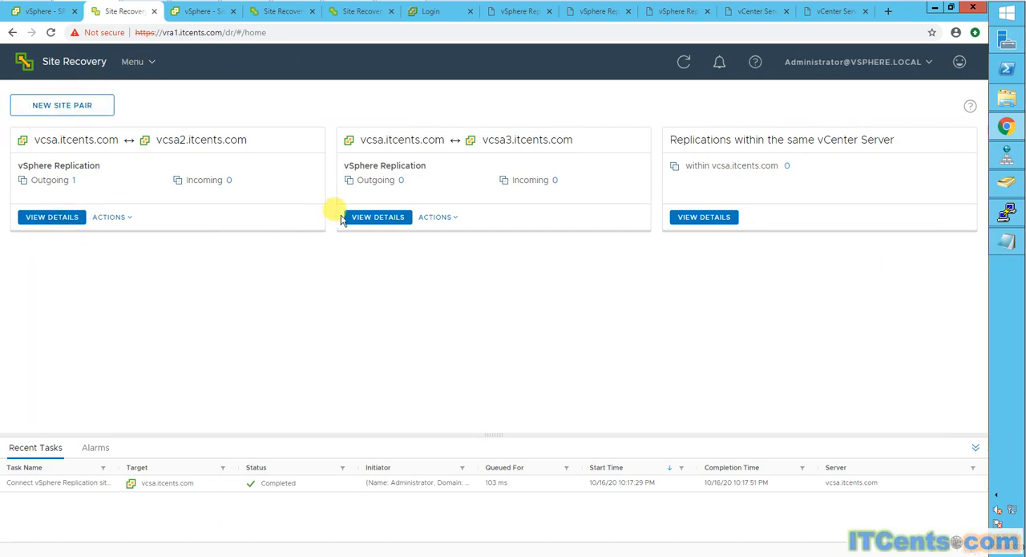
pyautogui.moveTo(360, 156)
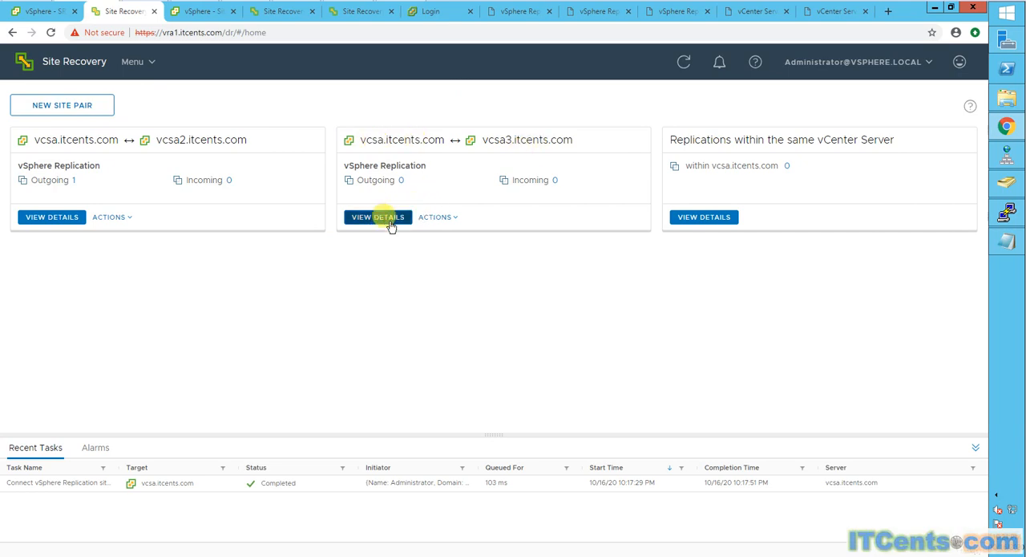
# Step: Attempt logging in to vcsa3 from the pair details; fix the rejected user name
pyautogui.click(378, 216)
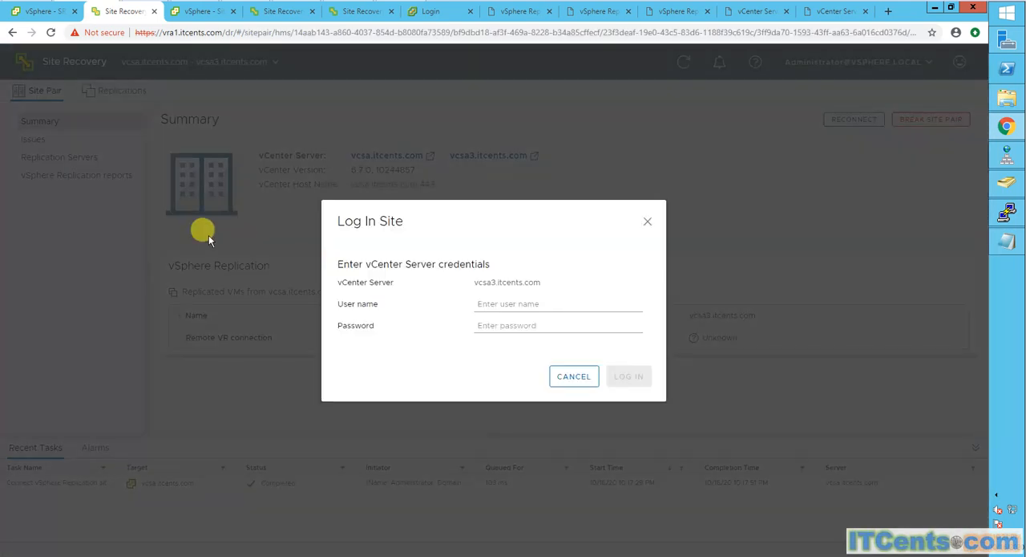
pyautogui.click(557, 303)
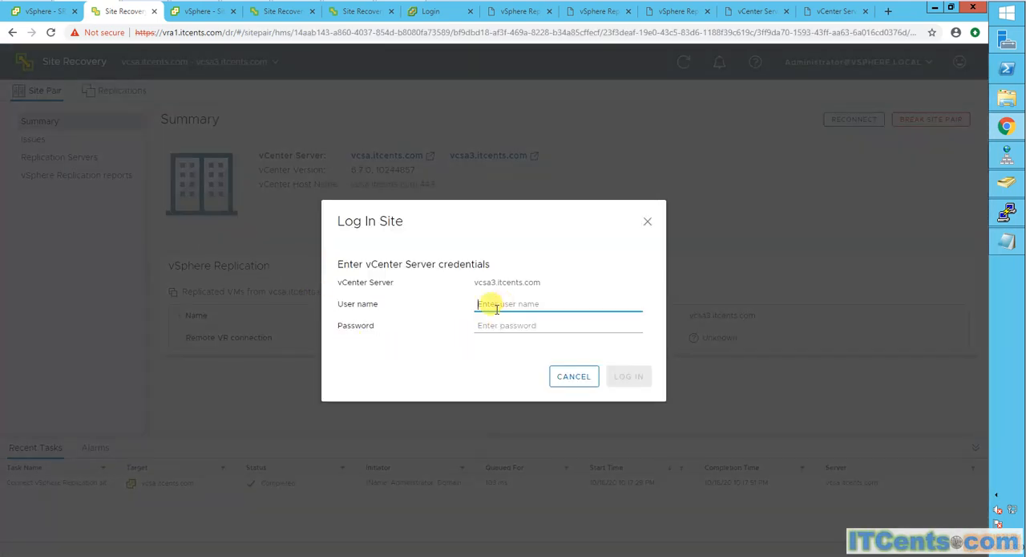
pyautogui.write('administrator@vps')
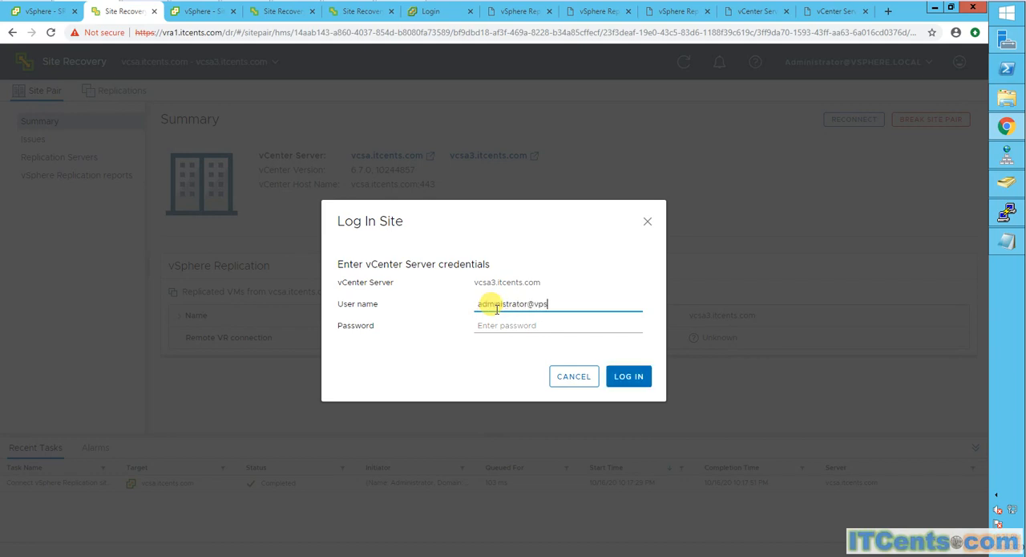
pyautogui.write('hr')
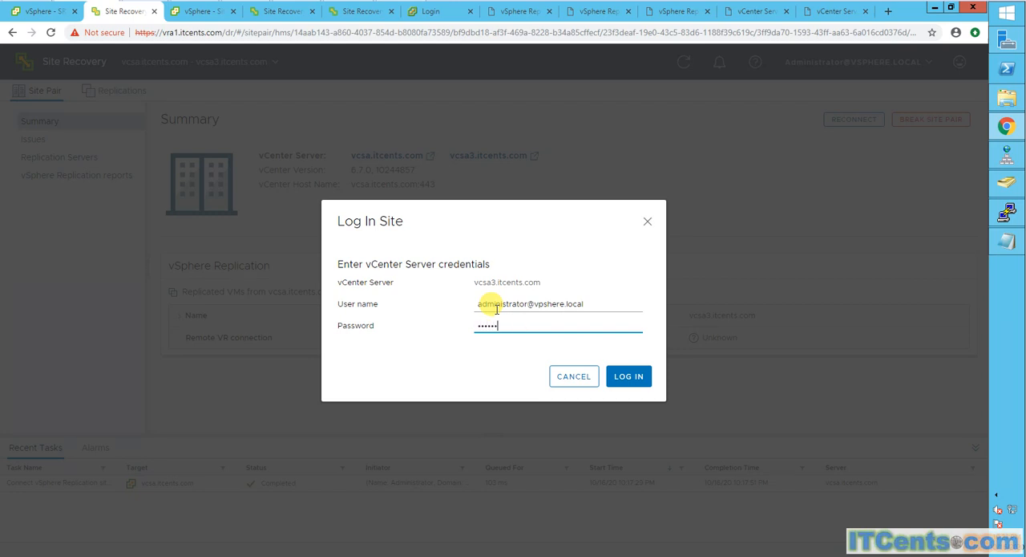
pyautogui.click(629, 375)
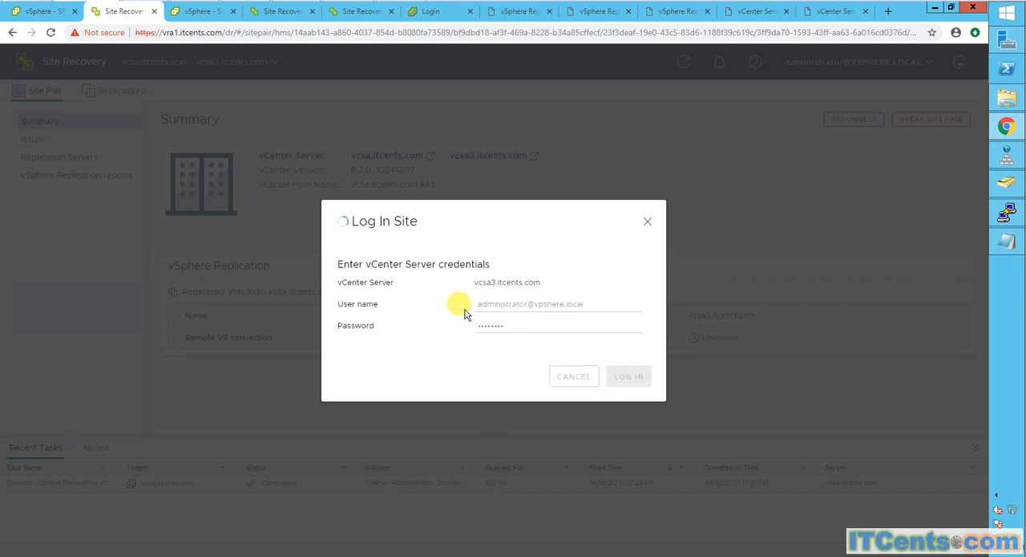
pyautogui.click(629, 375)
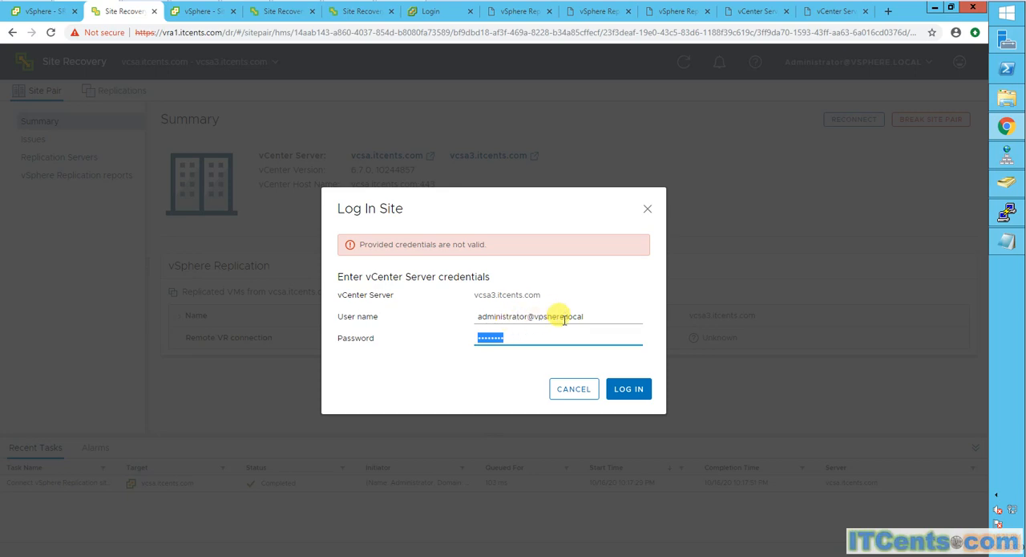
pyautogui.click(546, 316)
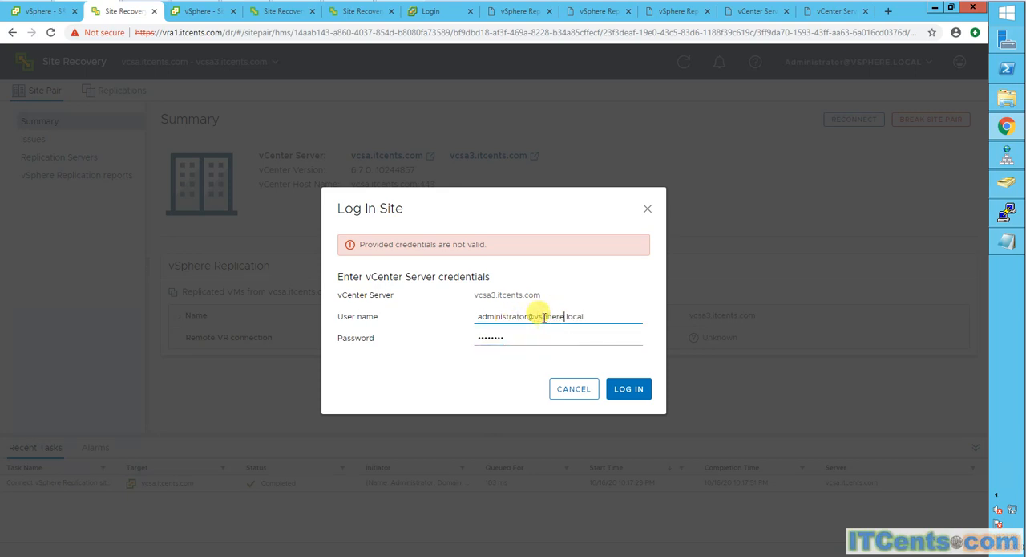
# Step: Log in to vcsa3 and start a new vcsa-to-vcsa3 replication listing SRVR2, SRVRx and vra1
pyautogui.click(629, 388)
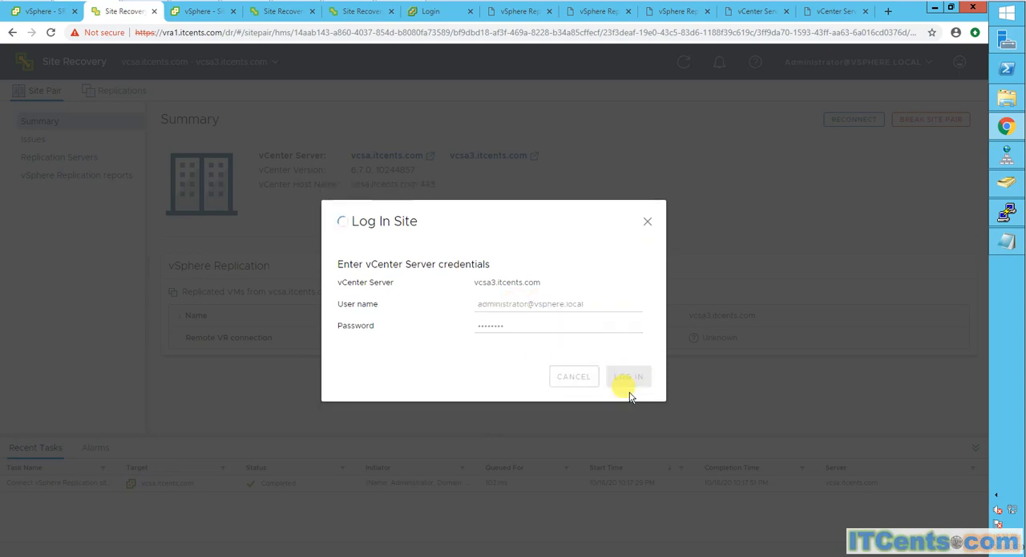
pyautogui.click(628, 376)
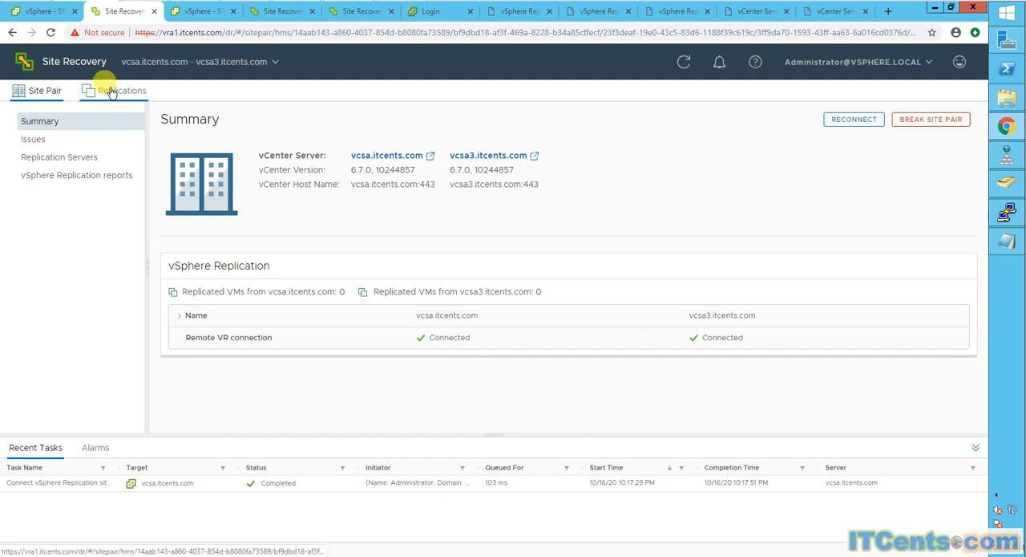
pyautogui.click(122, 90)
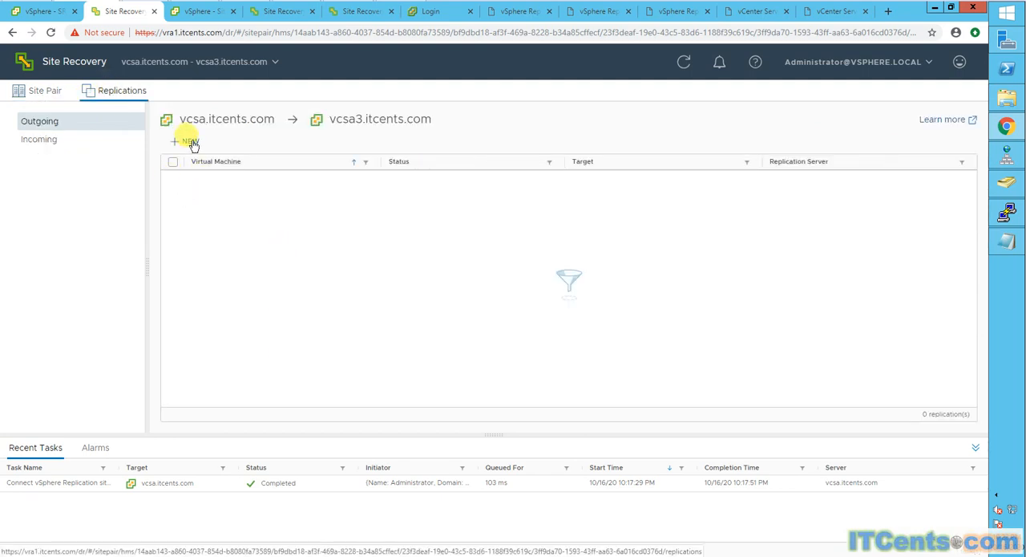
pyautogui.click(185, 142)
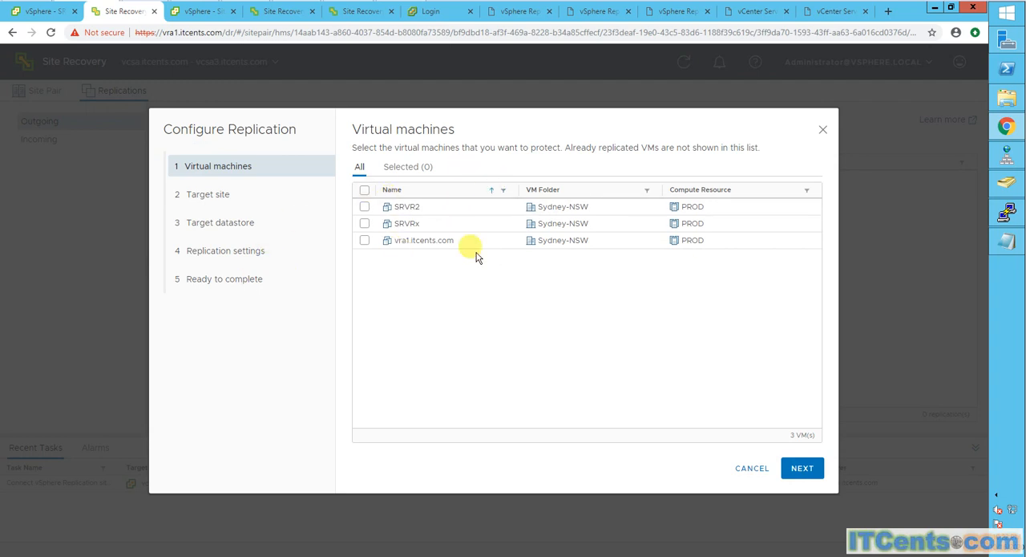
pyautogui.moveTo(449, 248)
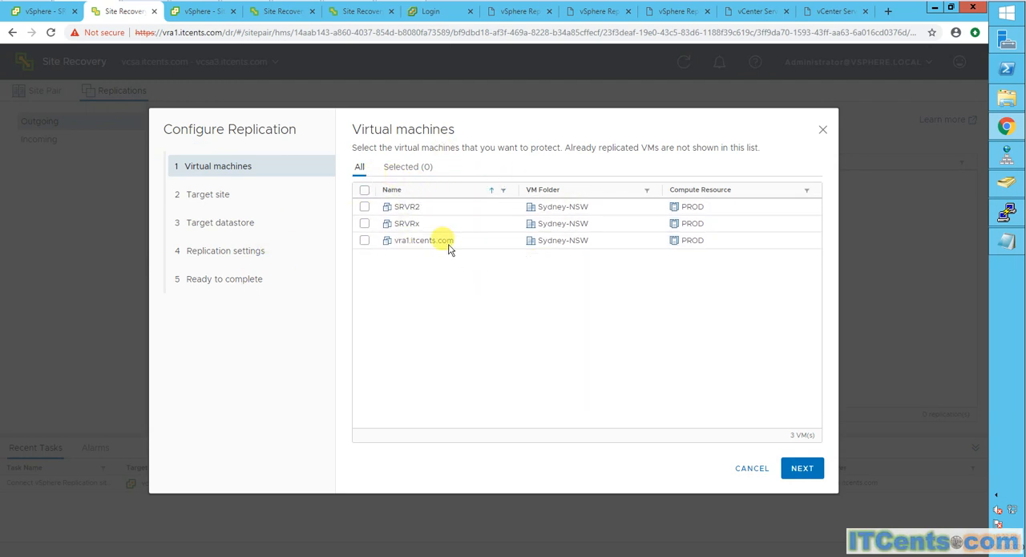
pyautogui.moveTo(443, 256)
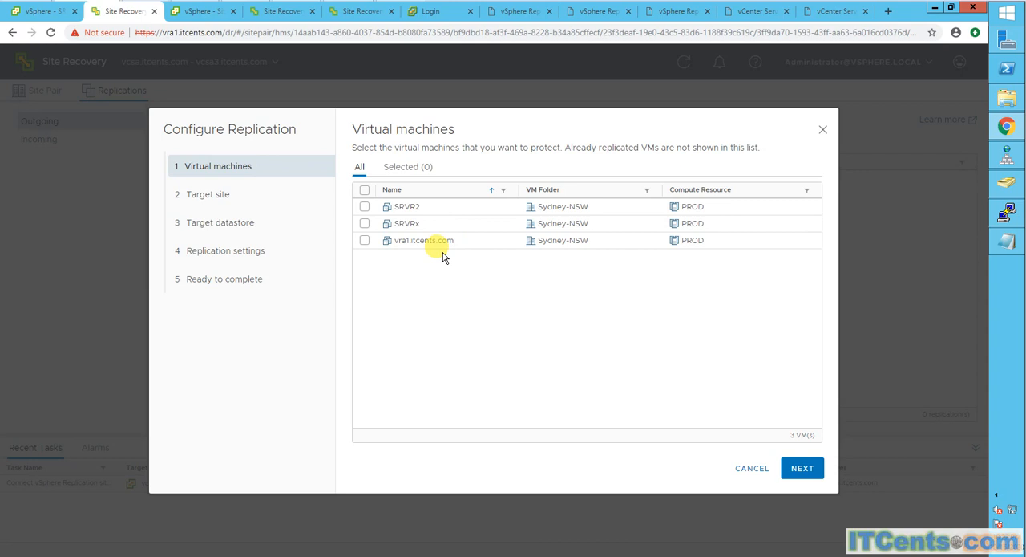
pyautogui.moveTo(488, 472)
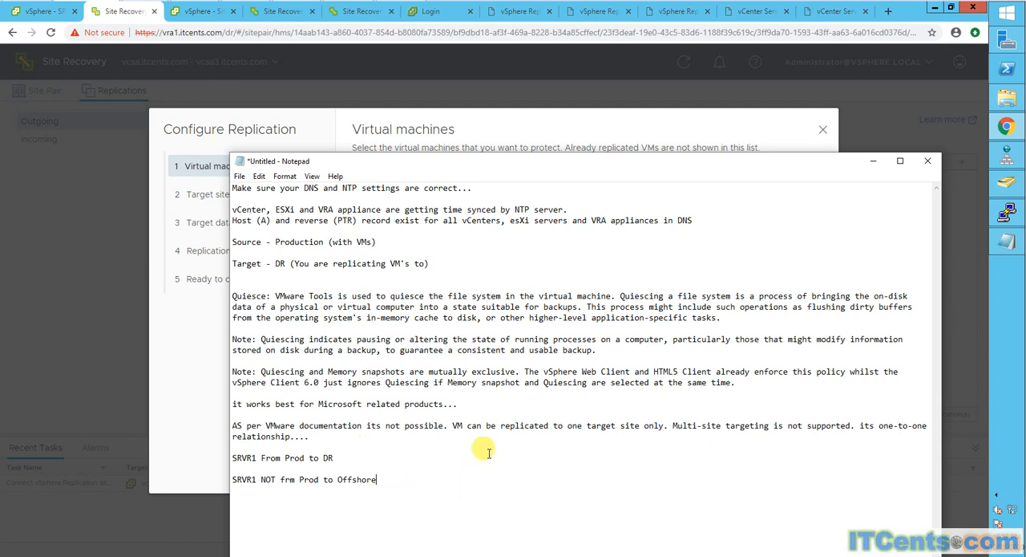
pyautogui.moveTo(461, 425)
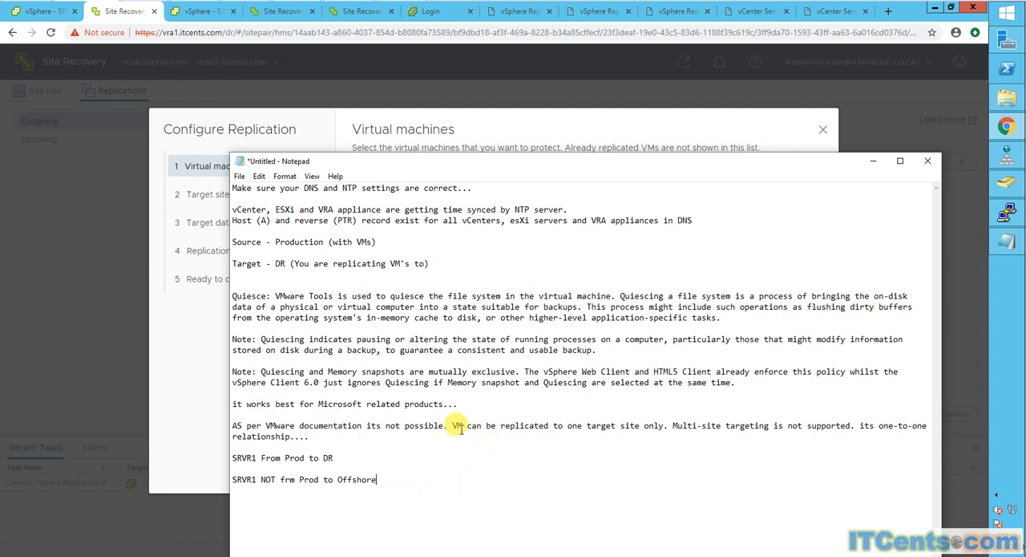
pyautogui.moveTo(591, 425)
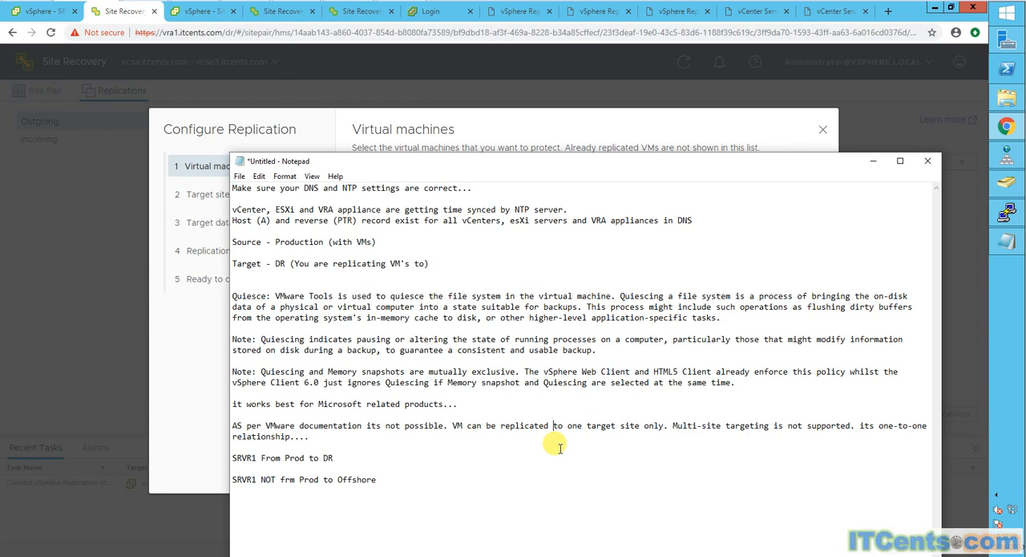
pyautogui.moveTo(672, 425)
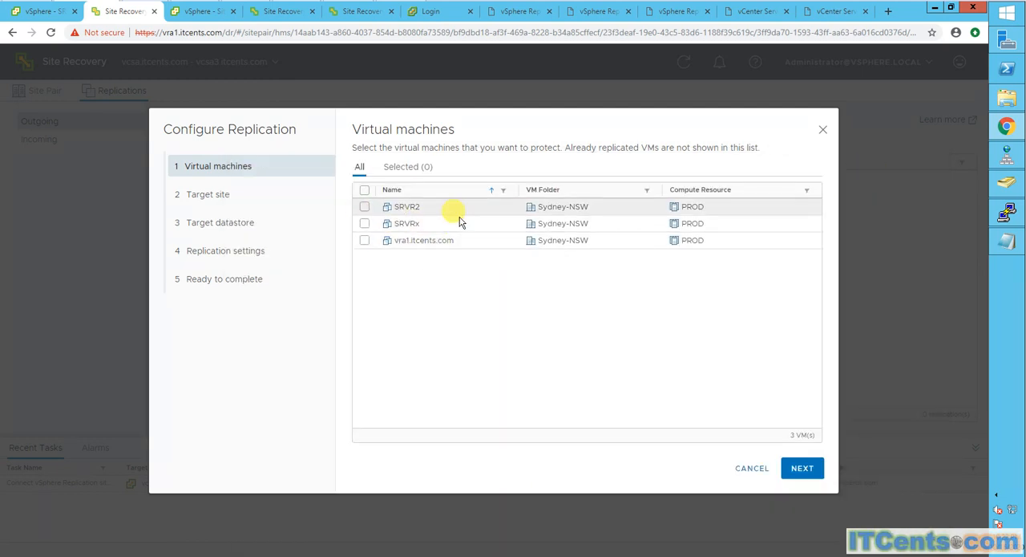
pyautogui.moveTo(343, 219)
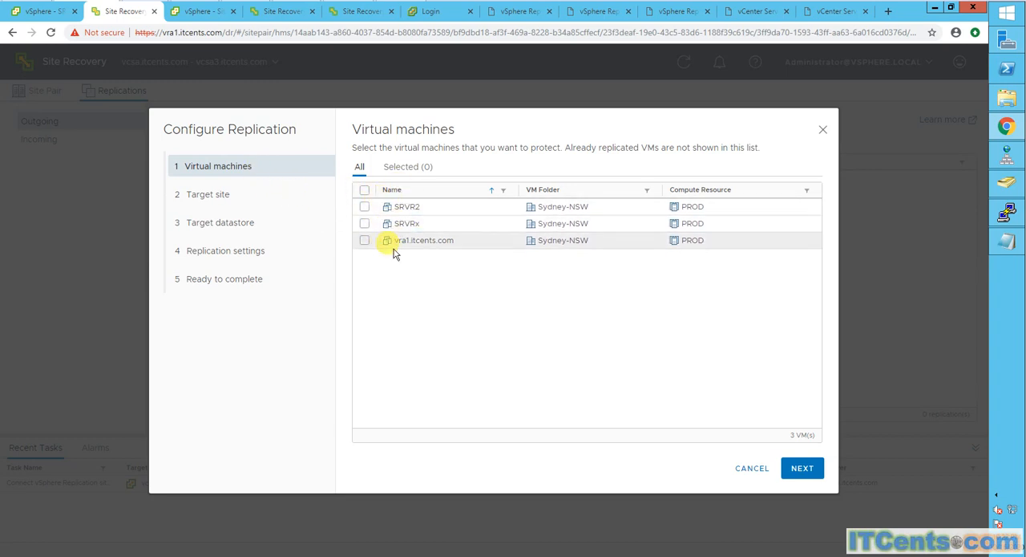
pyautogui.moveTo(397, 269)
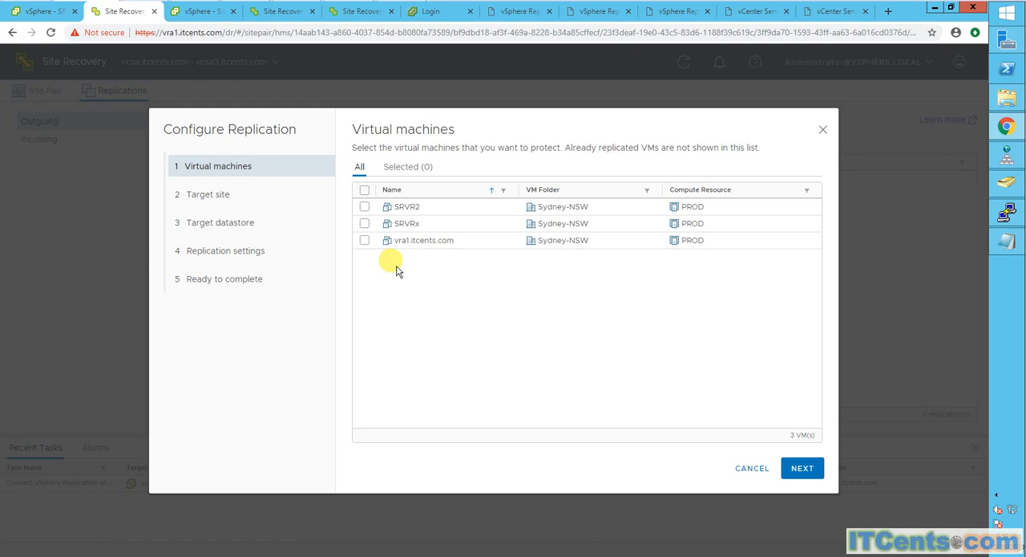
pyautogui.moveTo(823, 129)
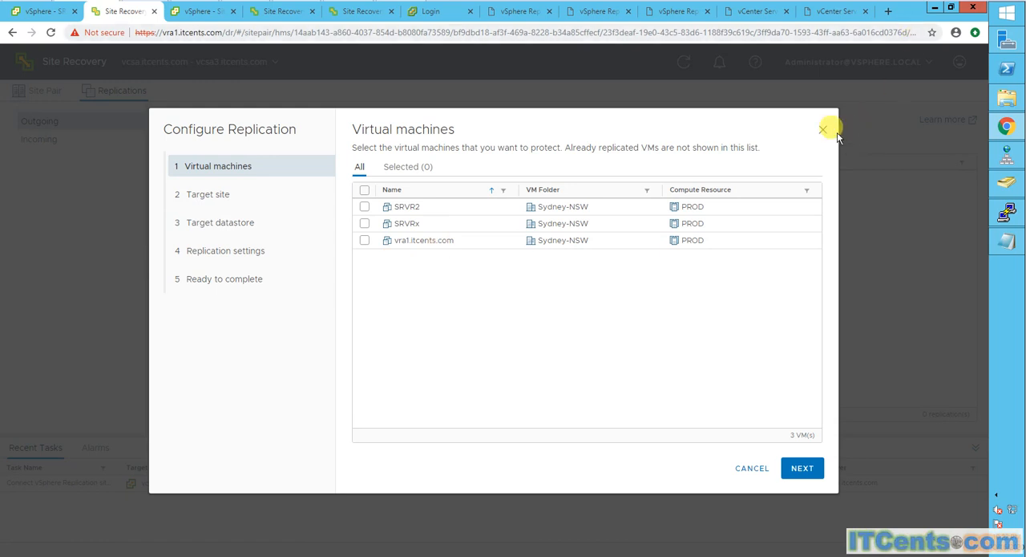
# Step: Close Configure Replication without selecting a VM, leaving zero outgoing replications
pyautogui.click(823, 129)
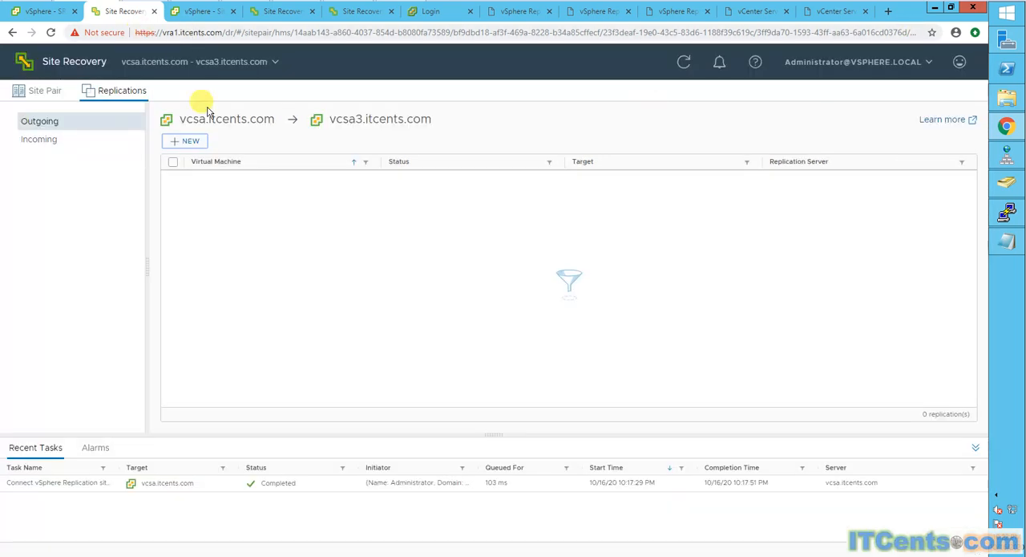
pyautogui.moveTo(160, 83)
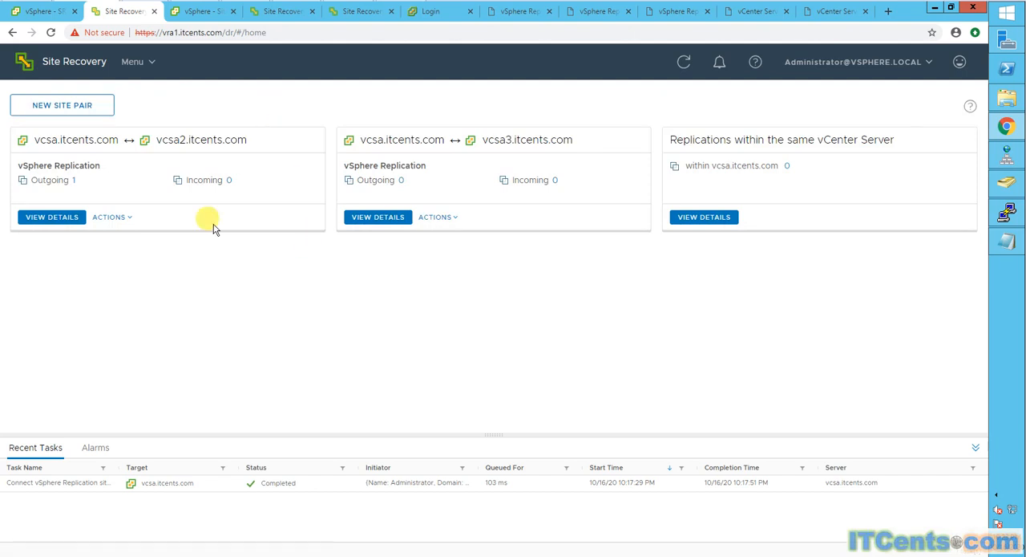
pyautogui.moveTo(51, 217)
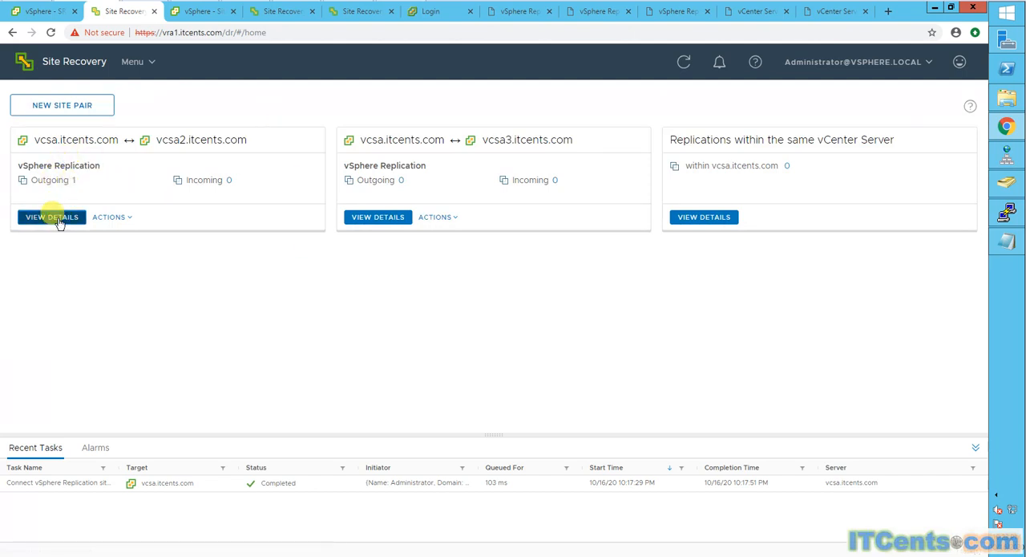
# Step: Check the vcsa–vcsa2 pair's replications, then open the empty vcsa–vcsa3 replications list
pyautogui.click(51, 217)
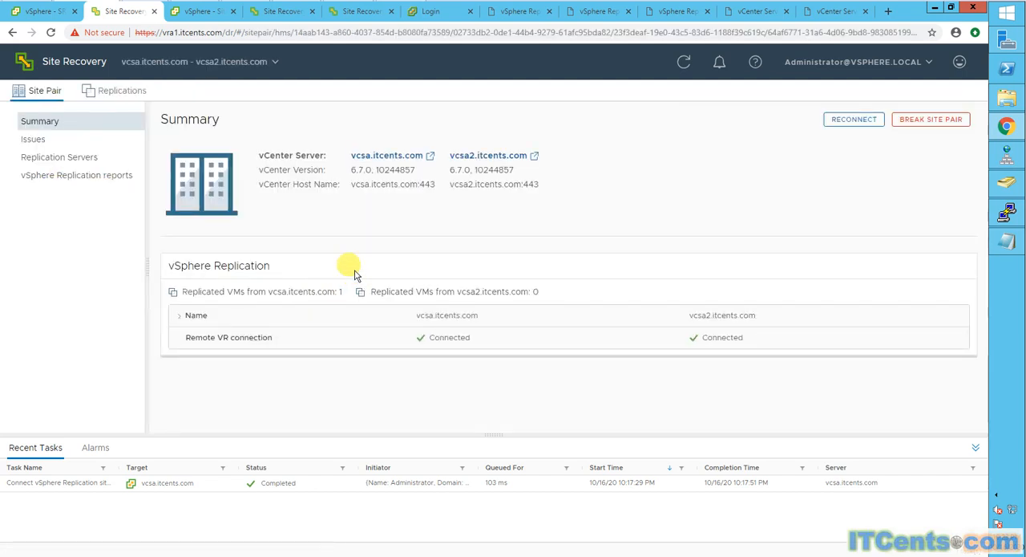
pyautogui.click(121, 90)
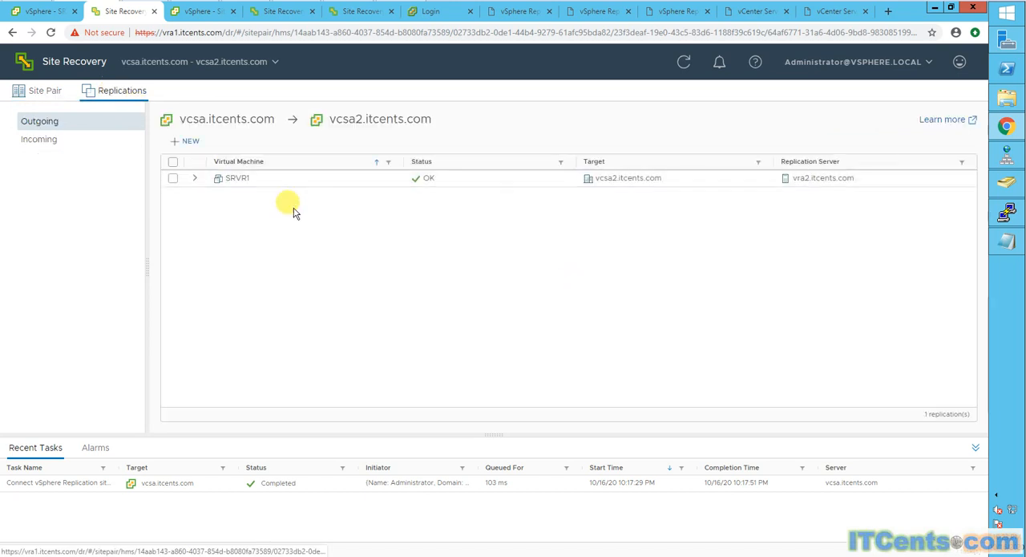
pyautogui.moveTo(359, 193)
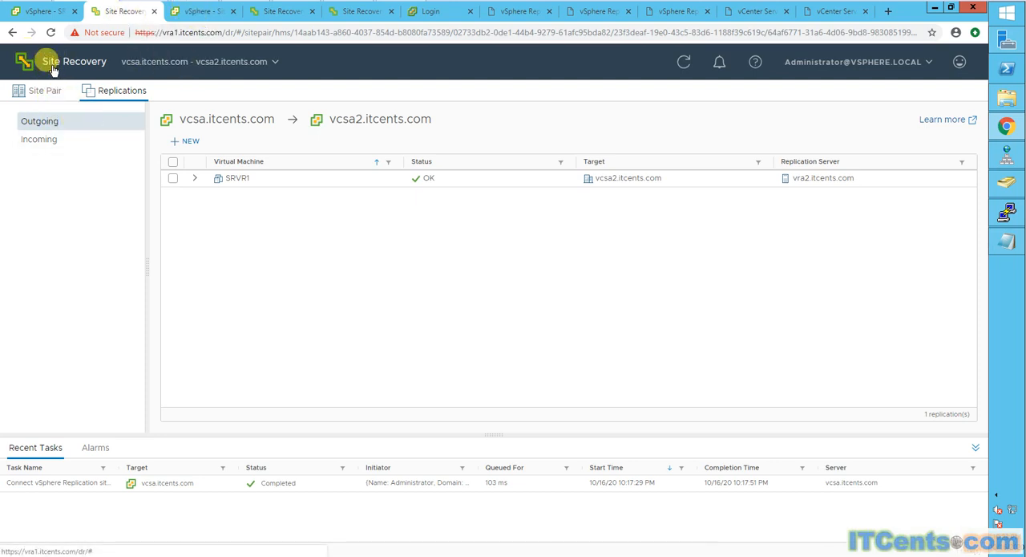
pyautogui.click(74, 61)
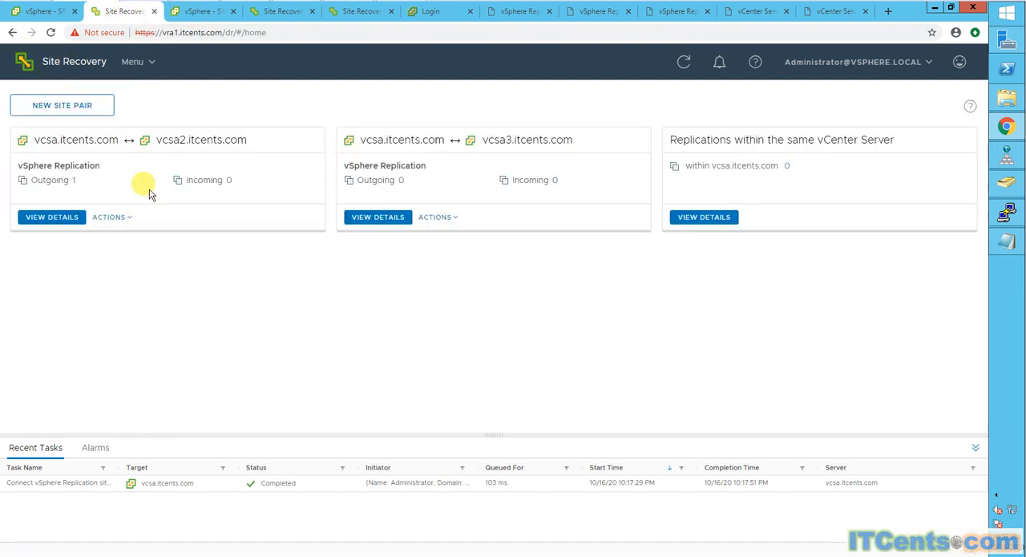
pyautogui.moveTo(378, 217)
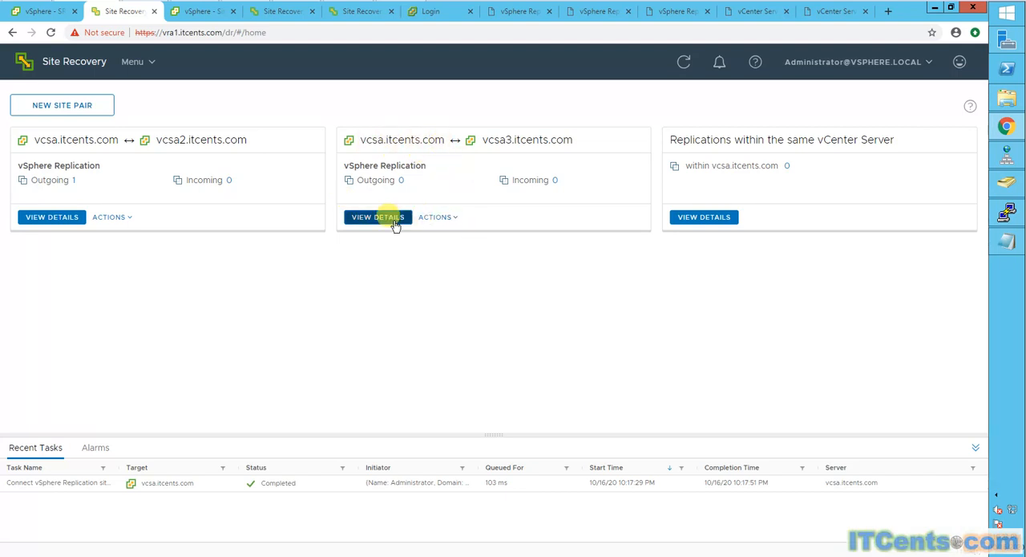
pyautogui.click(378, 217)
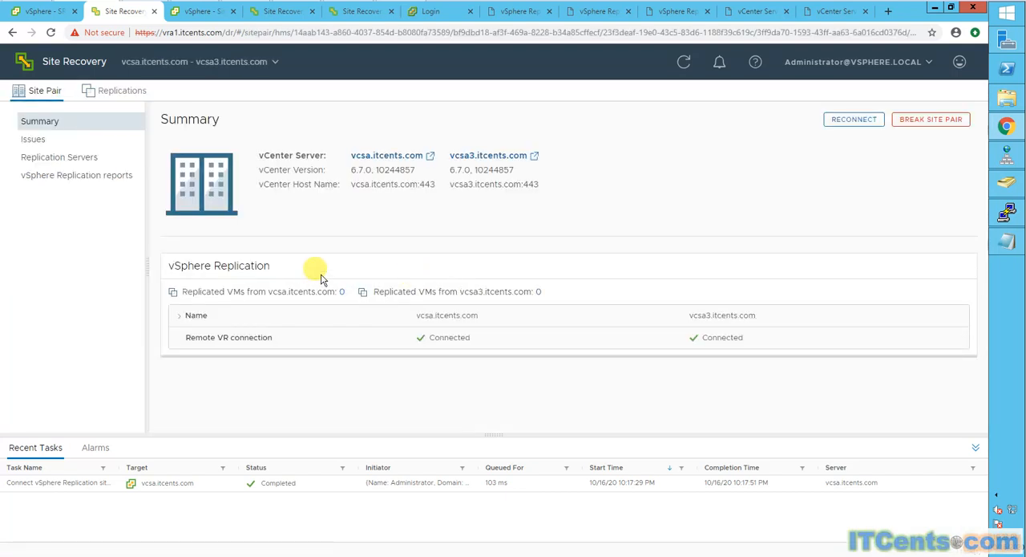
pyautogui.click(122, 90)
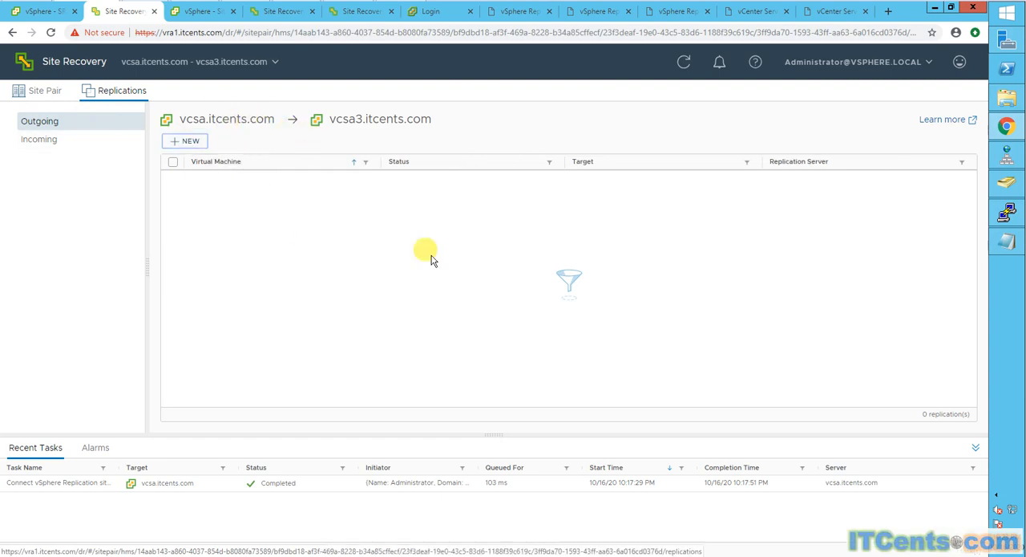
# Step: Start a new replication for SRVR2, keeping the vSphere Replication Server auto-assigned
pyautogui.click(184, 140)
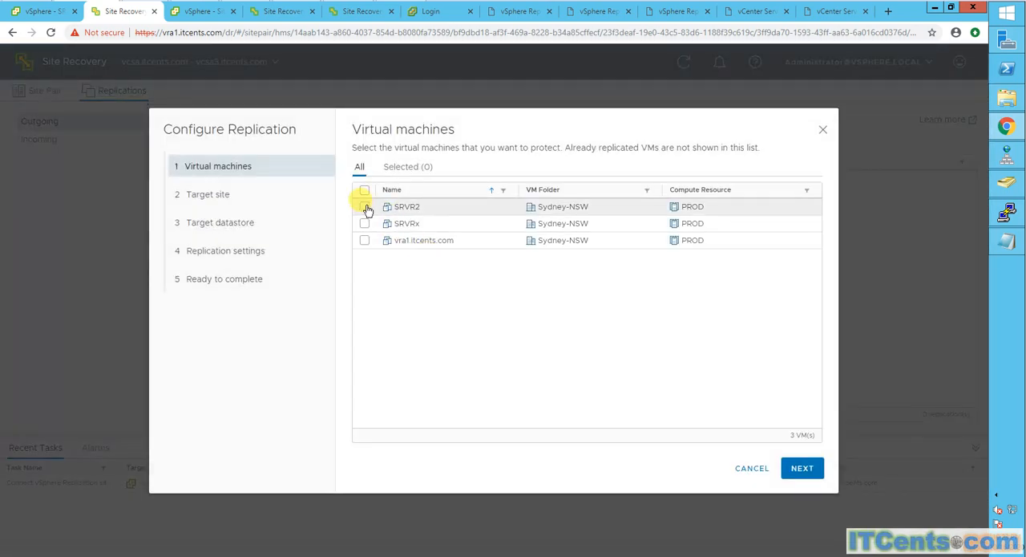
pyautogui.click(364, 206)
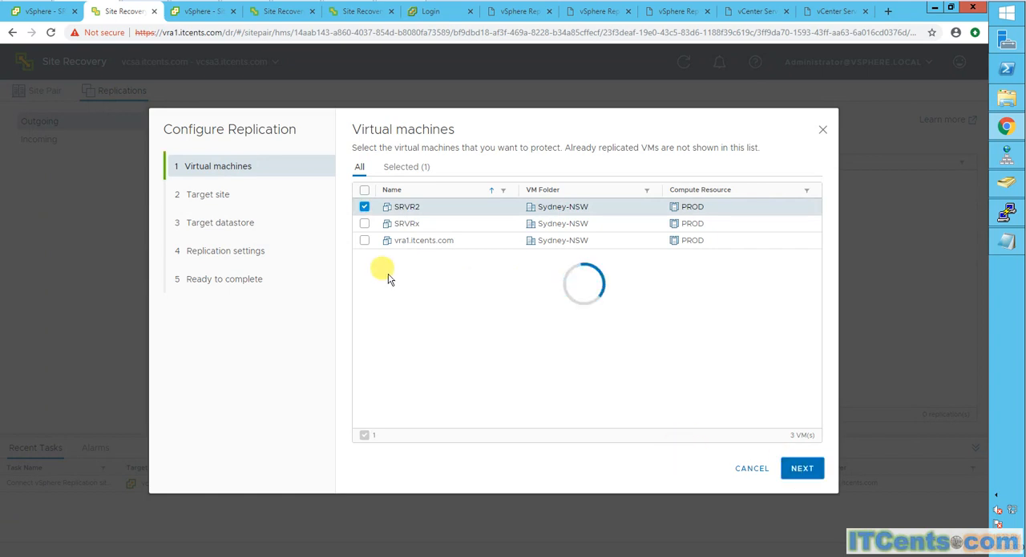
pyautogui.click(802, 467)
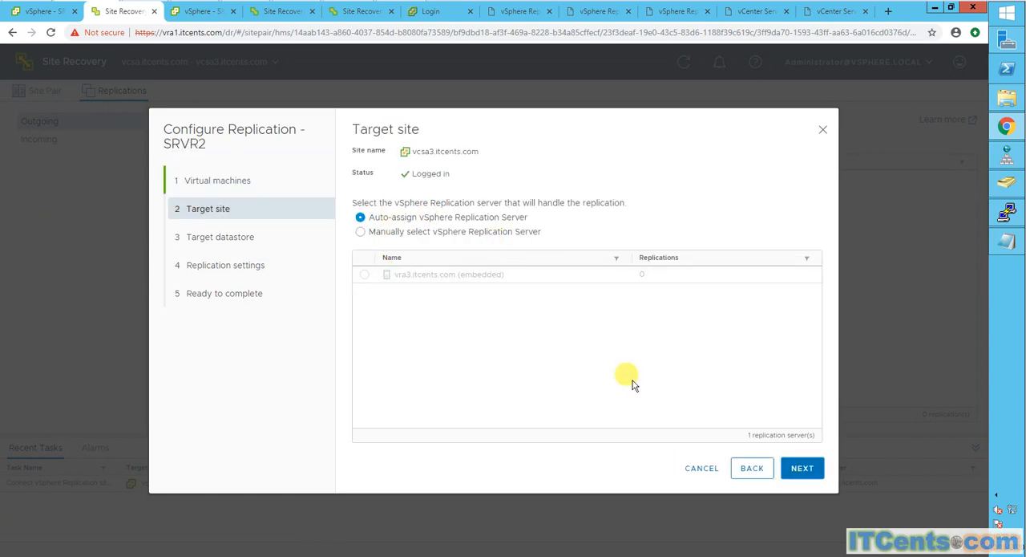
pyautogui.click(802, 468)
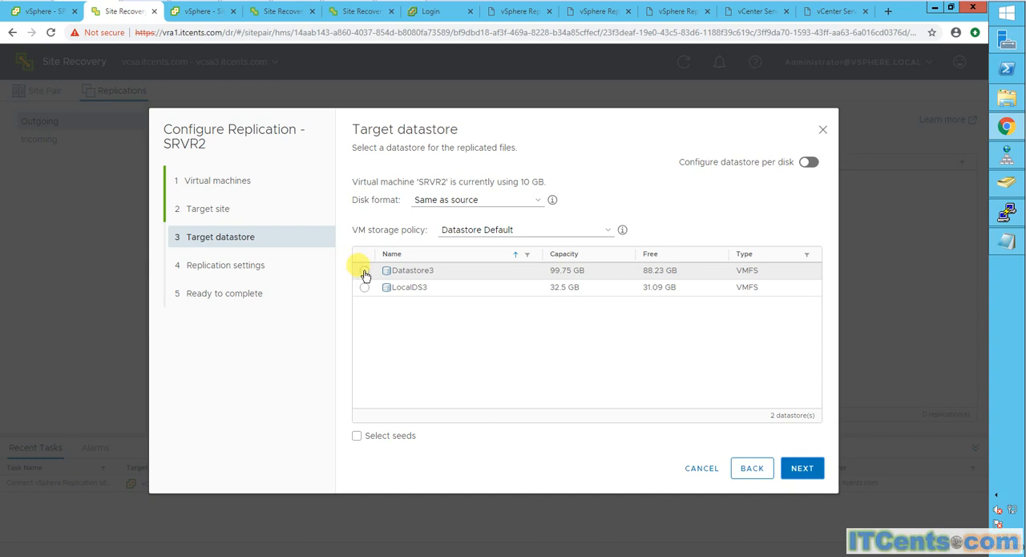
# Step: Choose Datastore3, set a 15-minute RPO, keep 2 point-in-time instances daily, and finish
pyautogui.click(802, 467)
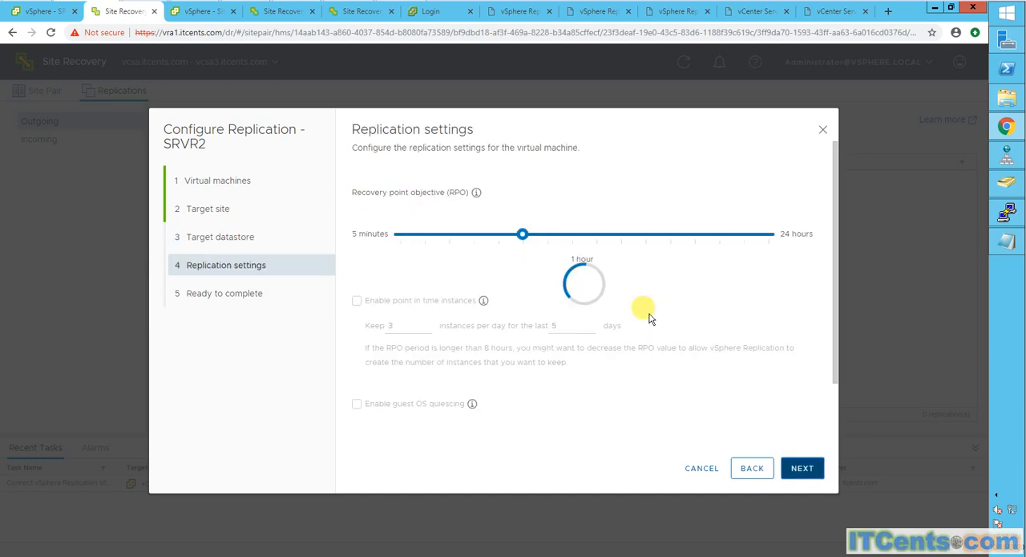
pyautogui.click(522, 233)
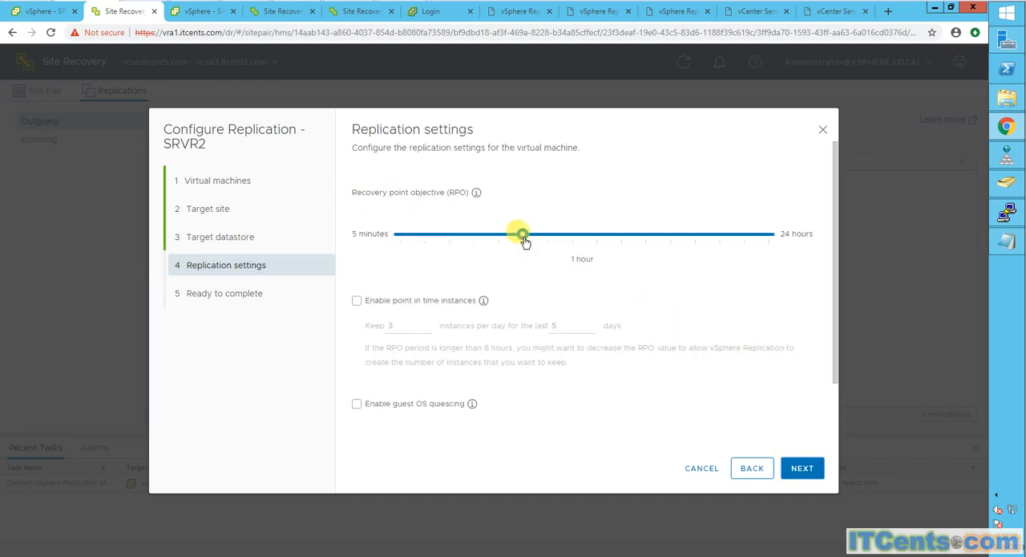
pyautogui.moveTo(520, 233); pyautogui.dragTo(449, 234)
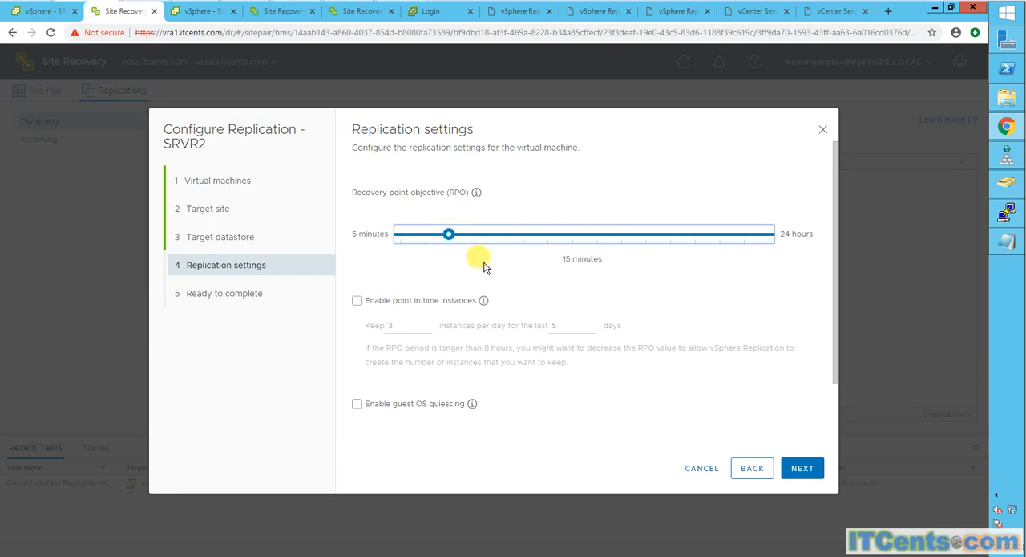
pyautogui.click(357, 300)
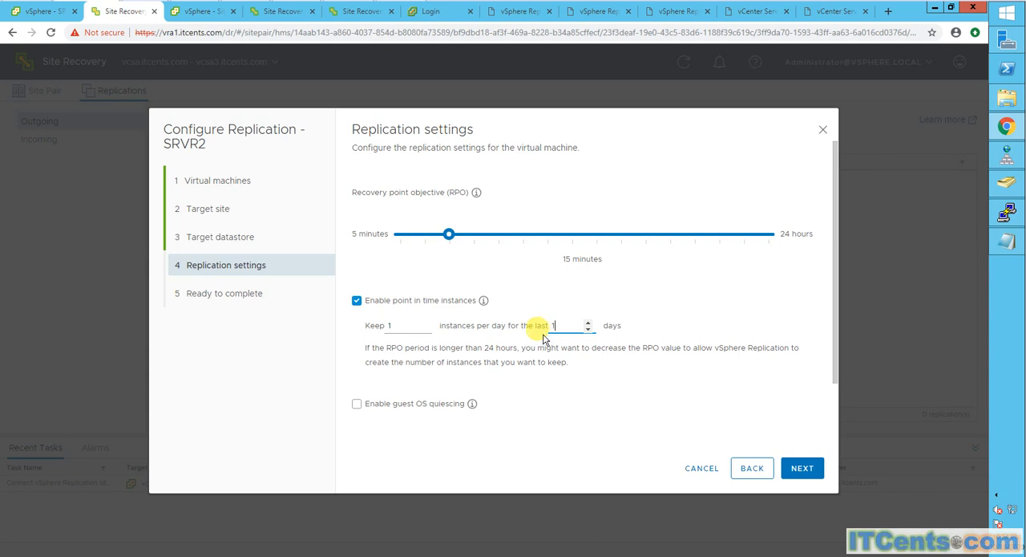
pyautogui.click(422, 323)
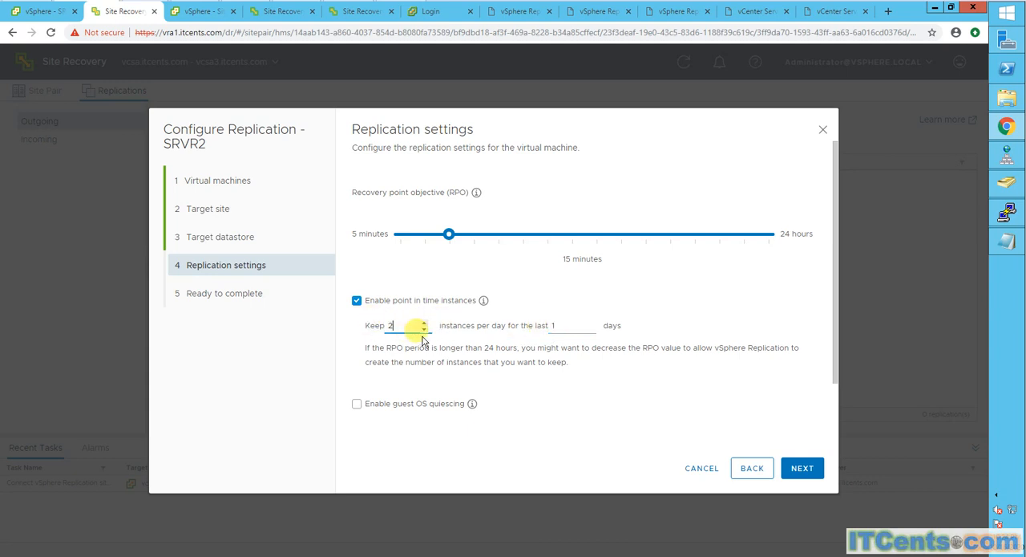
pyautogui.moveTo(467, 412)
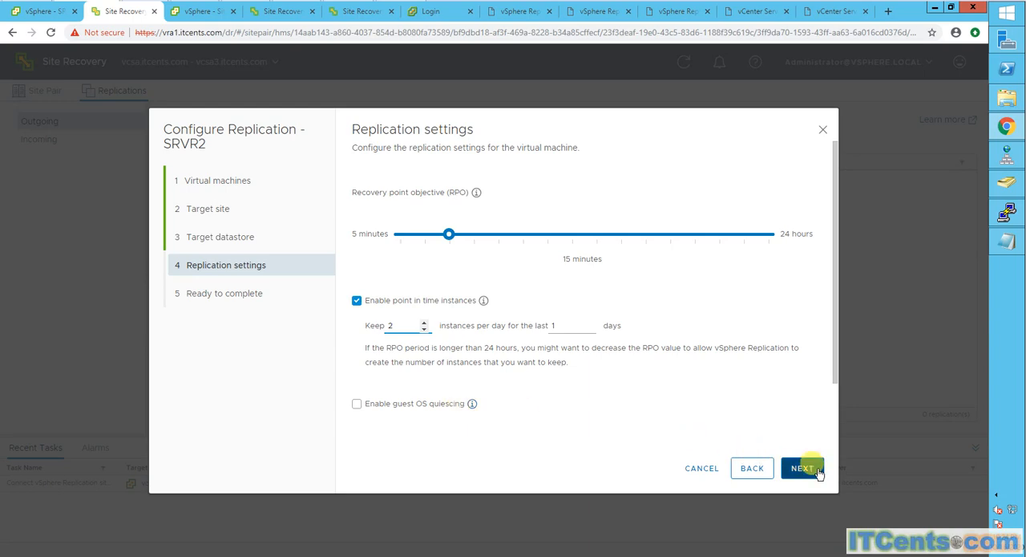
pyautogui.click(802, 468)
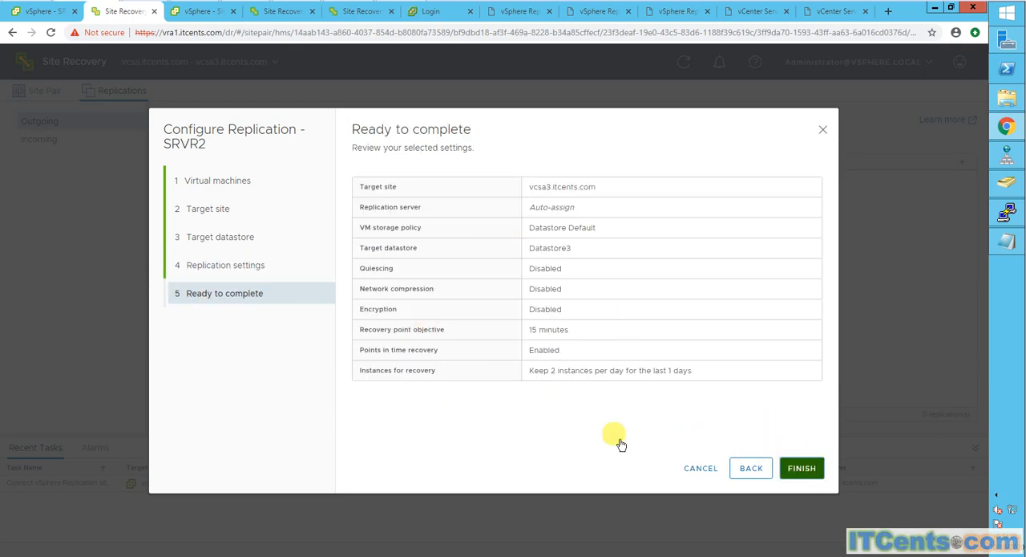
pyautogui.click(801, 468)
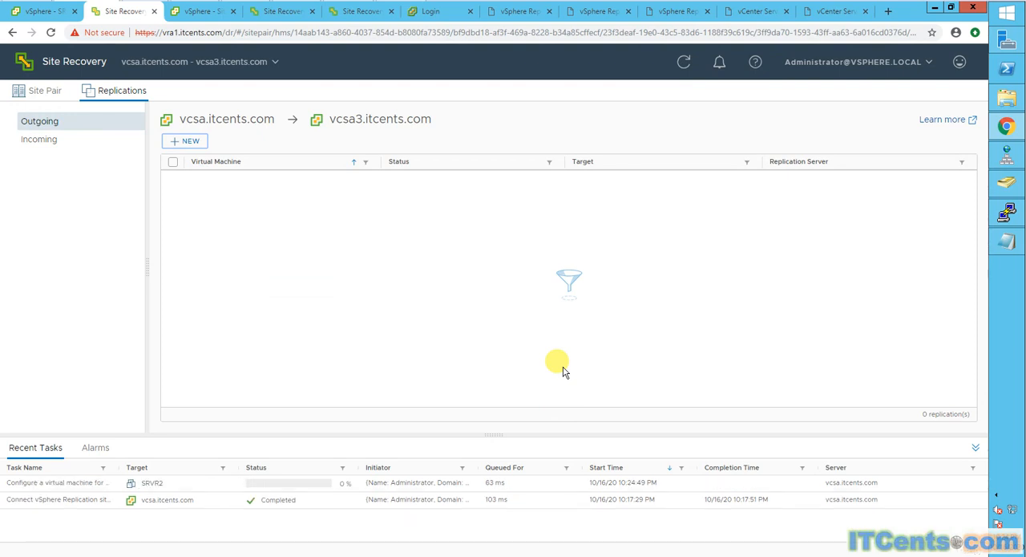
pyautogui.moveTo(235, 503)
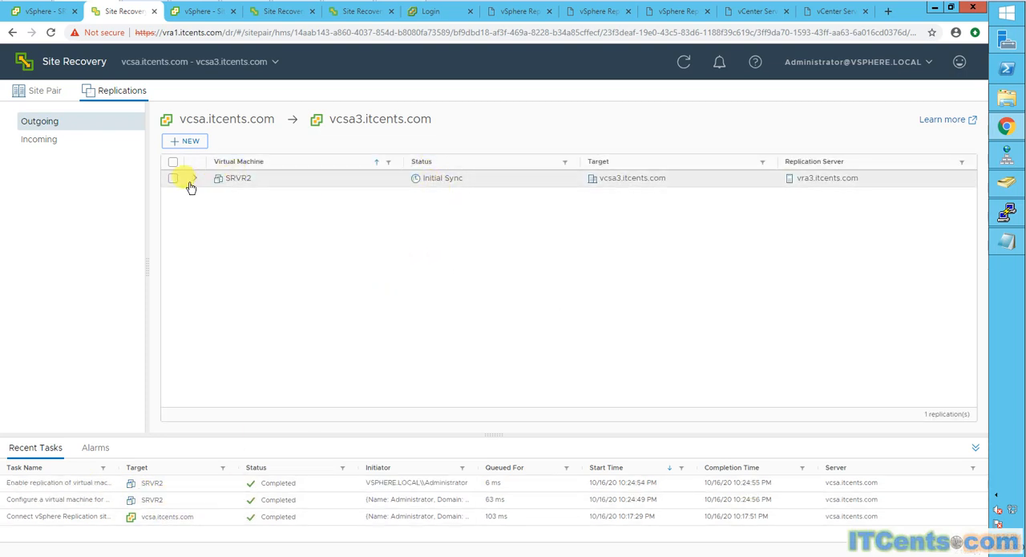
# Step: Expand SRVR2's row in the outgoing list to watch its initial sync progress
pyautogui.click(194, 177)
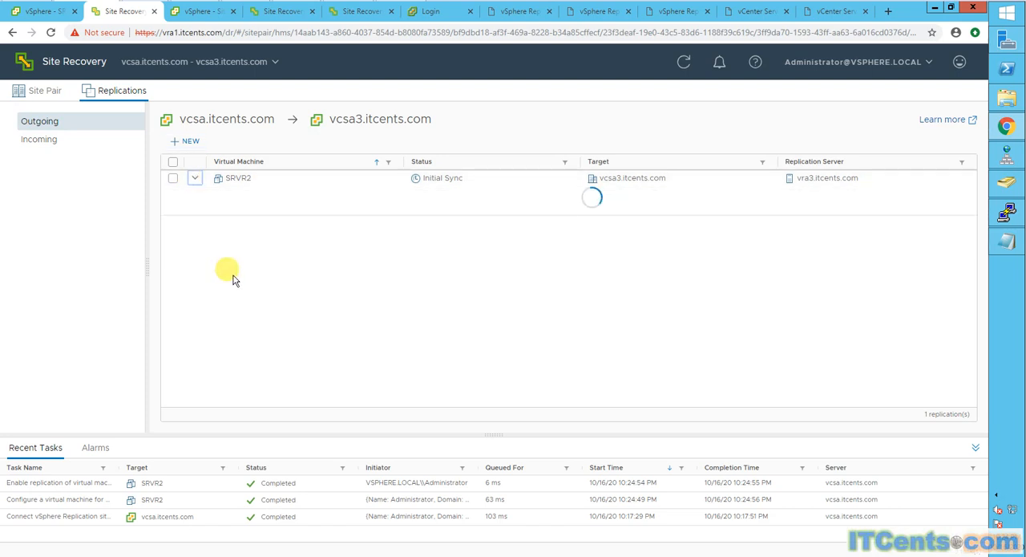
pyautogui.click(194, 177)
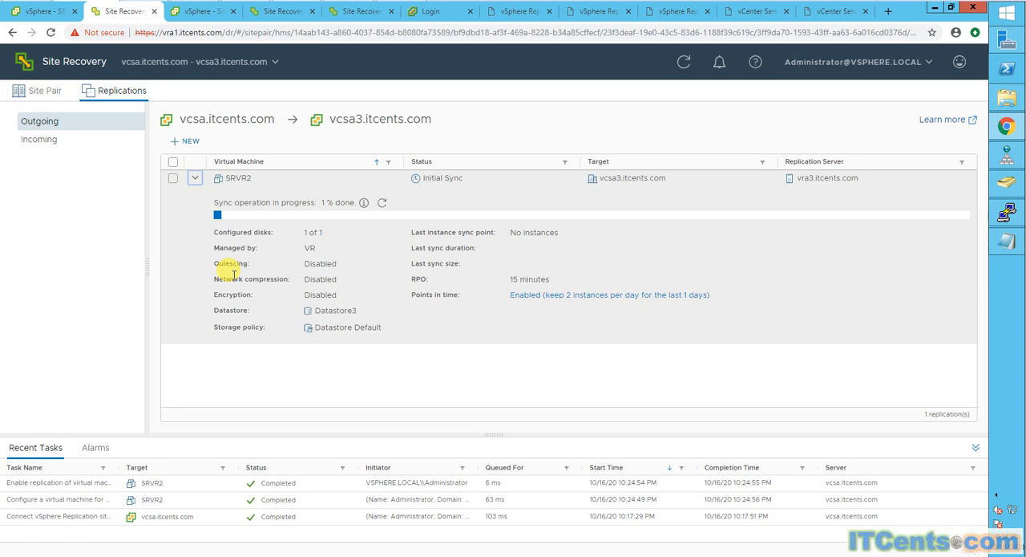
pyautogui.moveTo(422, 223)
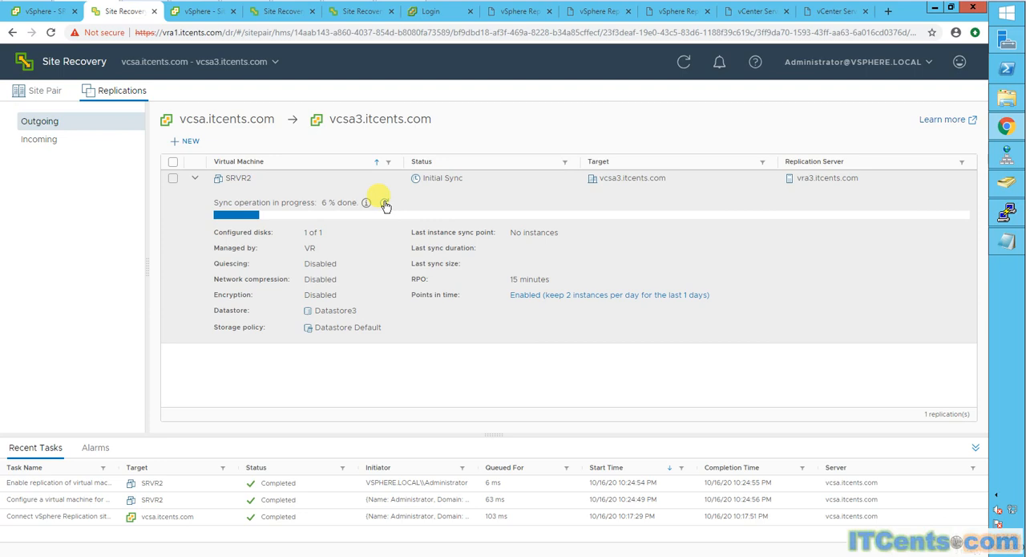
pyautogui.moveTo(72, 229)
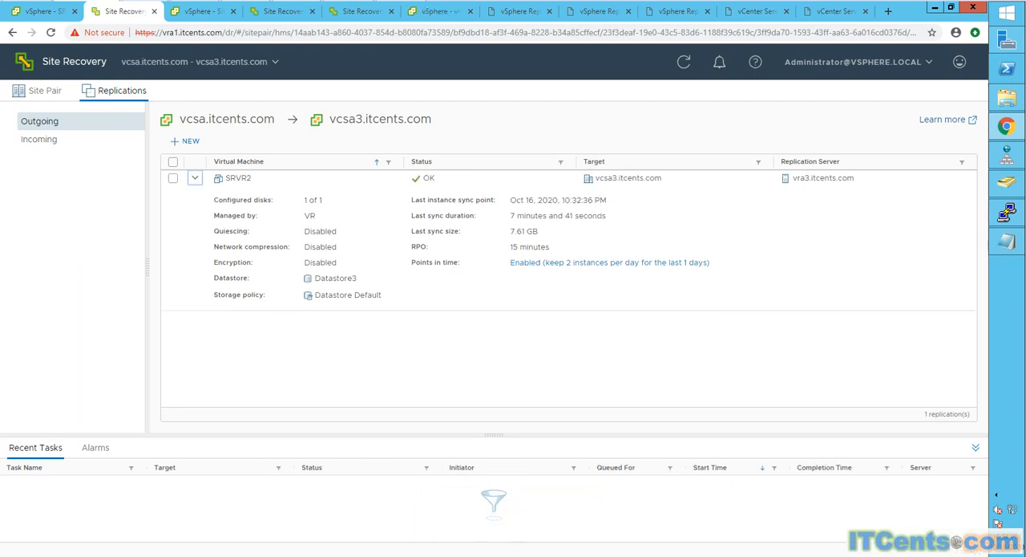
pyautogui.moveTo(168, 335)
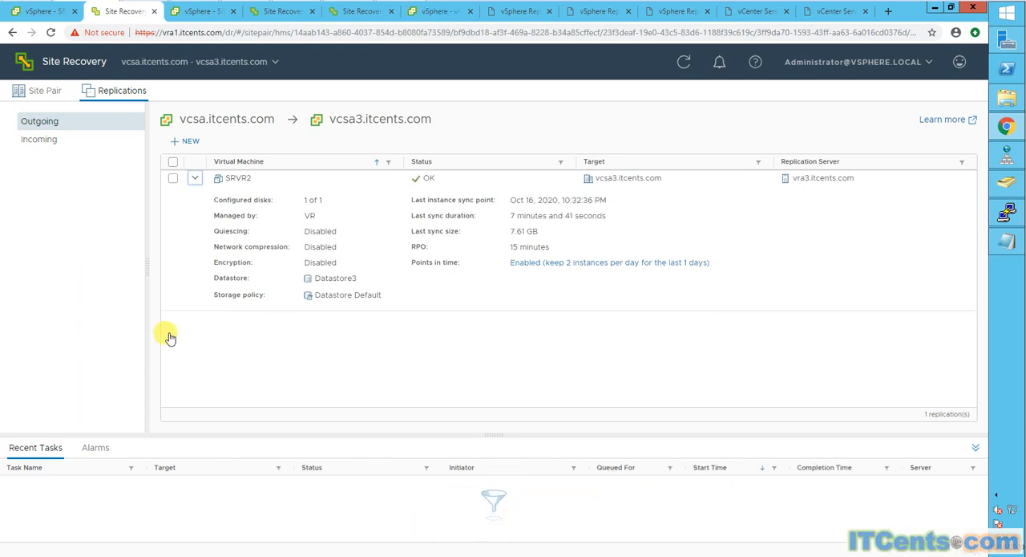
pyautogui.moveTo(203, 315)
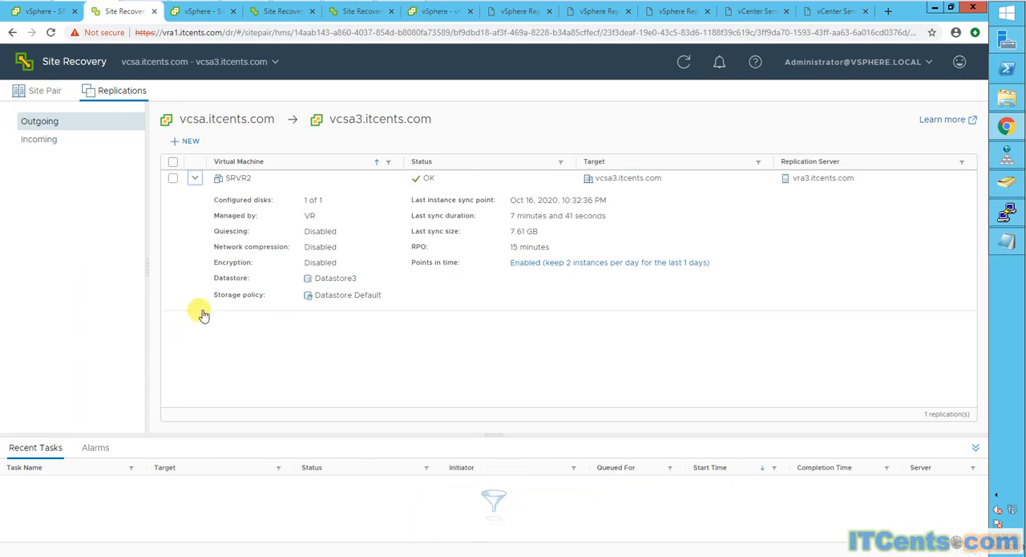
pyautogui.moveTo(361, 165)
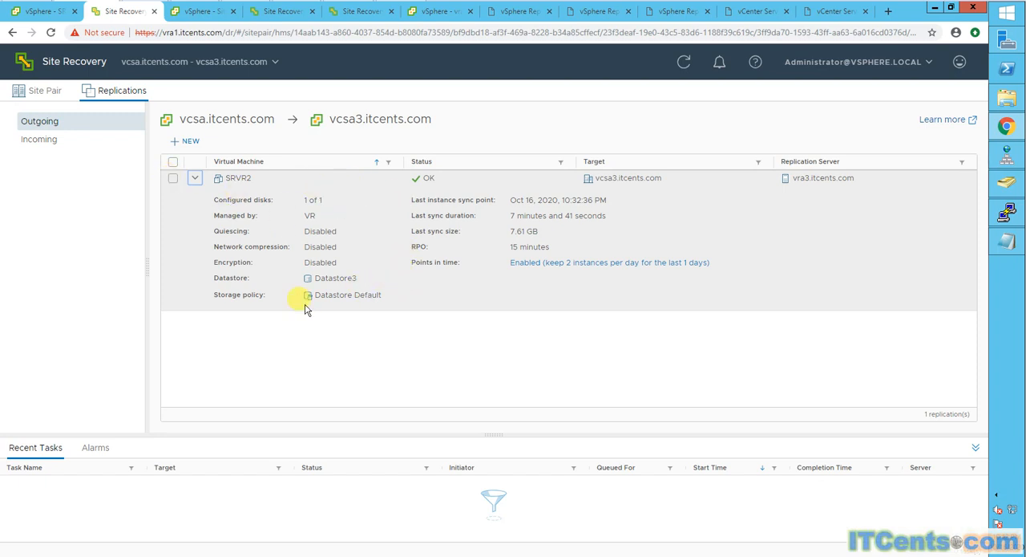
pyautogui.moveTo(220, 239)
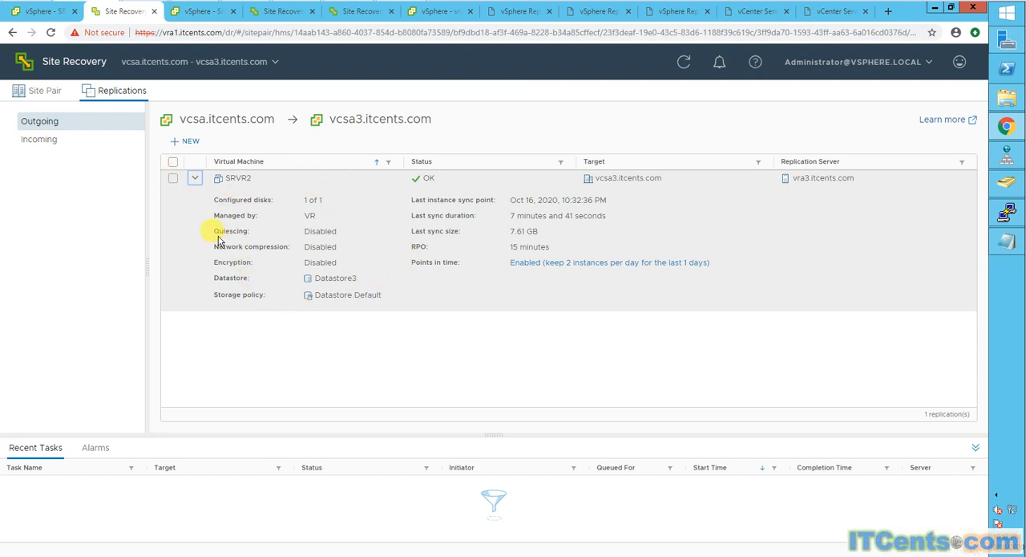
pyautogui.moveTo(351, 238)
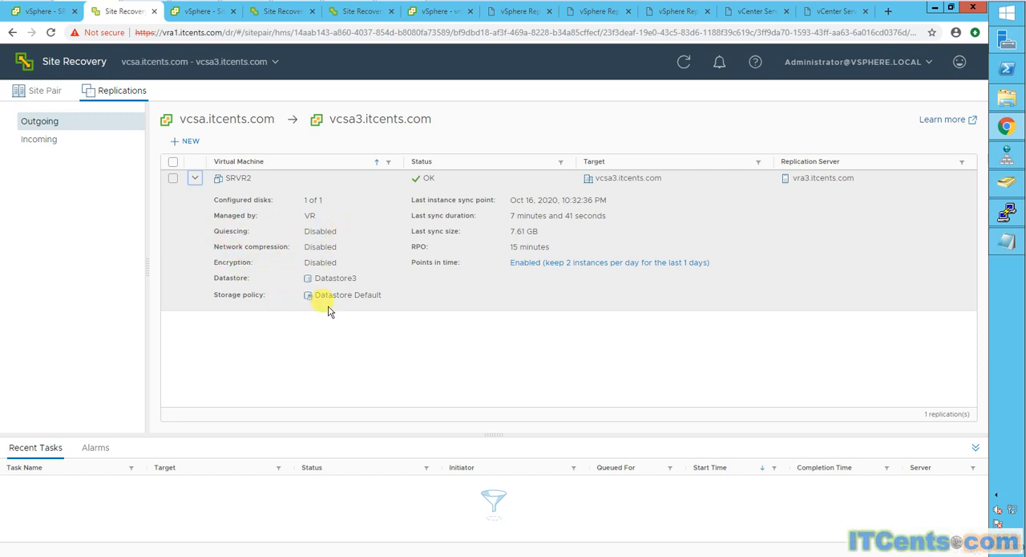
pyautogui.moveTo(559, 276)
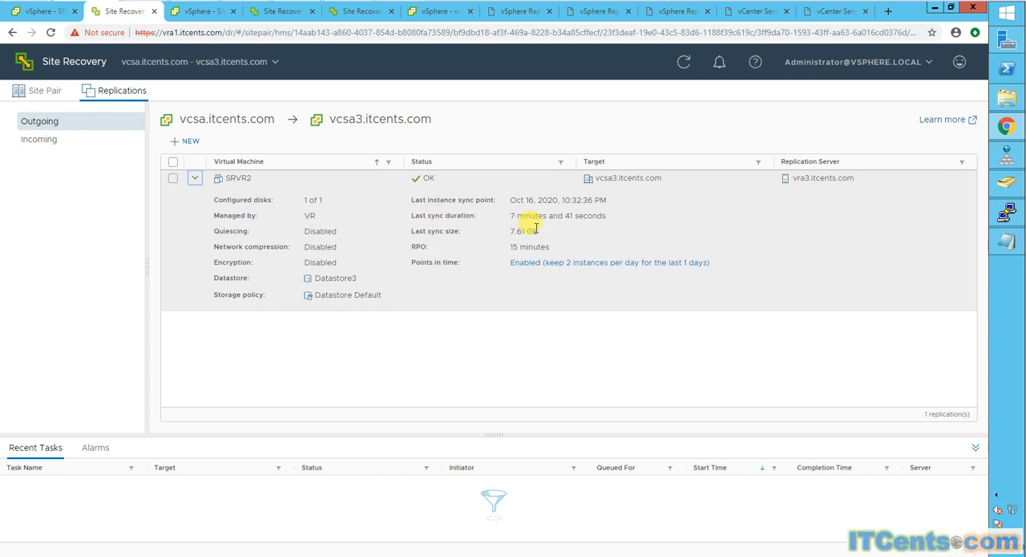
pyautogui.moveTo(493, 231)
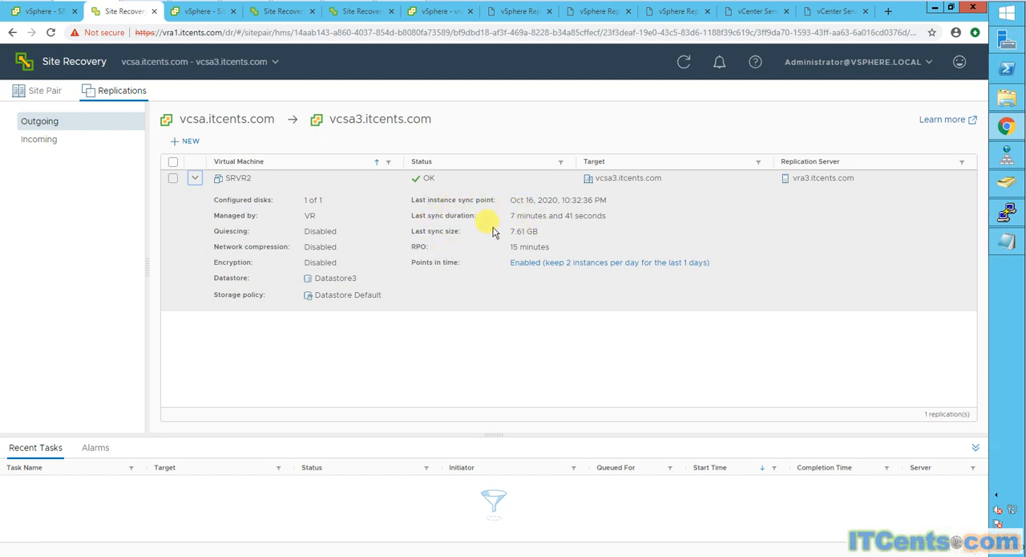
pyautogui.moveTo(598, 223)
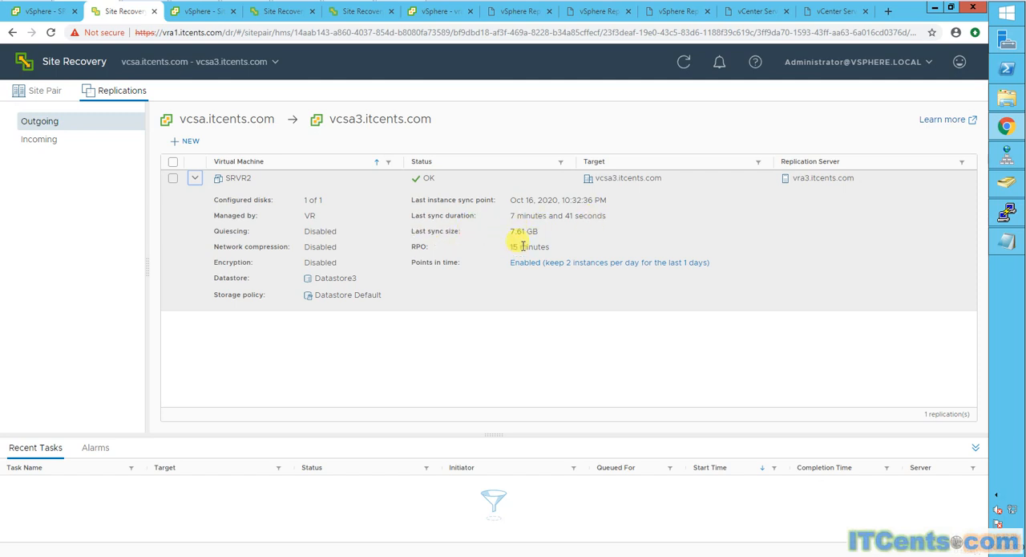
pyautogui.moveTo(376, 240)
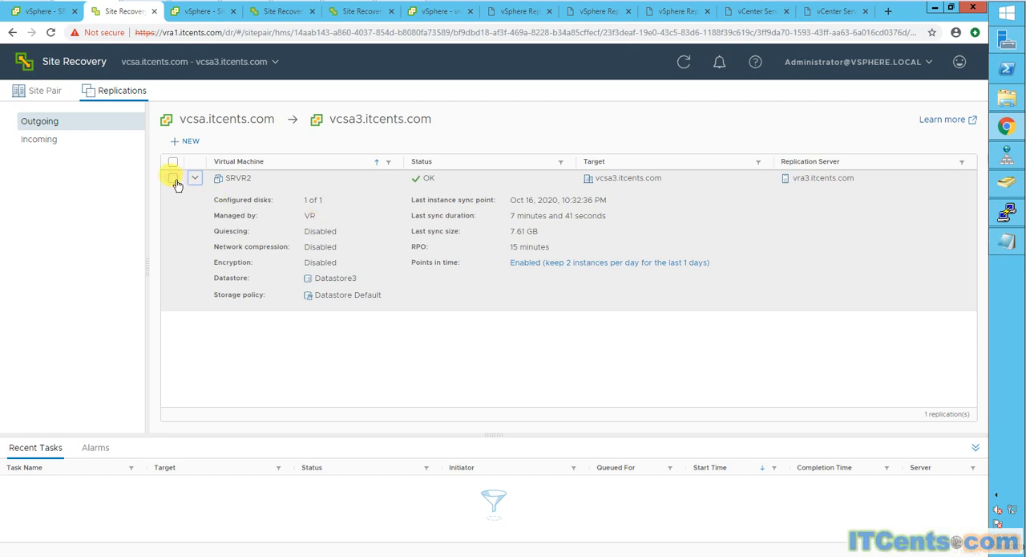
# Step: Select SRVR2, run Sync Now, and expand its row to review the 1.11 MB sync
pyautogui.click(173, 177)
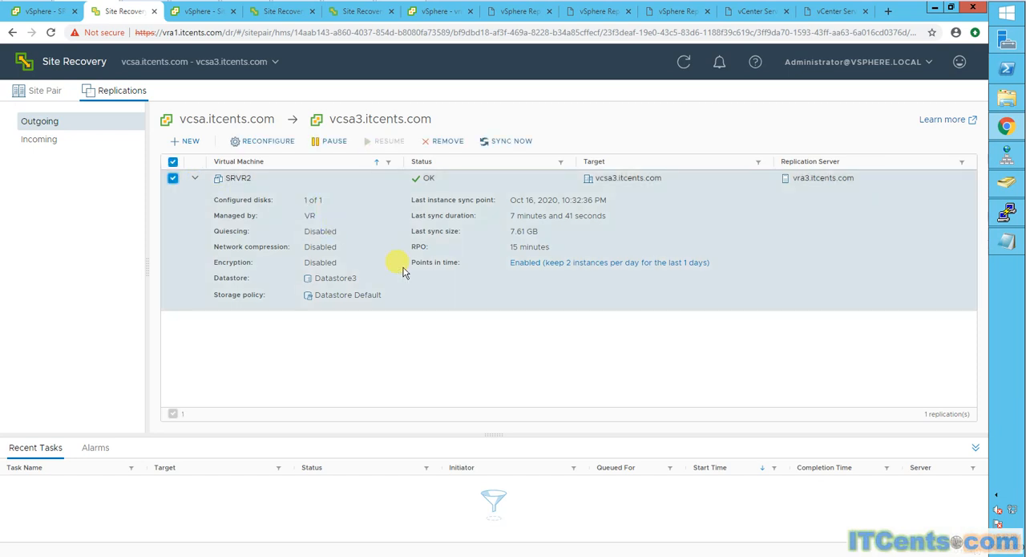
pyautogui.moveTo(415, 279)
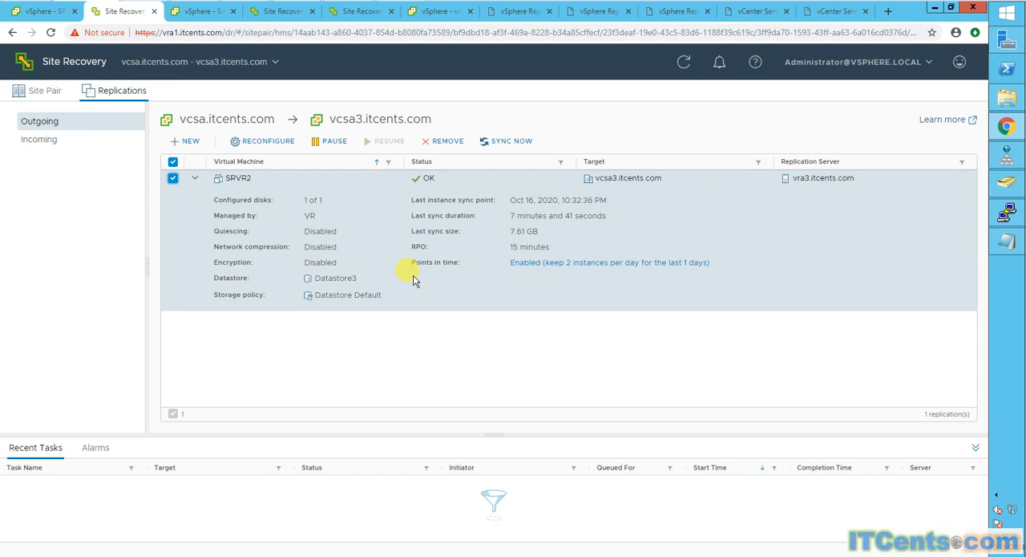
pyautogui.moveTo(413, 249)
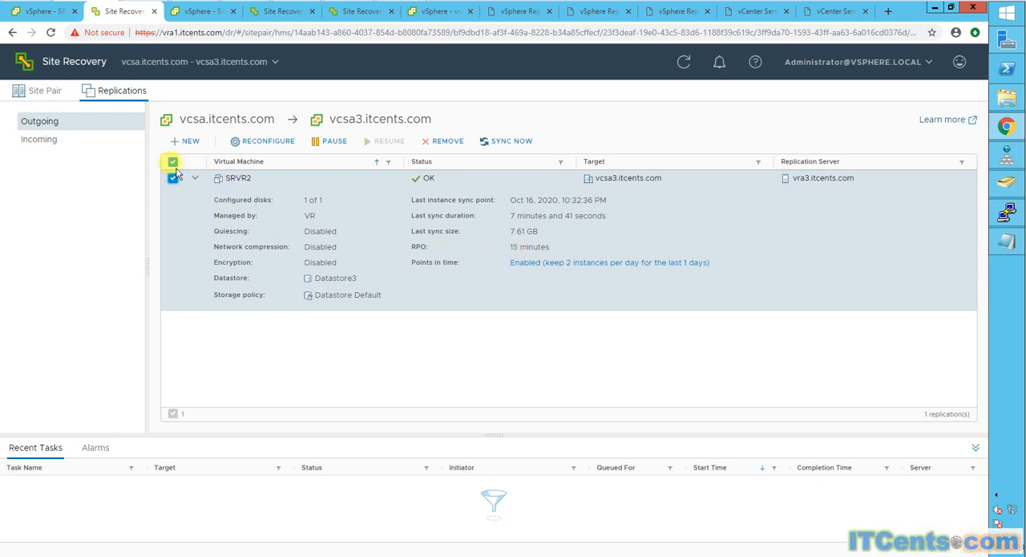
pyautogui.moveTo(513, 146)
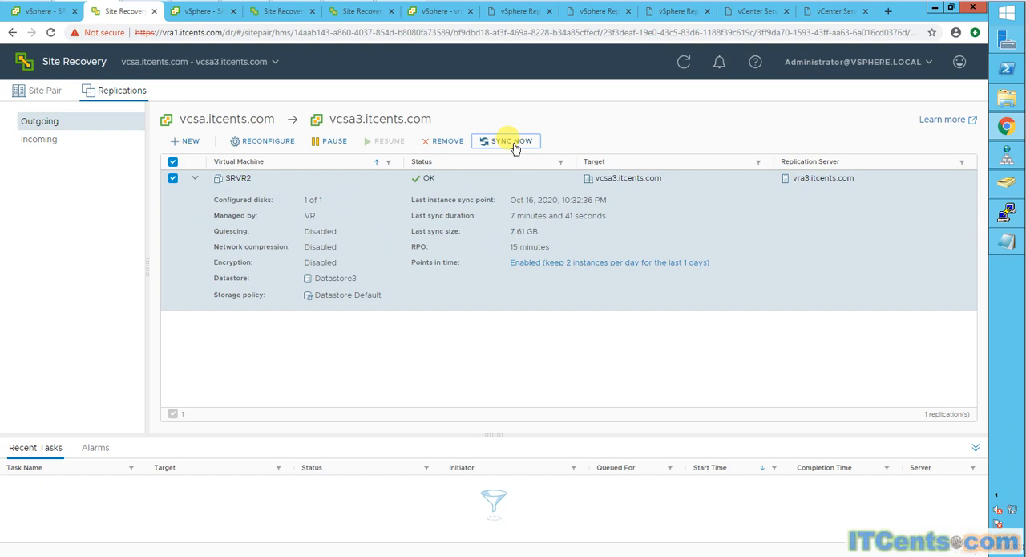
pyautogui.click(506, 141)
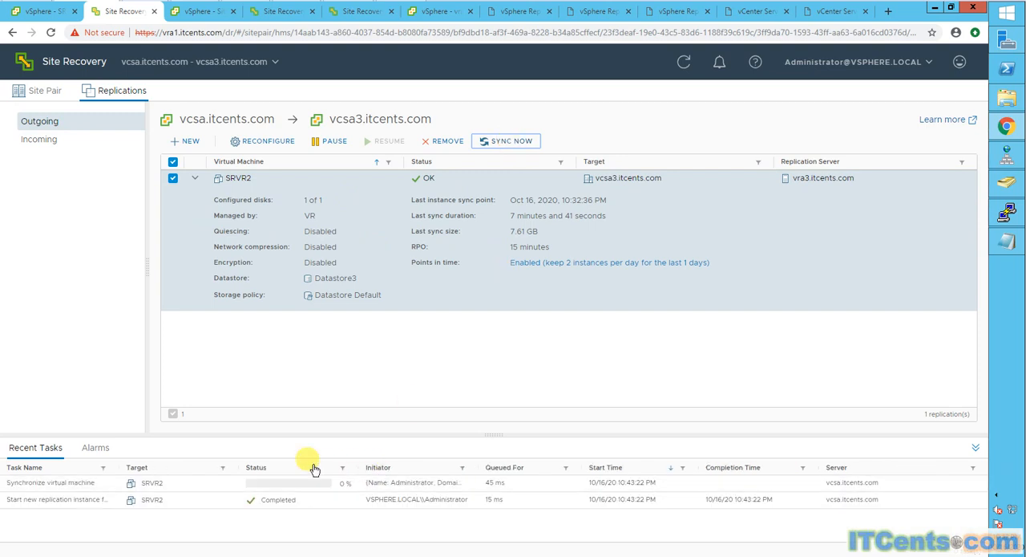
pyautogui.click(194, 178)
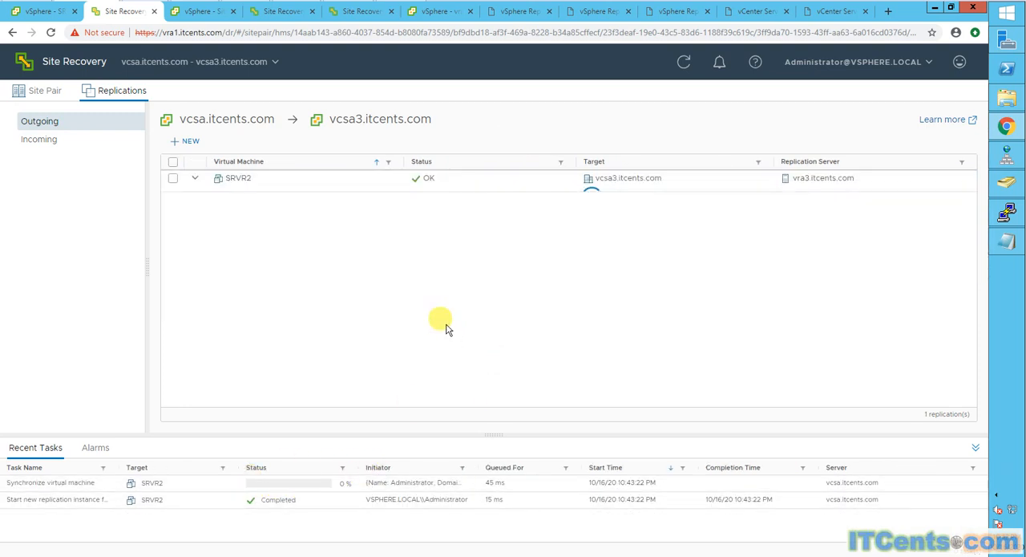
pyautogui.click(194, 177)
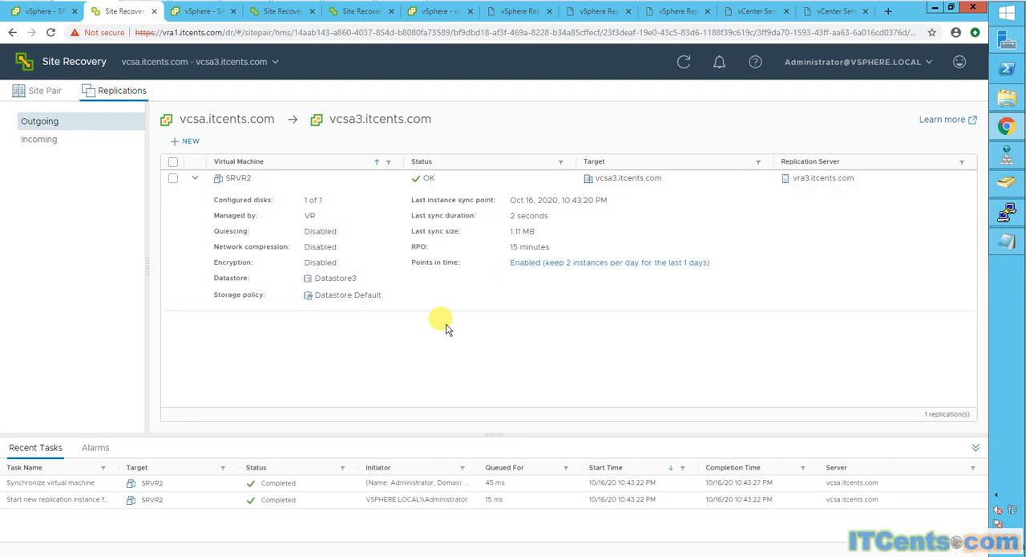
pyautogui.moveTo(479, 305)
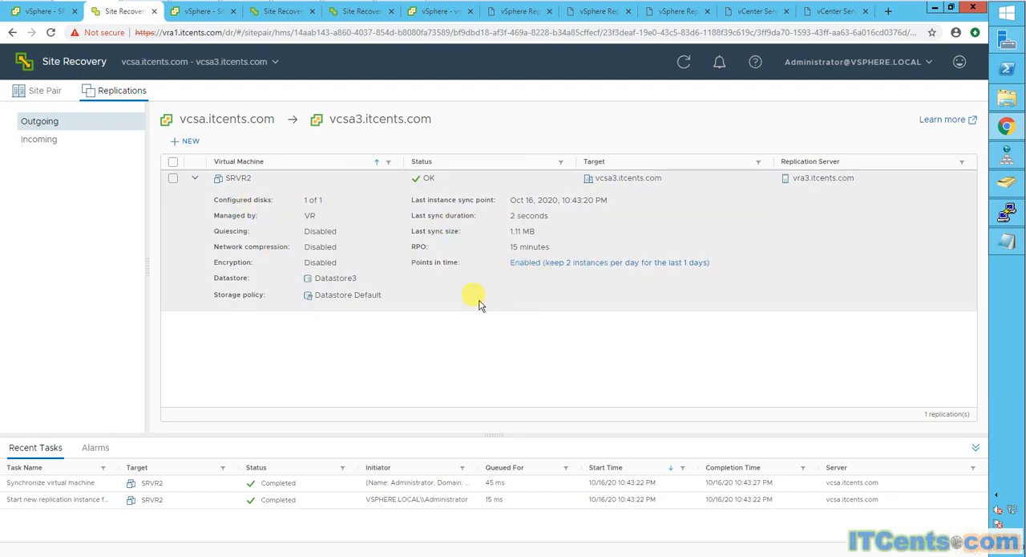
pyautogui.moveTo(428, 240)
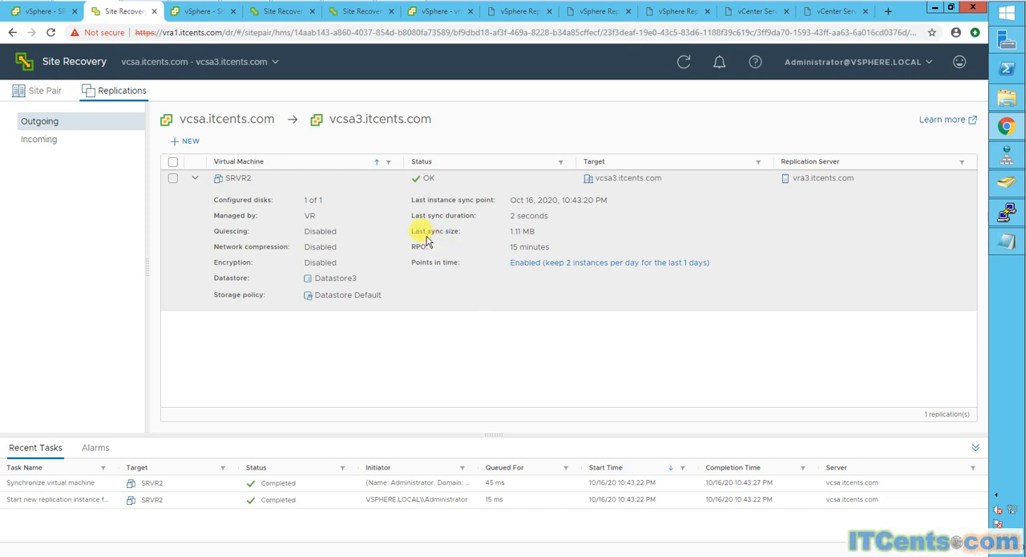
pyautogui.moveTo(569, 246)
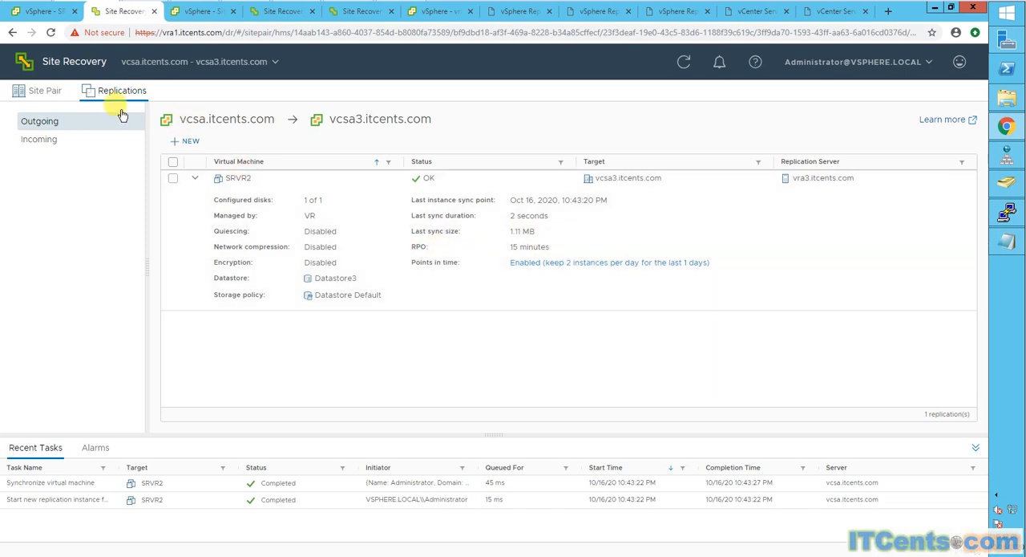
pyautogui.moveTo(407, 15)
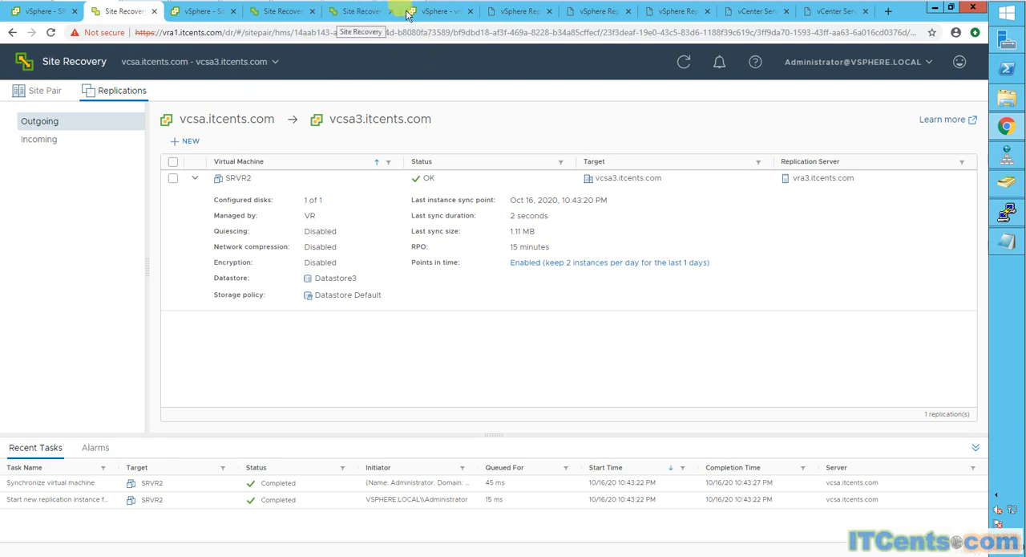
# Step: From the vcsa3 vSphere Client tab, go to Site Recovery through the Menu and launch it
pyautogui.click(439, 10)
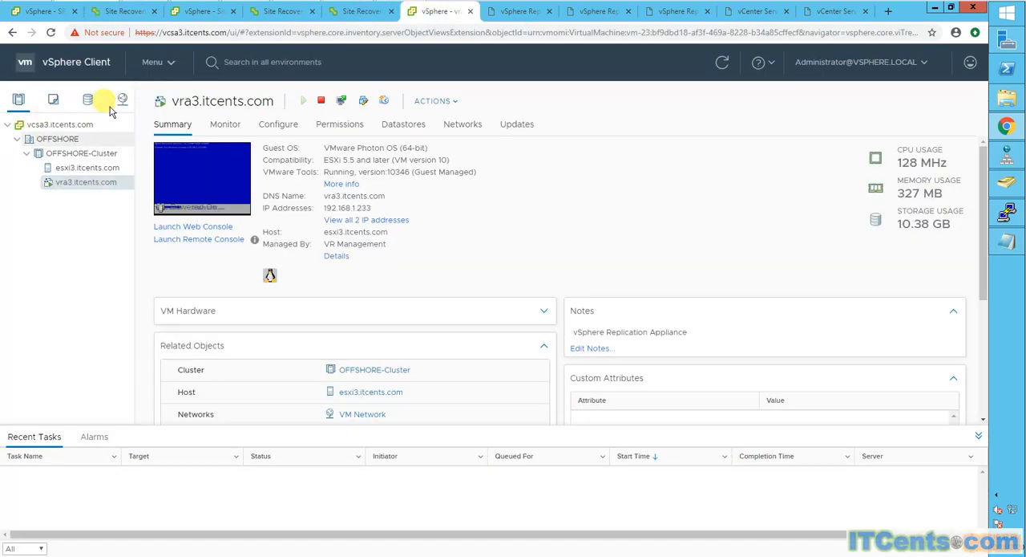
pyautogui.moveTo(101, 187)
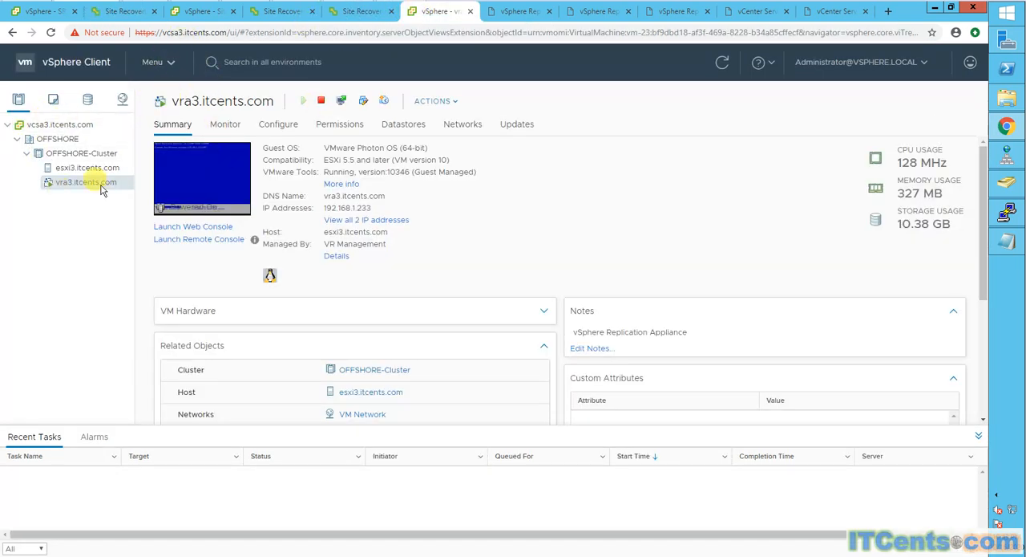
pyautogui.click(152, 62)
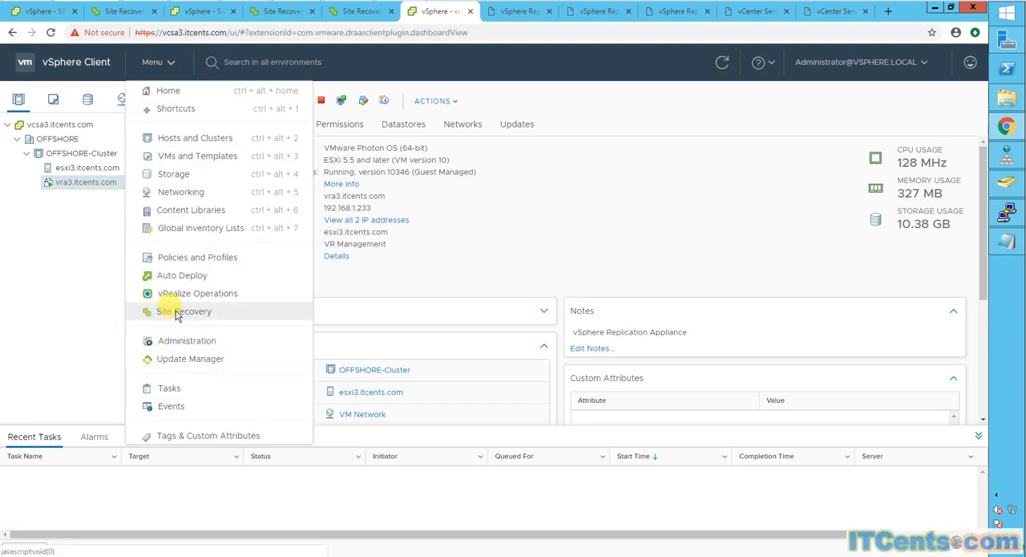
pyautogui.click(185, 311)
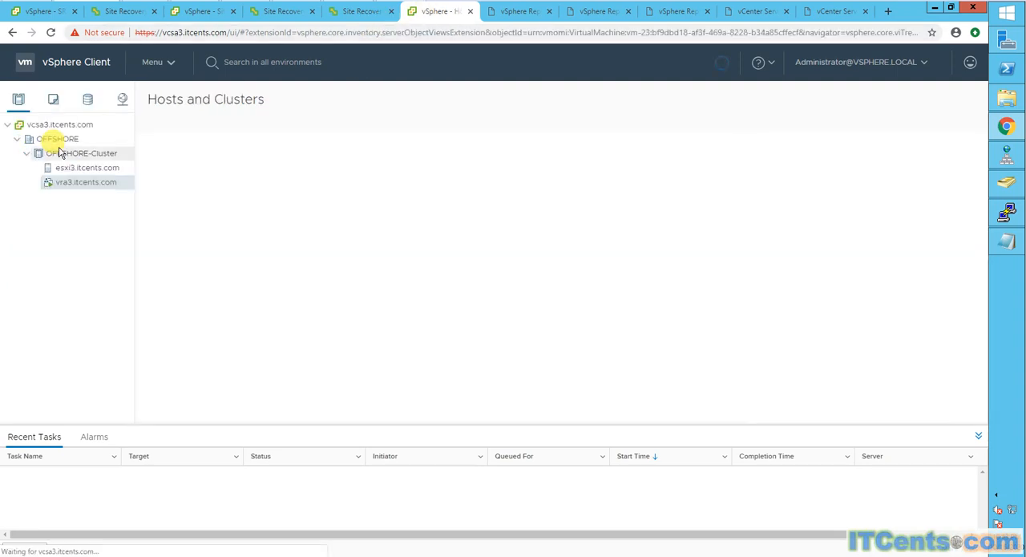
pyautogui.click(85, 182)
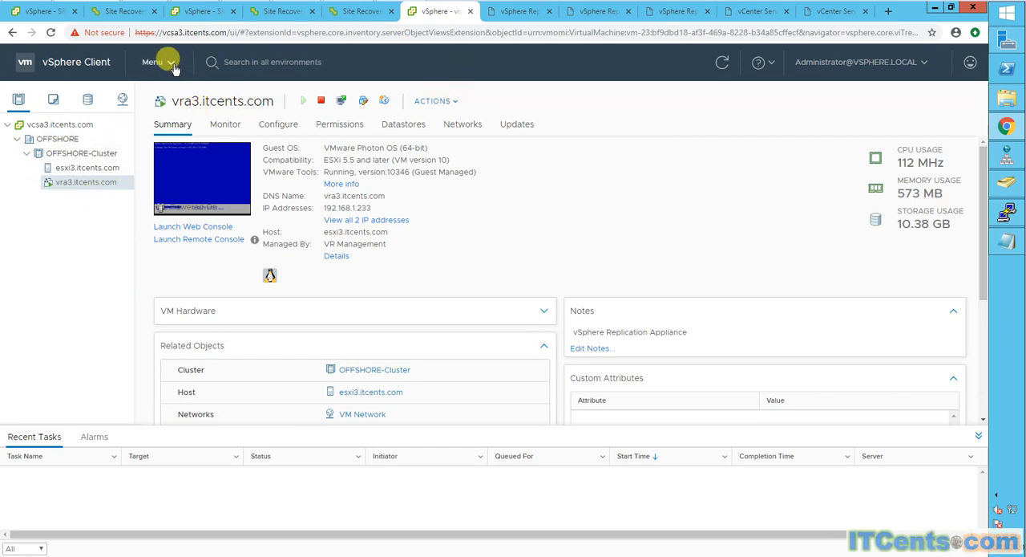
pyautogui.click(153, 61)
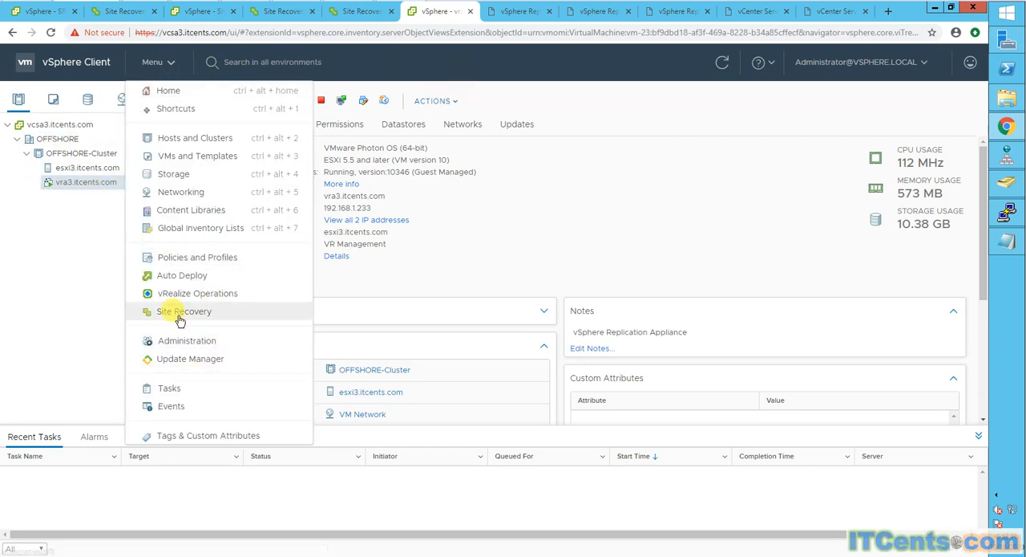
pyautogui.click(184, 312)
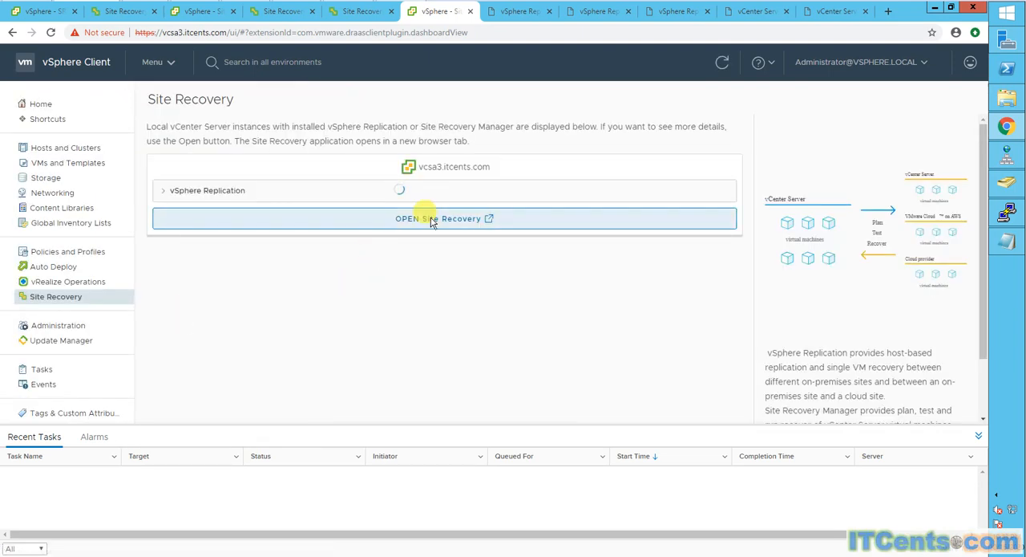
pyautogui.click(445, 218)
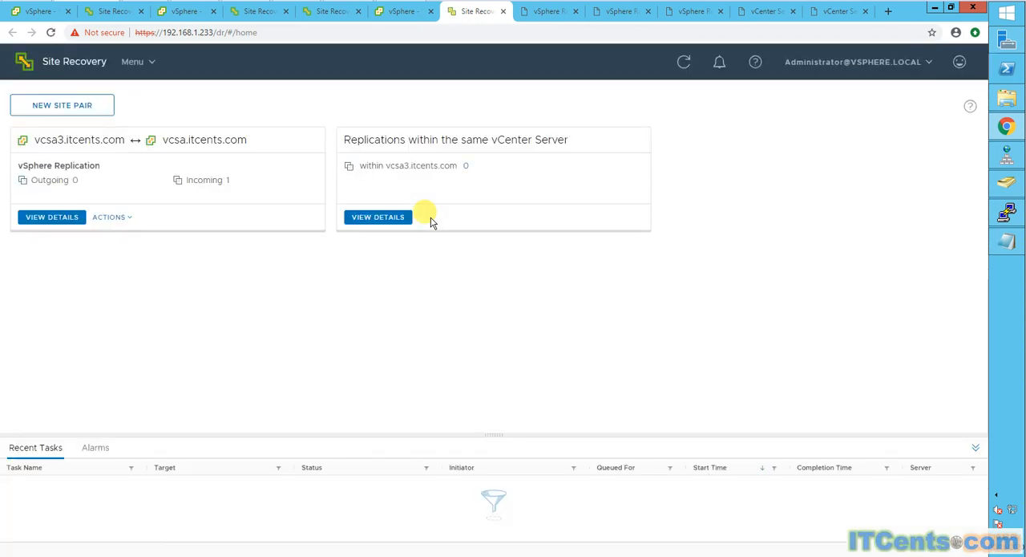
pyautogui.moveTo(178, 193)
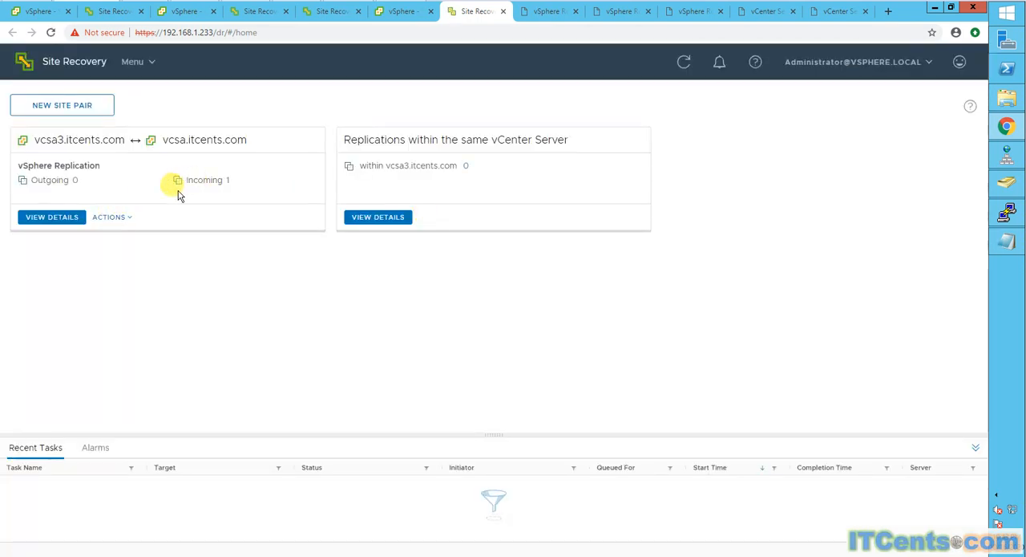
# Step: Open the vcsa3–vcsa pair details and log in to vcsa.itcents.com with administrator credentials
pyautogui.click(51, 216)
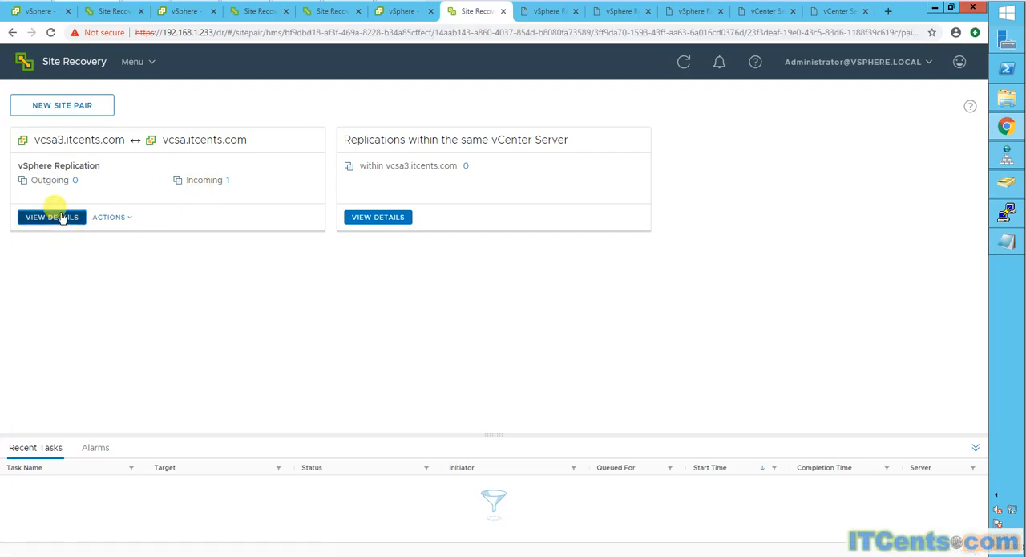
pyautogui.click(52, 217)
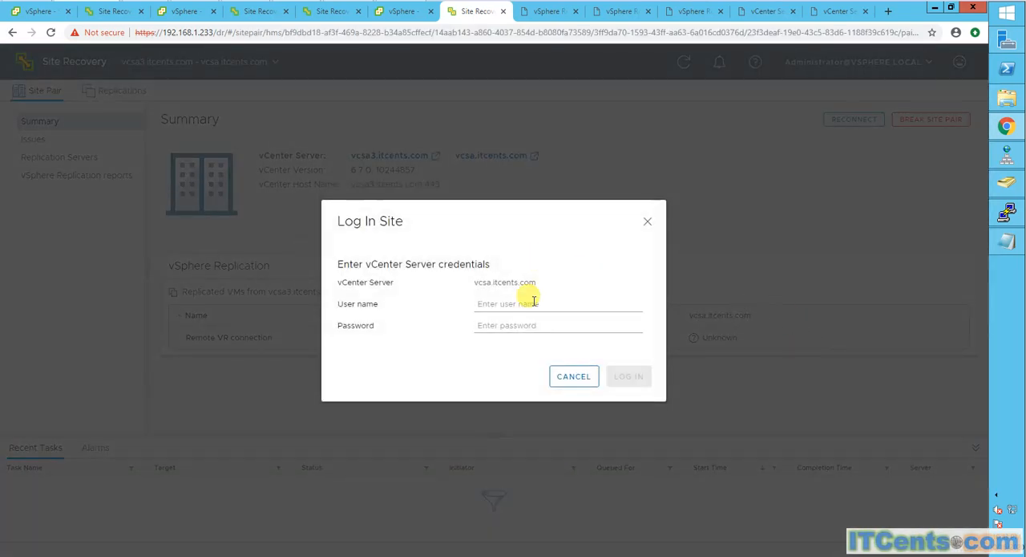
pyautogui.click(557, 303)
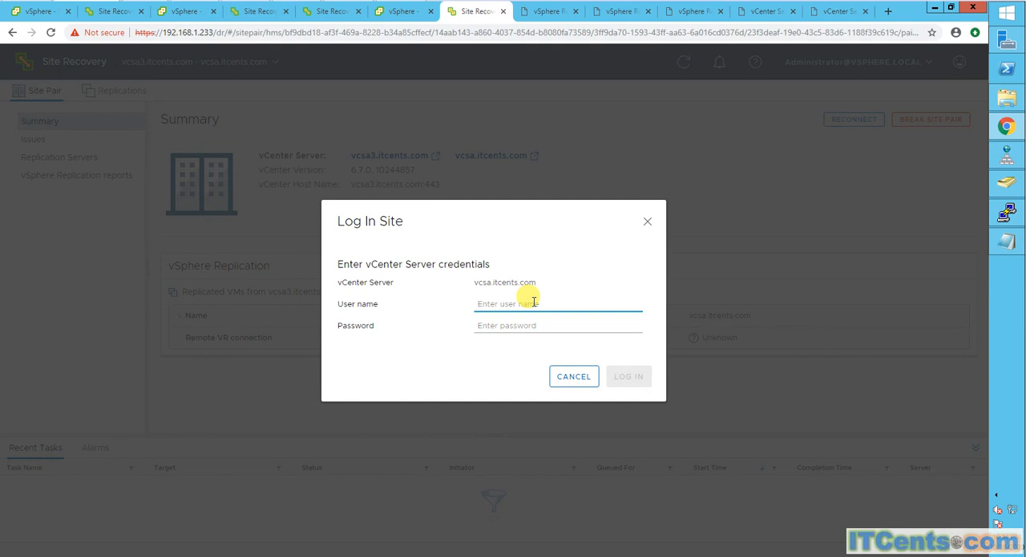
pyautogui.write('administrator@')
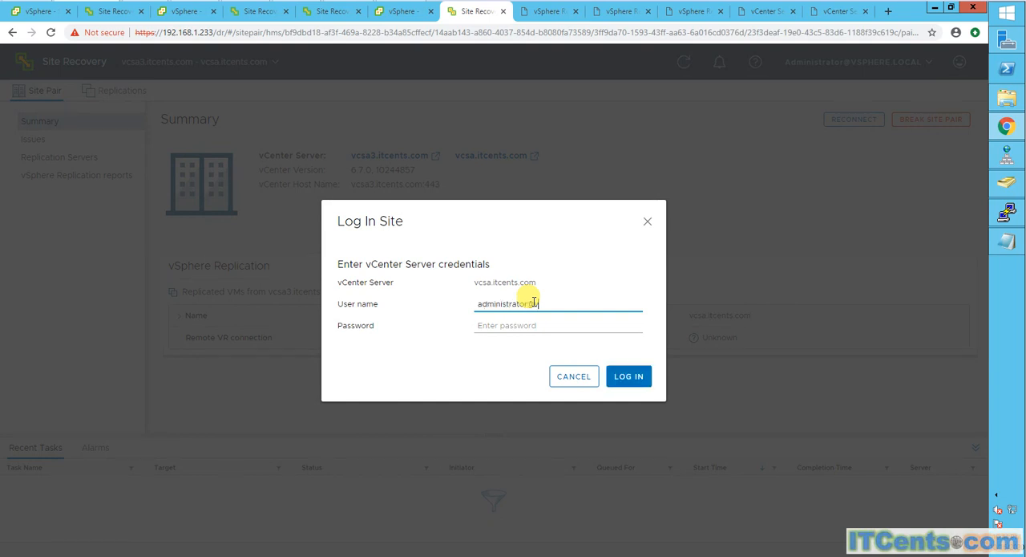
pyautogui.write('vsphere')
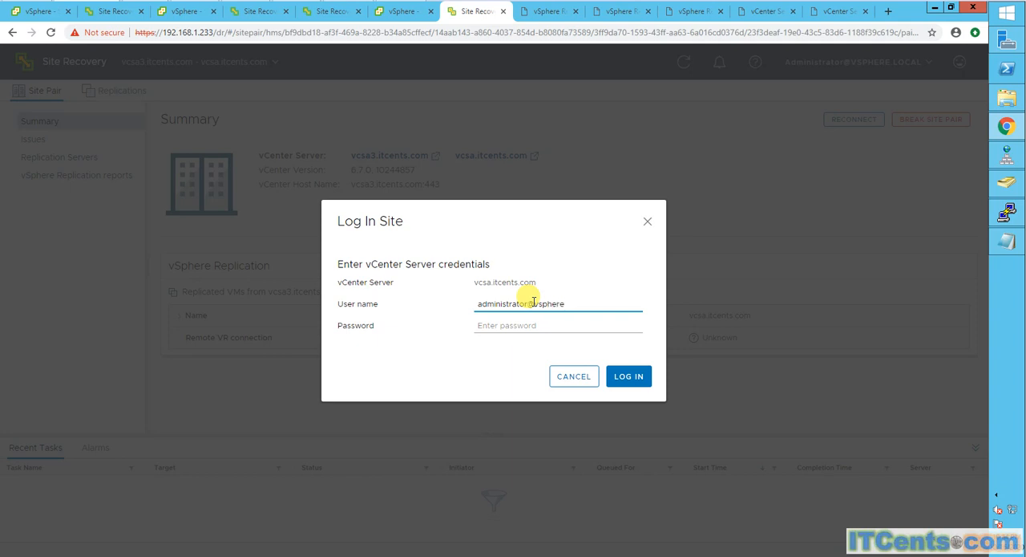
pyautogui.write('.local')
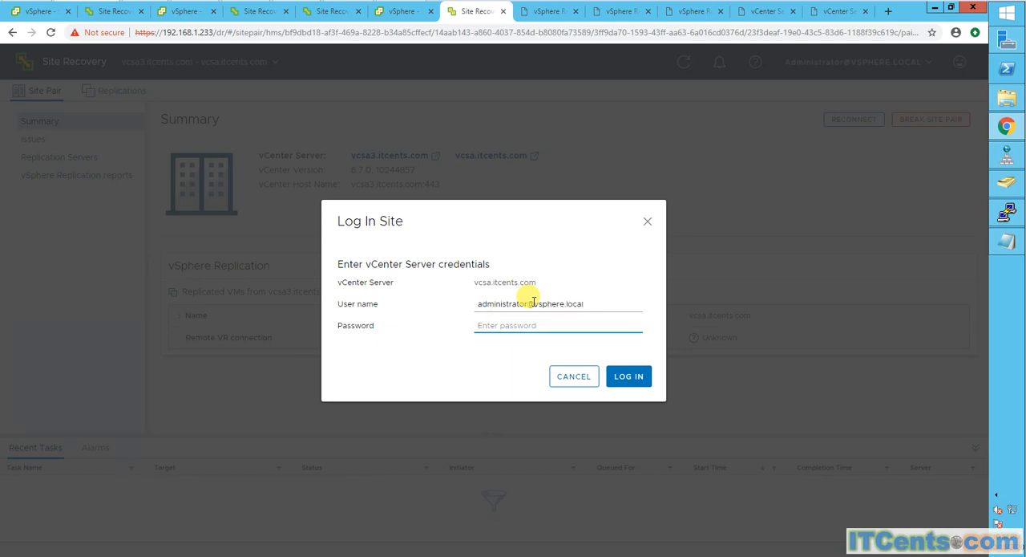
pyautogui.write('••••')
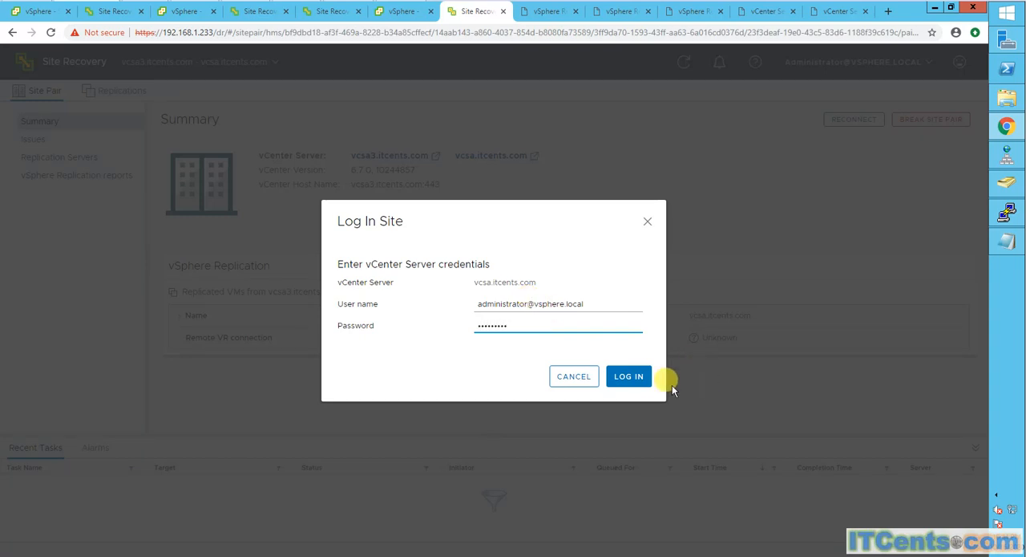
pyautogui.click(629, 376)
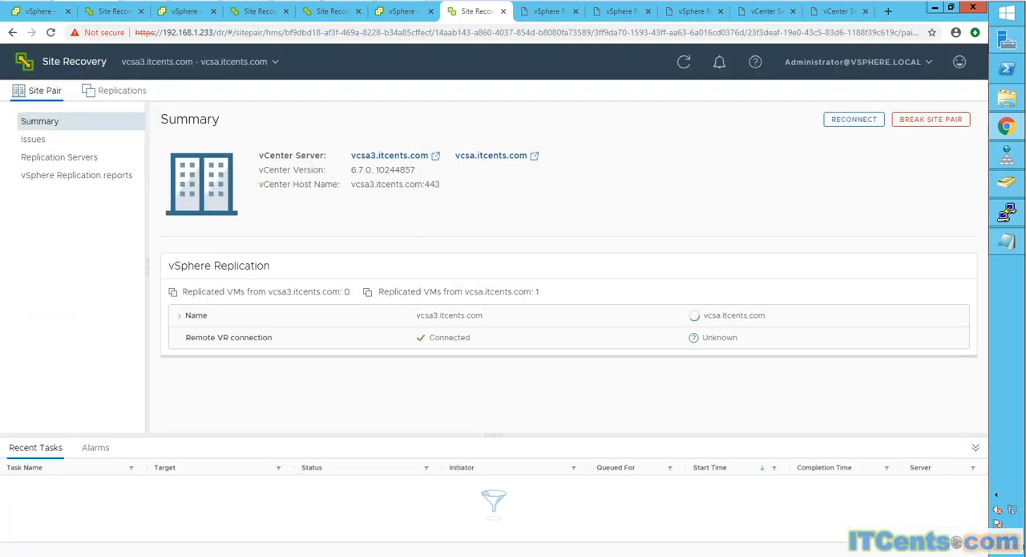
# Step: Show the pair's incoming replications, where SRVR2 from vcsa appears with status OK
pyautogui.click(122, 90)
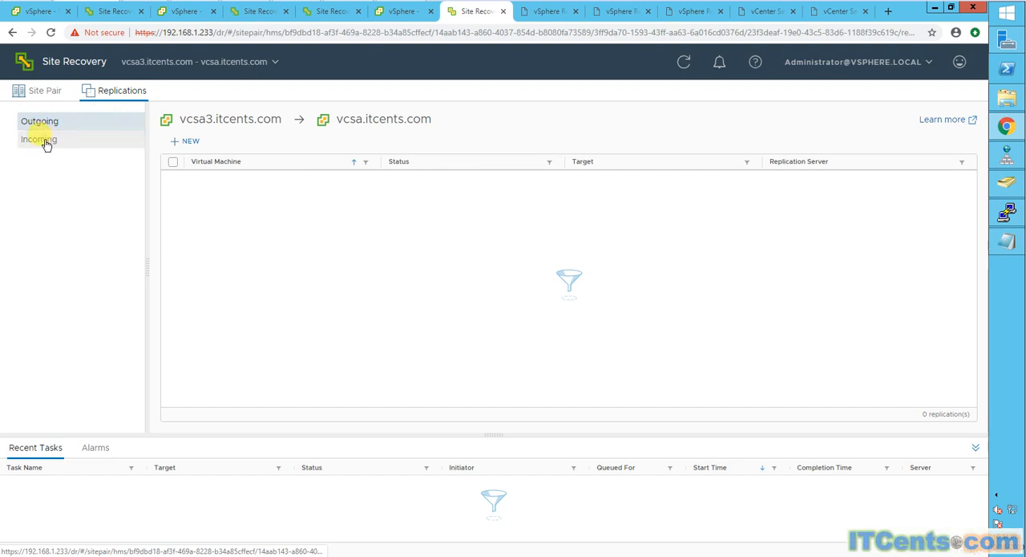
pyautogui.click(37, 139)
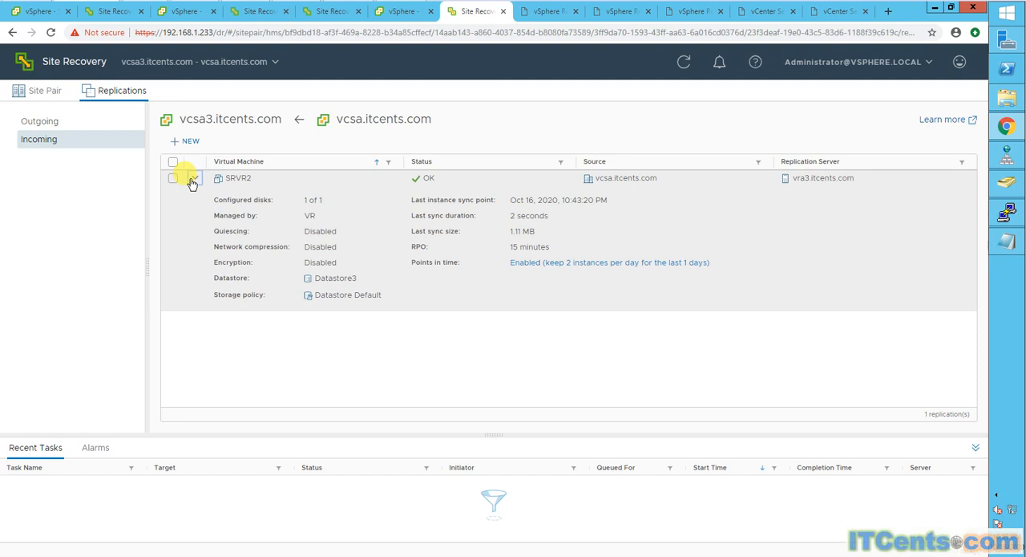
pyautogui.moveTo(368, 243)
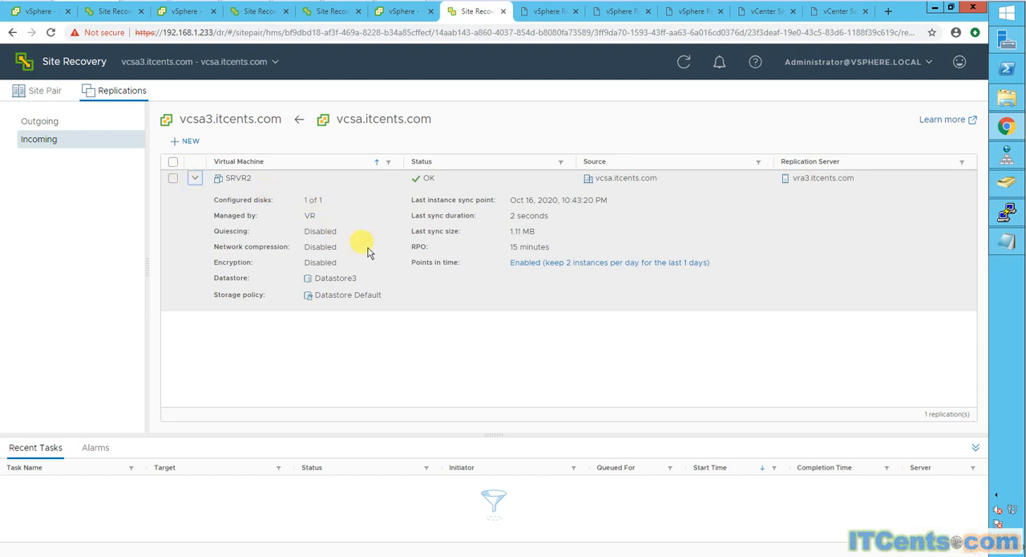